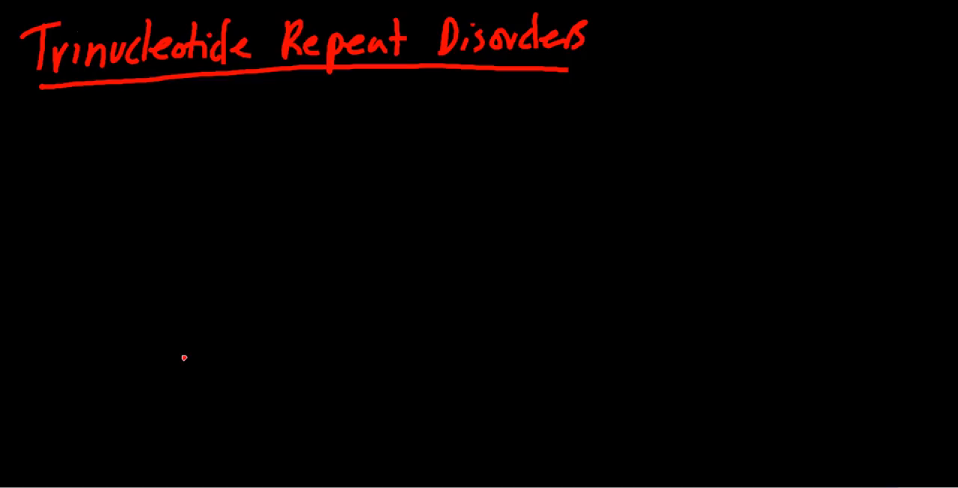
mouse_move(106, 142)
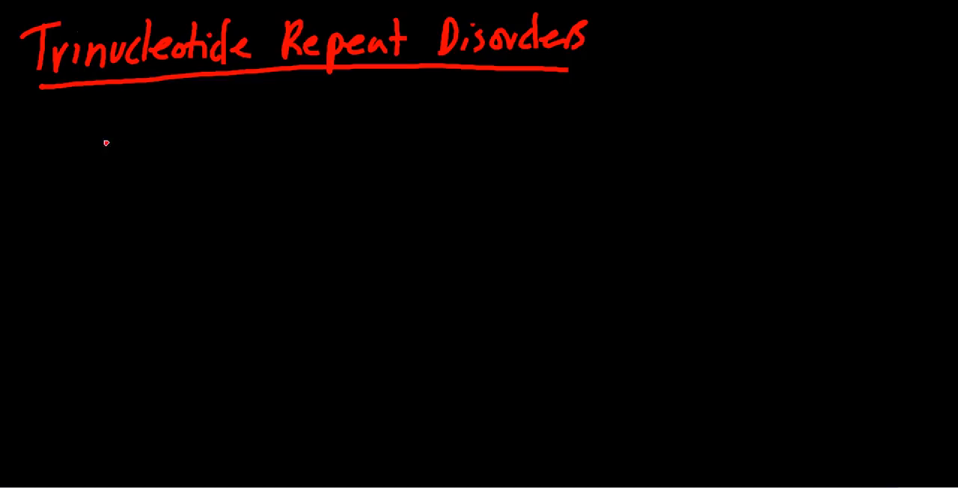
- Write a red "-4" after the title and underline the 4
left_click_drag(599, 54, 643, 68)
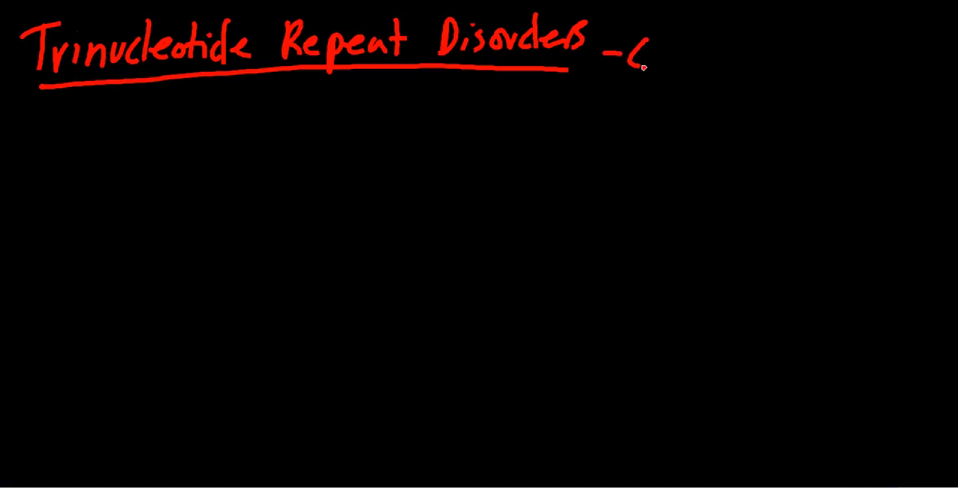
left_click_drag(631, 78, 671, 42)
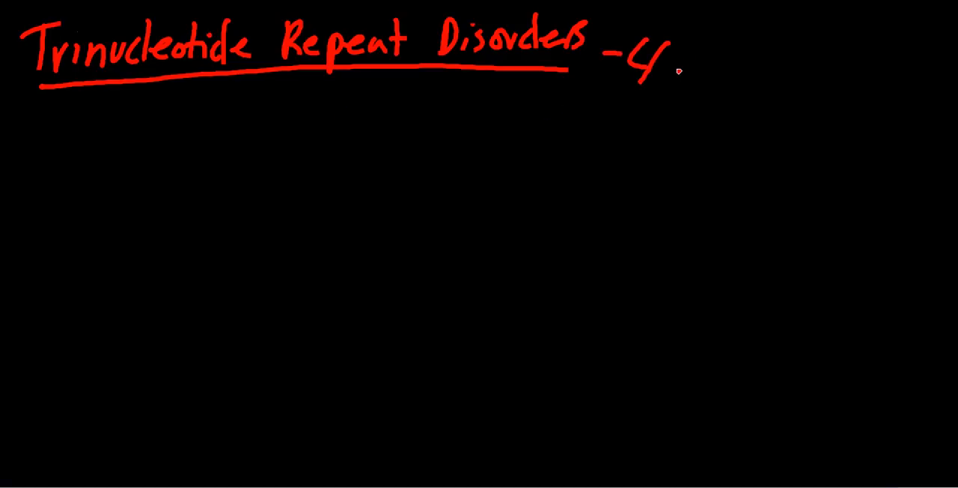
mouse_move(492, 96)
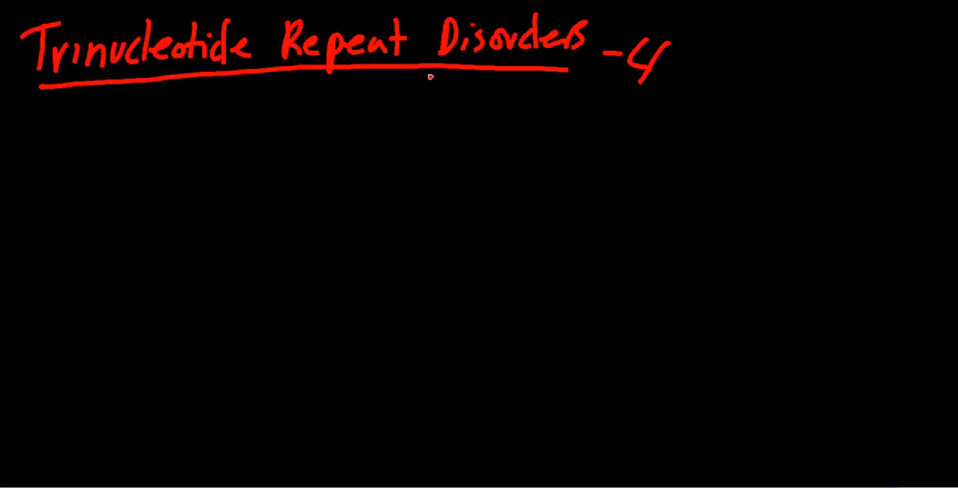
left_click_drag(616, 105, 655, 105)
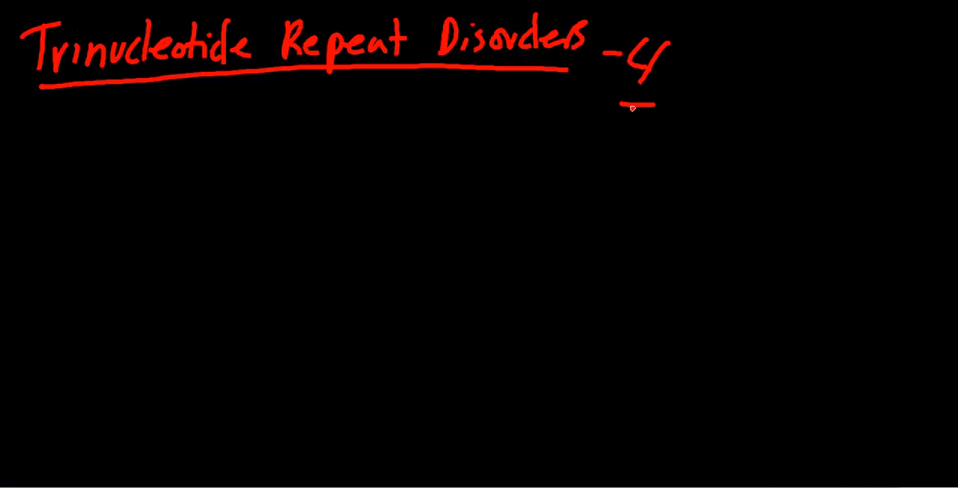
mouse_move(139, 153)
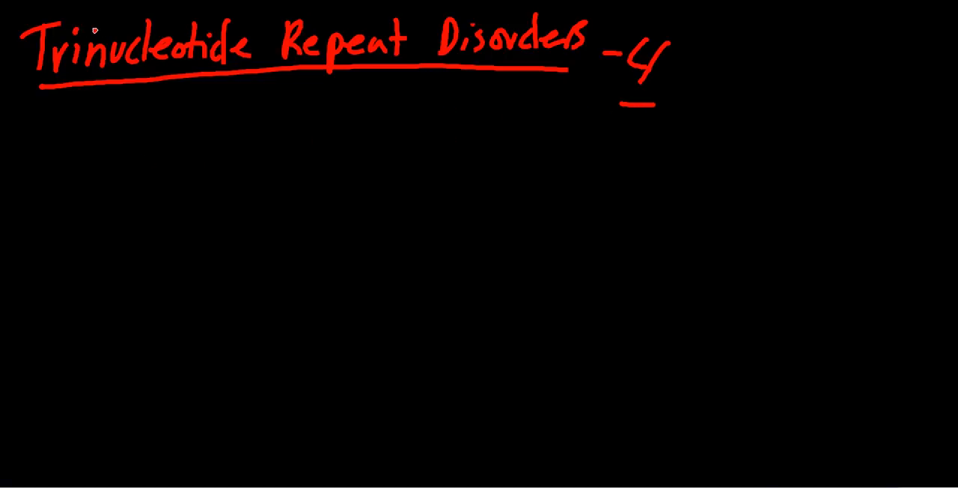
mouse_move(54, 122)
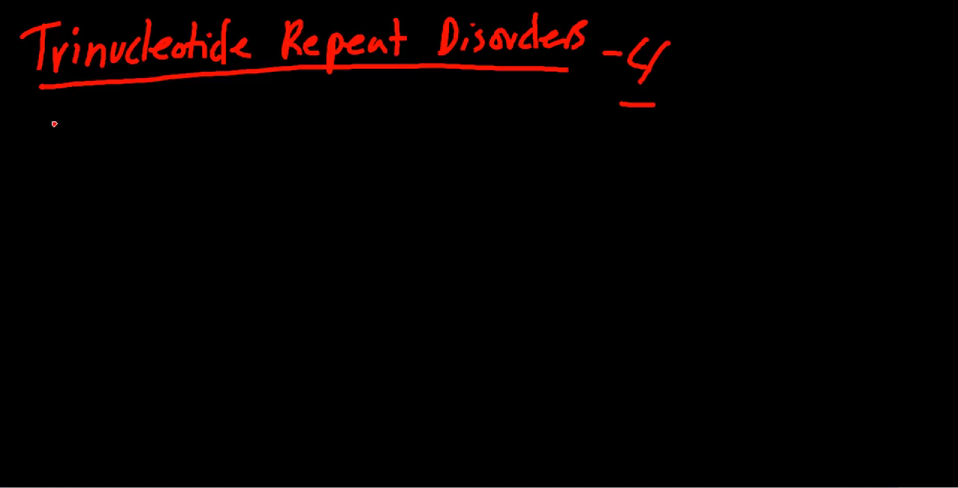
mouse_move(90, 169)
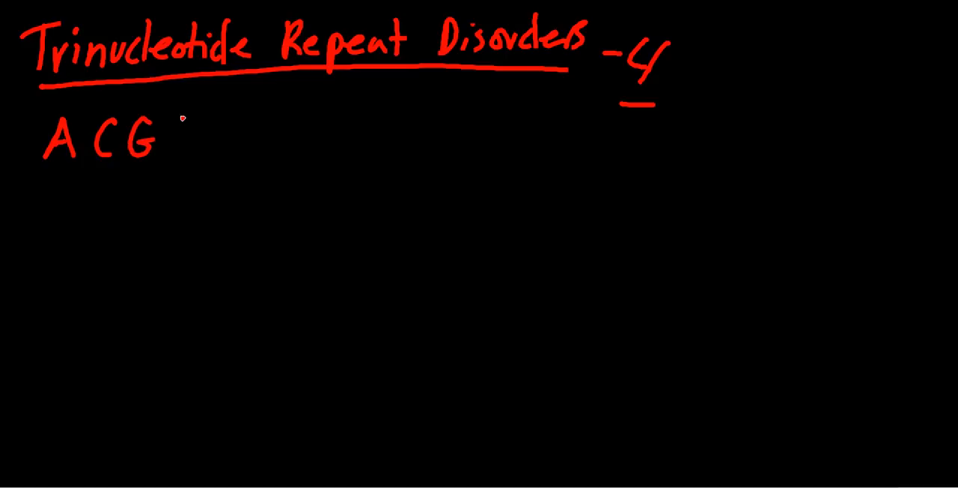
- Write T to complete A C G T, then write CAG beside the 3 lower down
left_click_drag(167, 122, 182, 157)
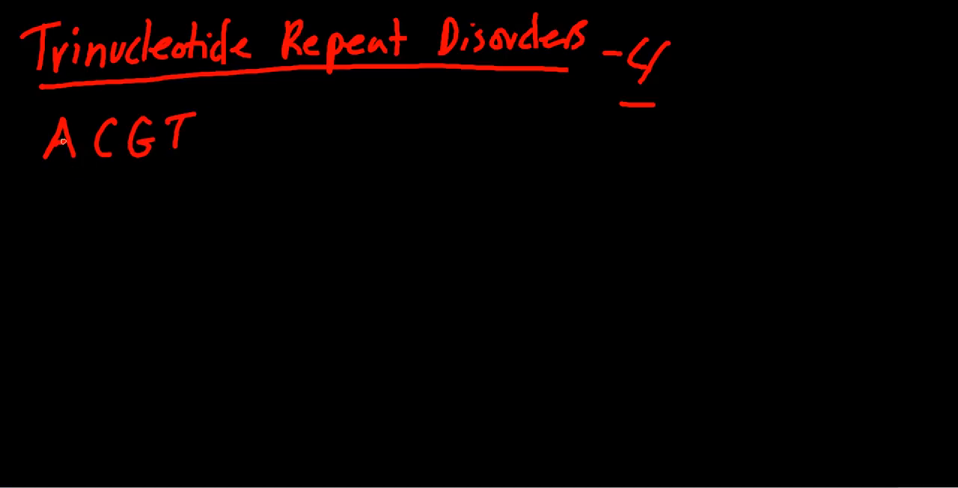
mouse_move(11, 269)
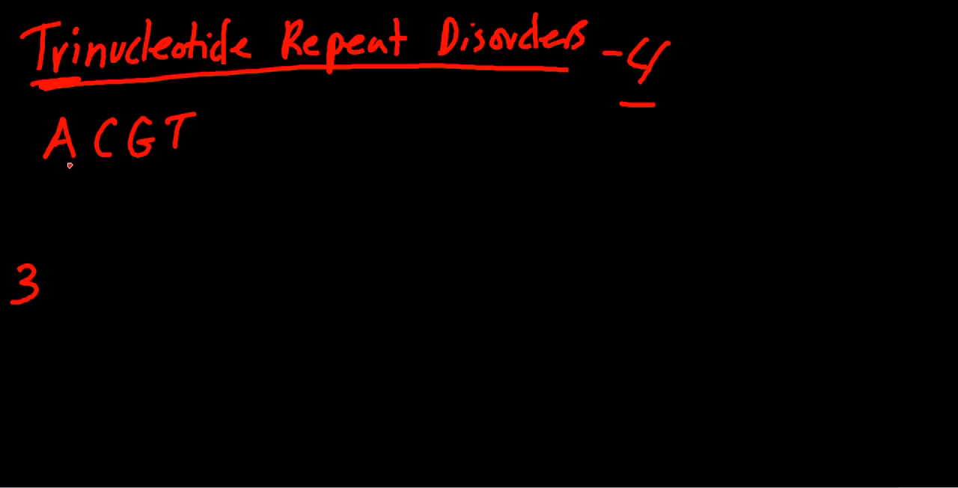
mouse_move(167, 161)
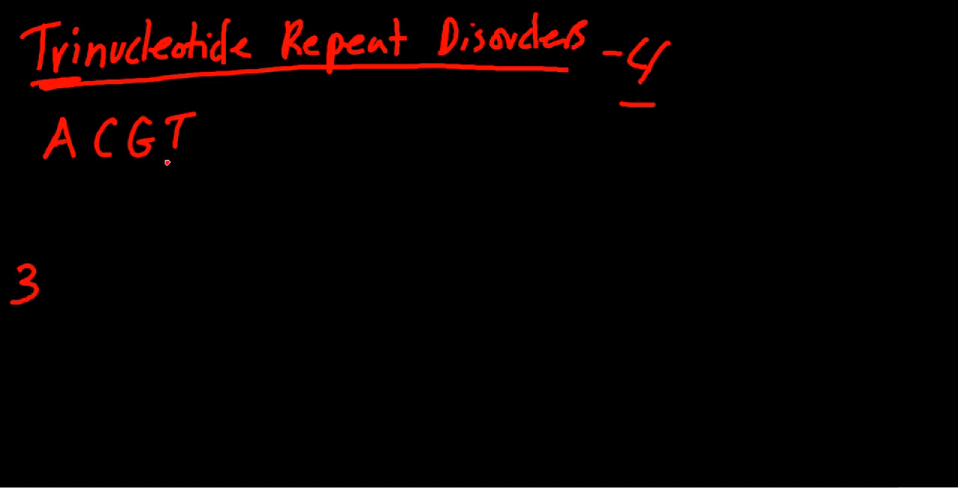
mouse_move(123, 246)
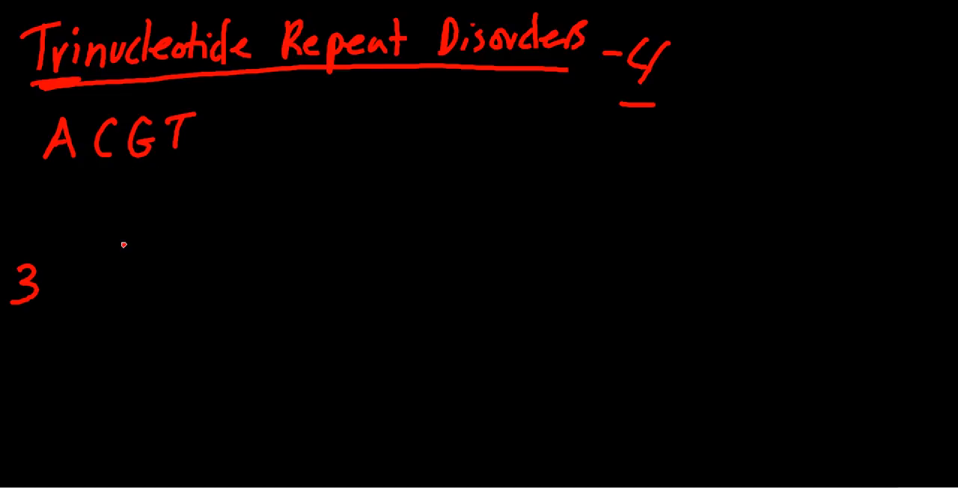
mouse_move(56, 280)
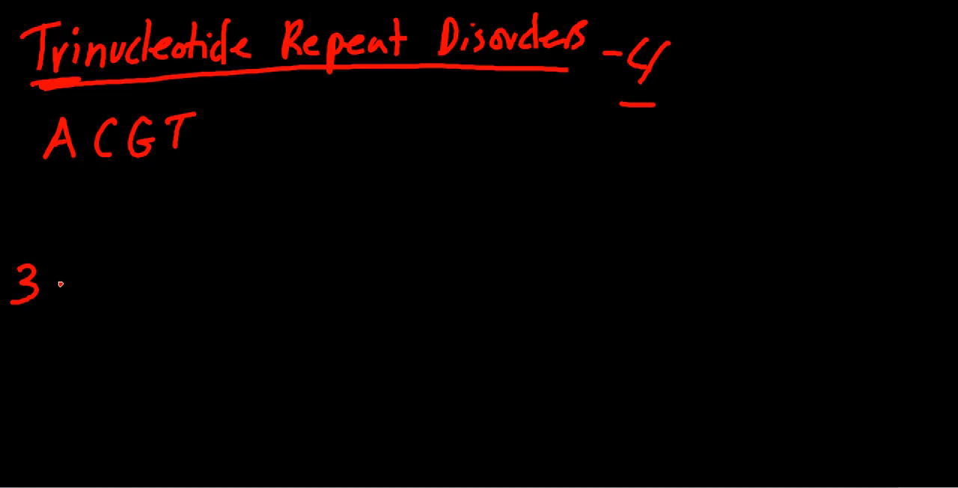
mouse_move(91, 282)
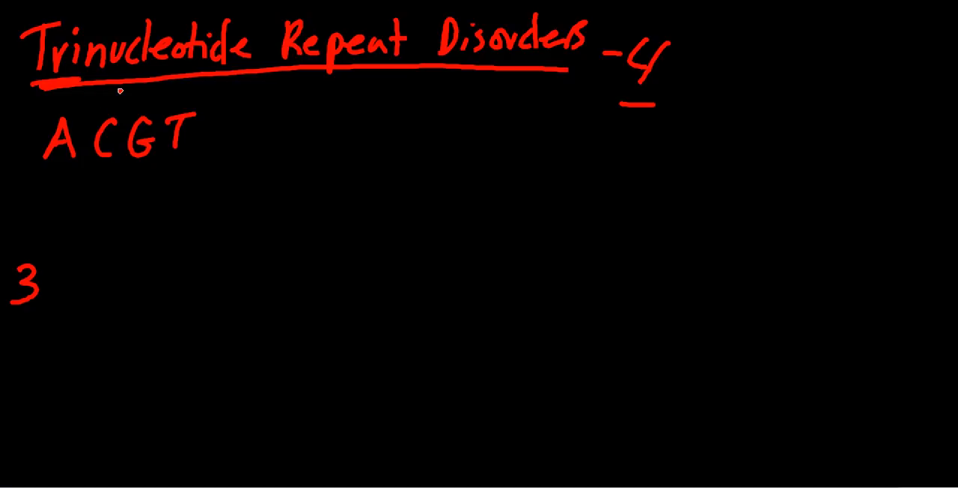
mouse_move(60, 276)
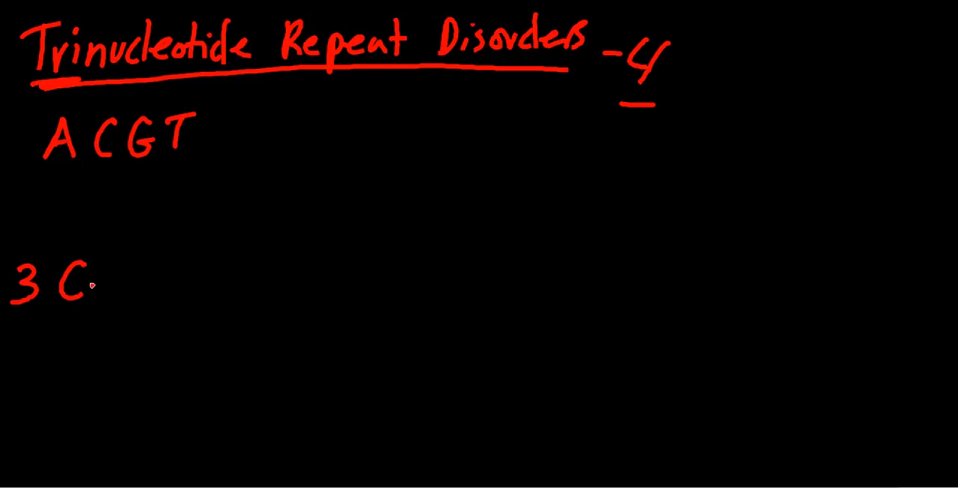
left_click_drag(98, 291, 138, 285)
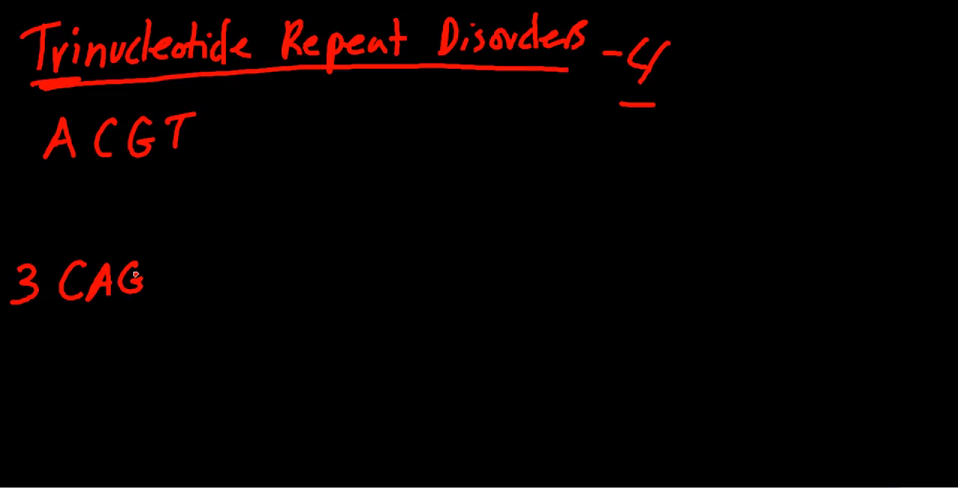
mouse_move(106, 320)
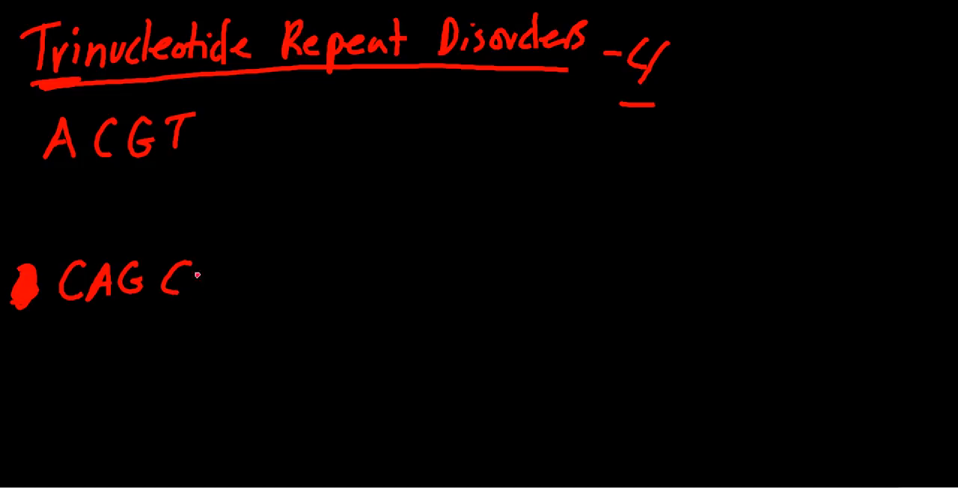
- Write the second and third CAG repeats and box the first CAG
left_click_drag(194, 281, 300, 281)
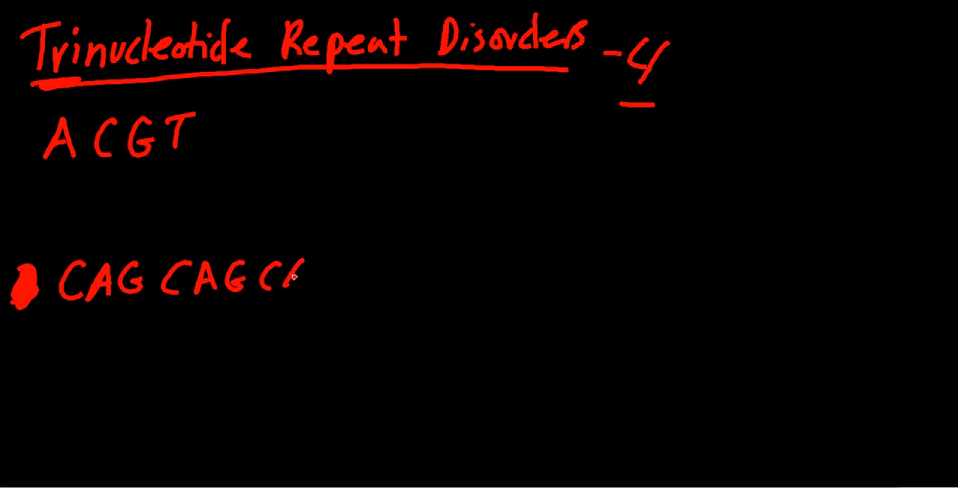
left_click_drag(277, 281, 332, 281)
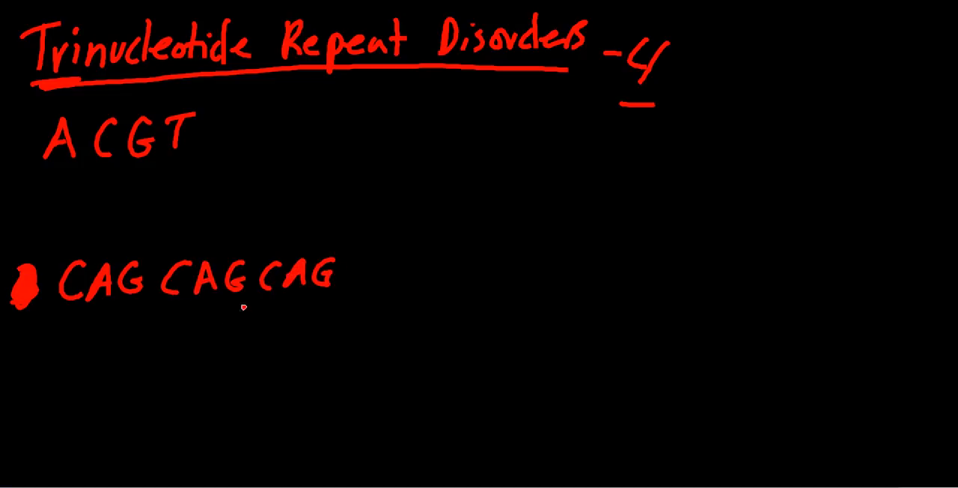
mouse_move(195, 308)
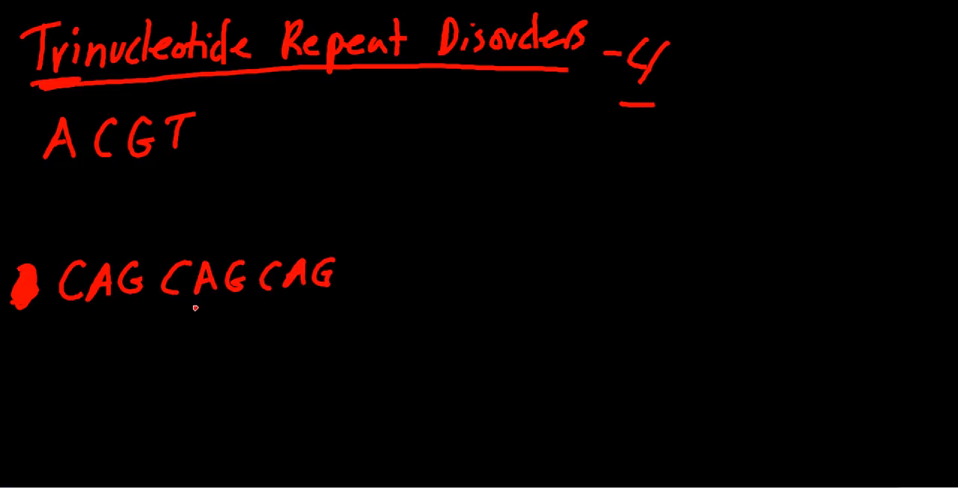
mouse_move(125, 354)
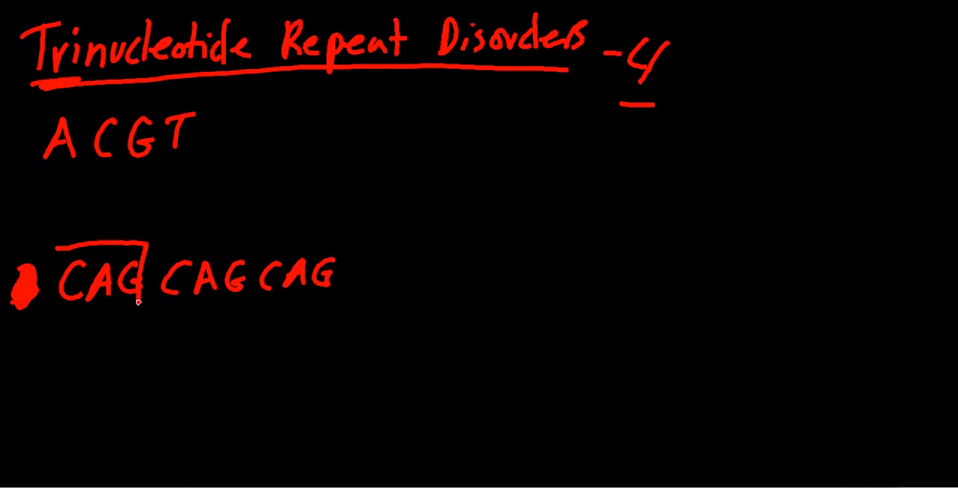
left_click_drag(63, 247, 142, 317)
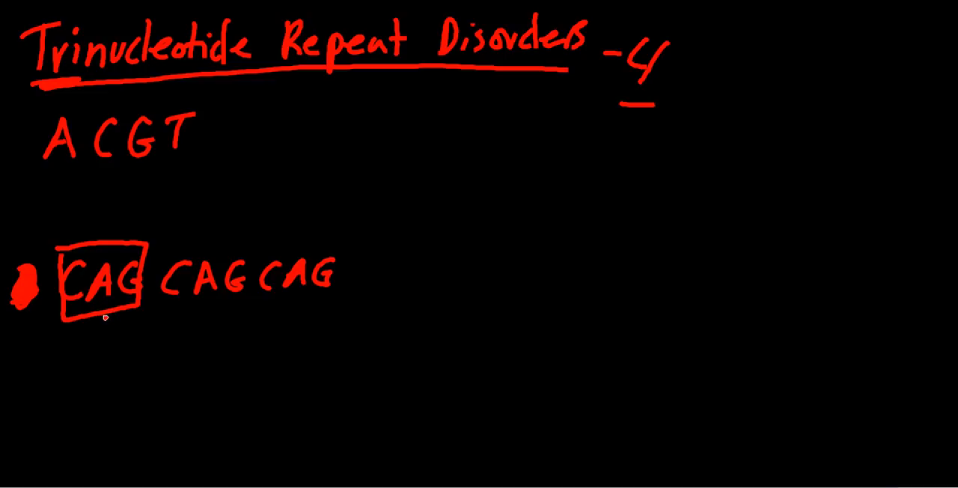
mouse_move(141, 295)
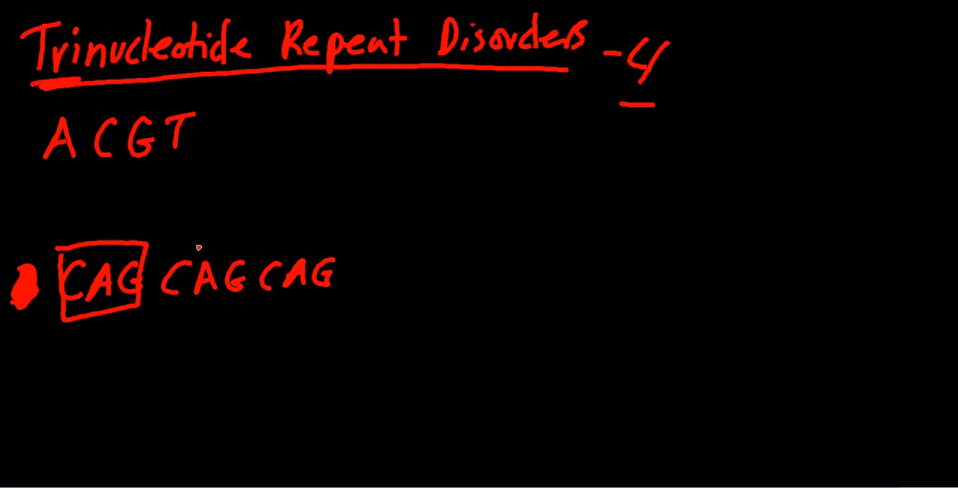
- Draw three arrows fanning out above the CAG repeats
left_click_drag(225, 204, 166, 239)
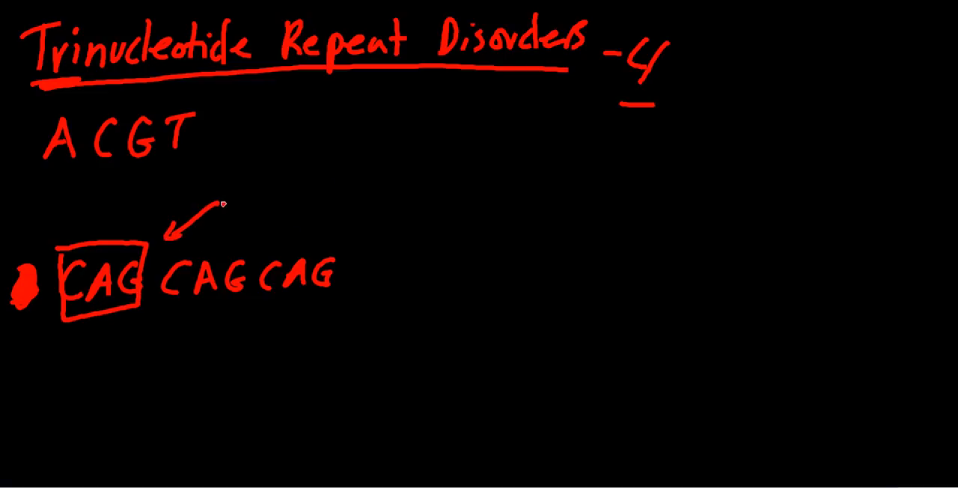
left_click_drag(224, 202, 287, 236)
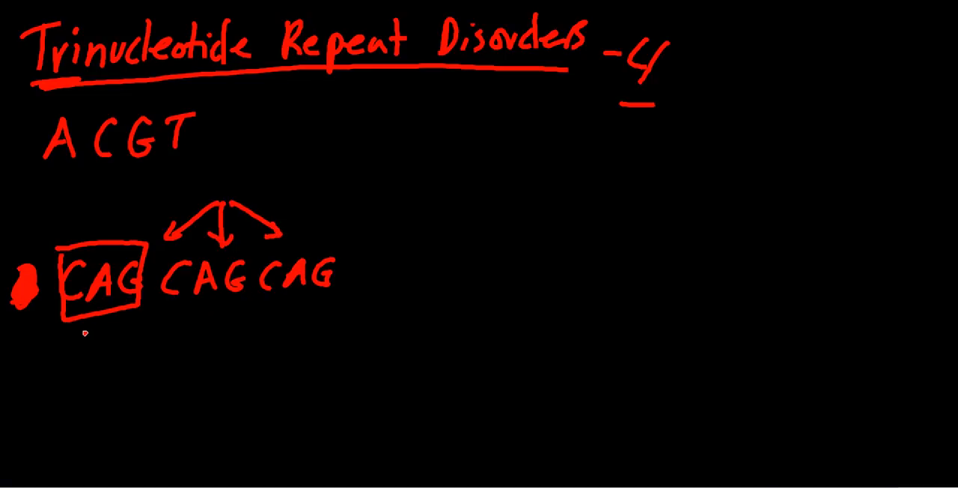
mouse_move(135, 314)
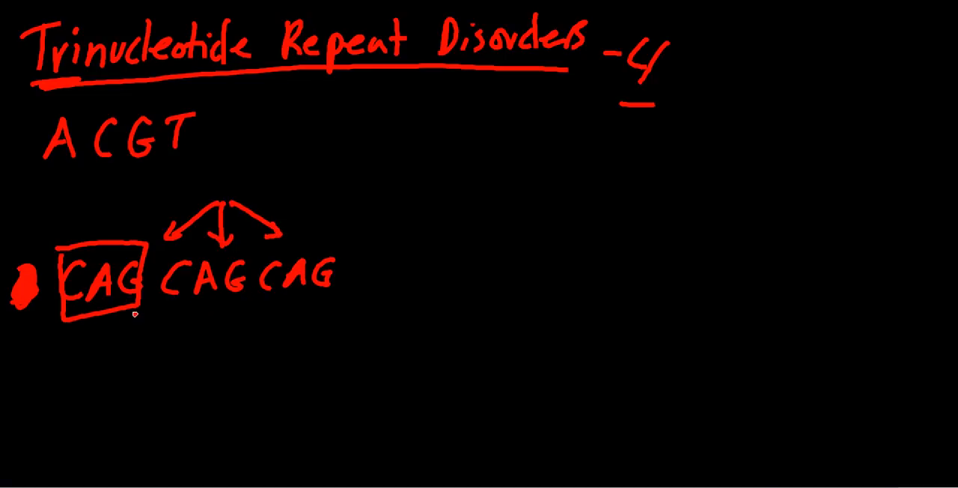
mouse_move(134, 332)
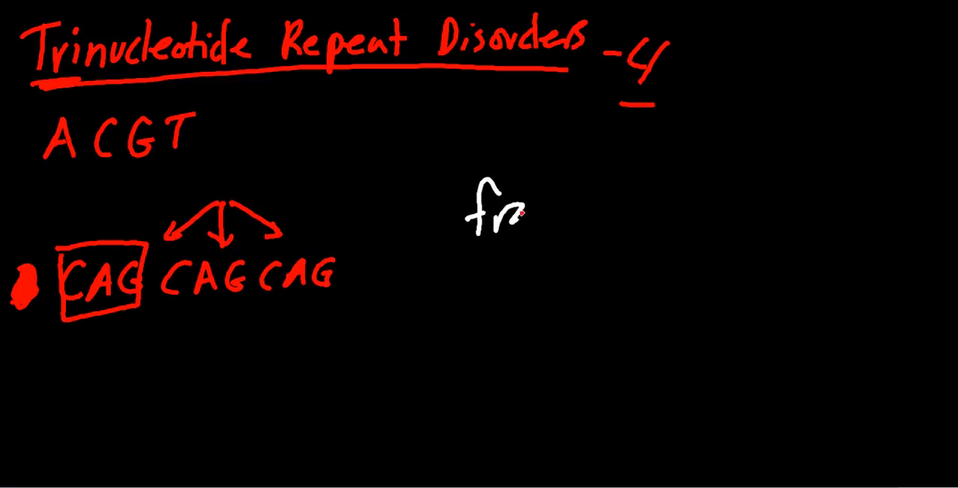
- List fragile X and starred Huntingtons in white, then begin the fourth bullet 'Myotoni'
left_click_drag(509, 216, 643, 202)
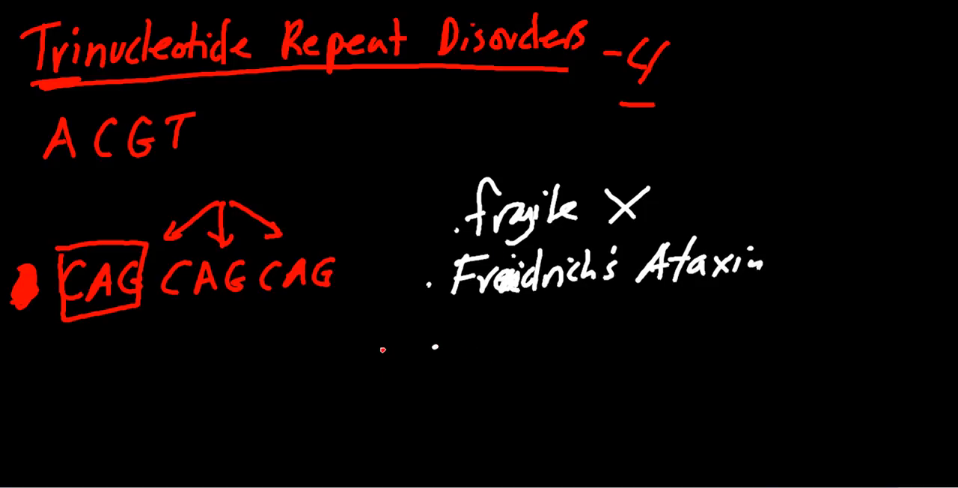
mouse_move(428, 365)
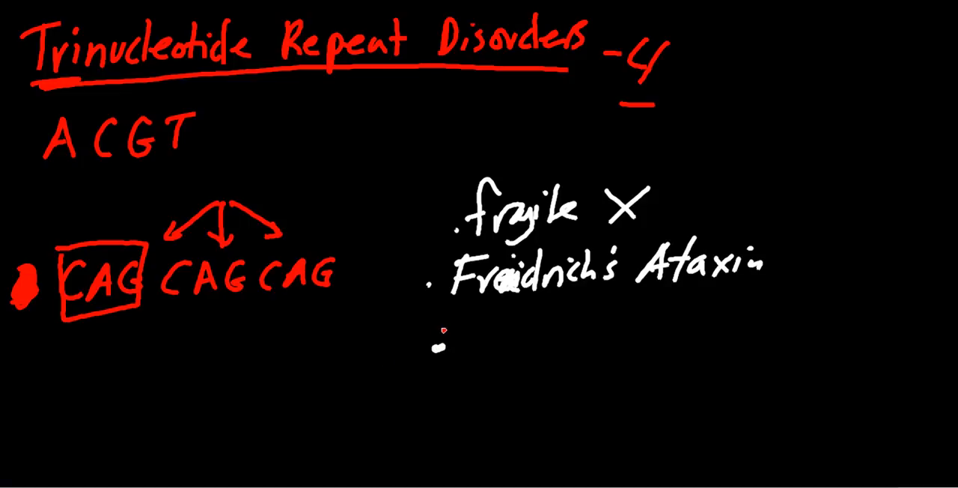
left_click_drag(386, 322, 386, 362)
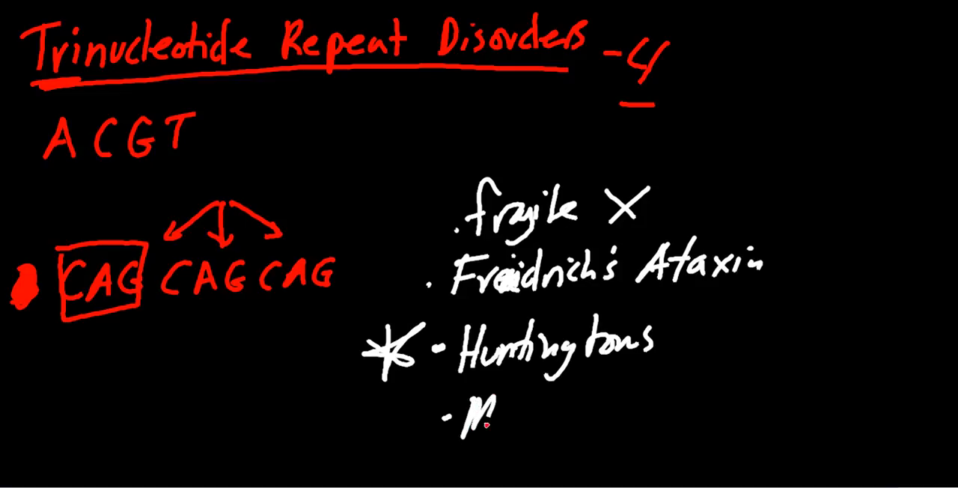
type("Myotoni")
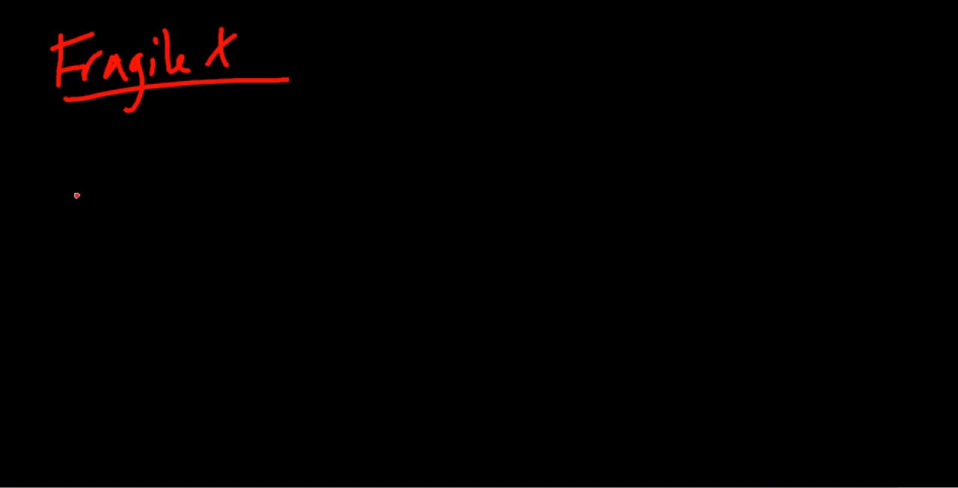
- Write '- CGG ~200+' after the Fragile X heading and 'mosaicism' beside X-linked
left_click_drag(307, 54, 341, 54)
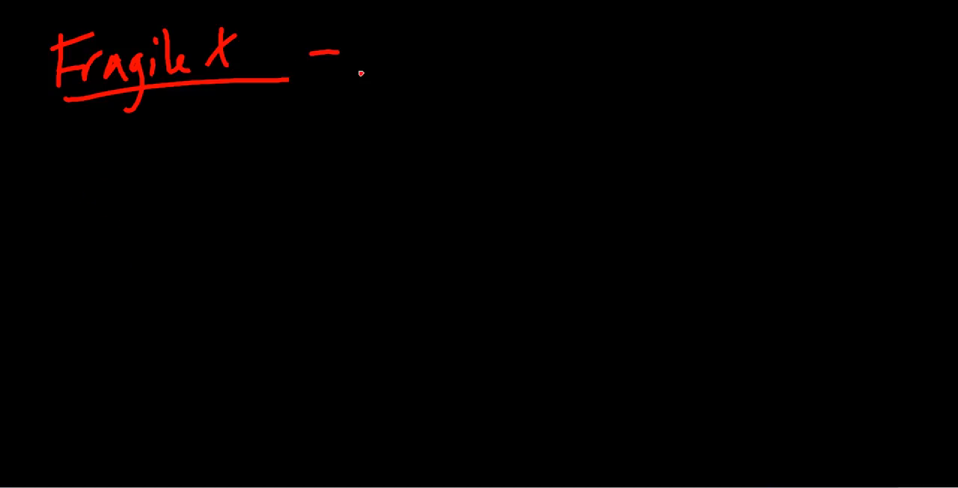
mouse_move(434, 18)
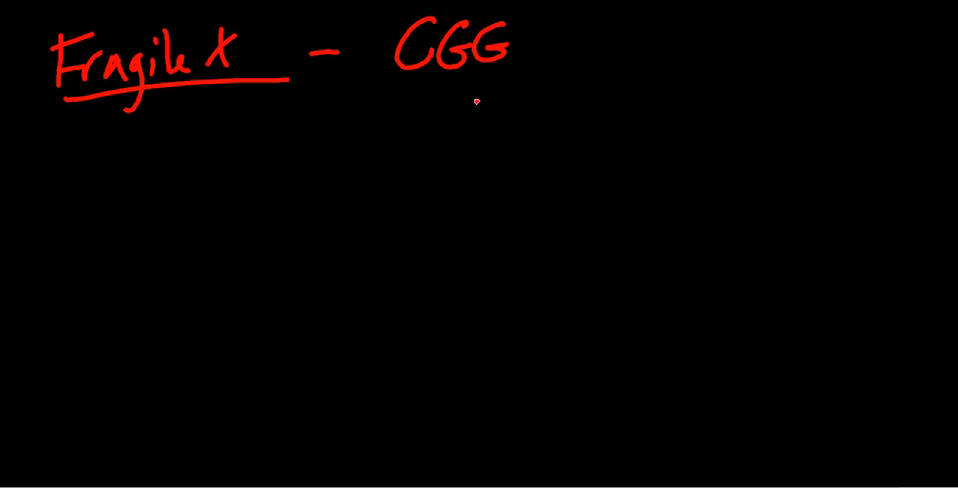
mouse_move(500, 91)
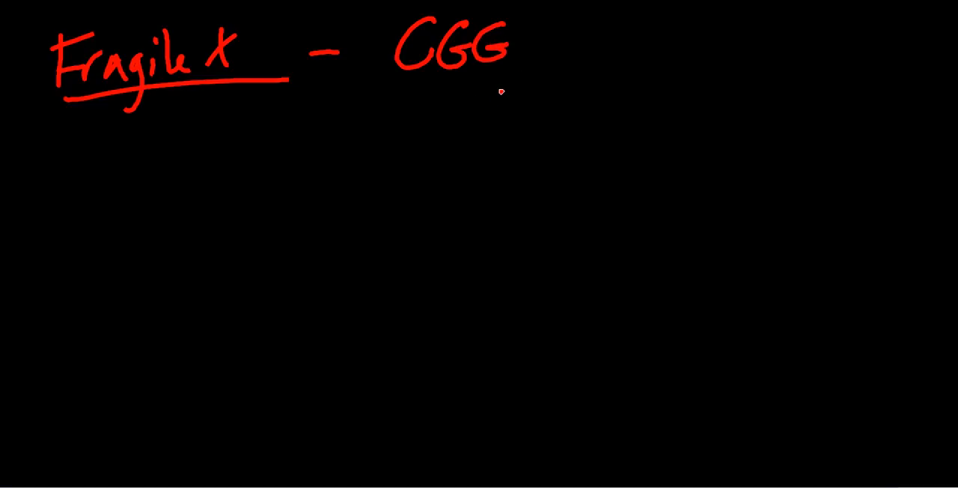
left_click_drag(550, 48, 595, 48)
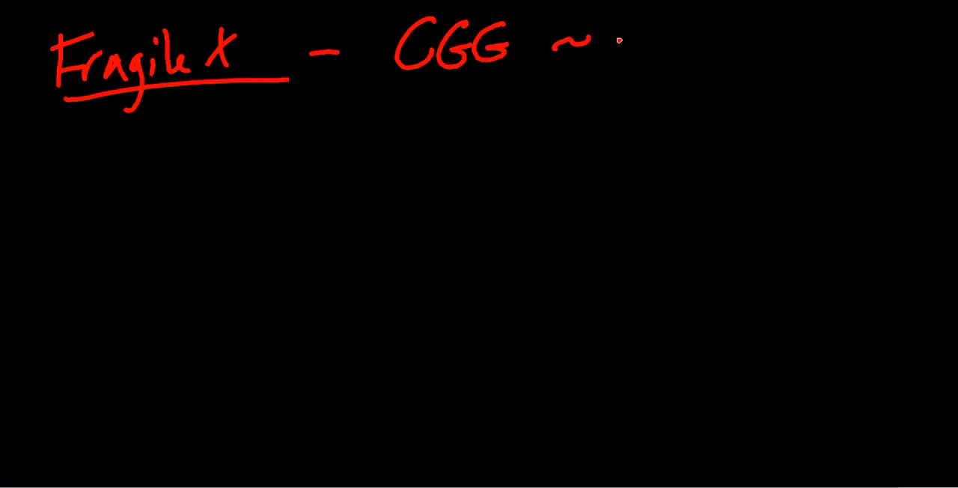
left_click_drag(598, 45, 721, 42)
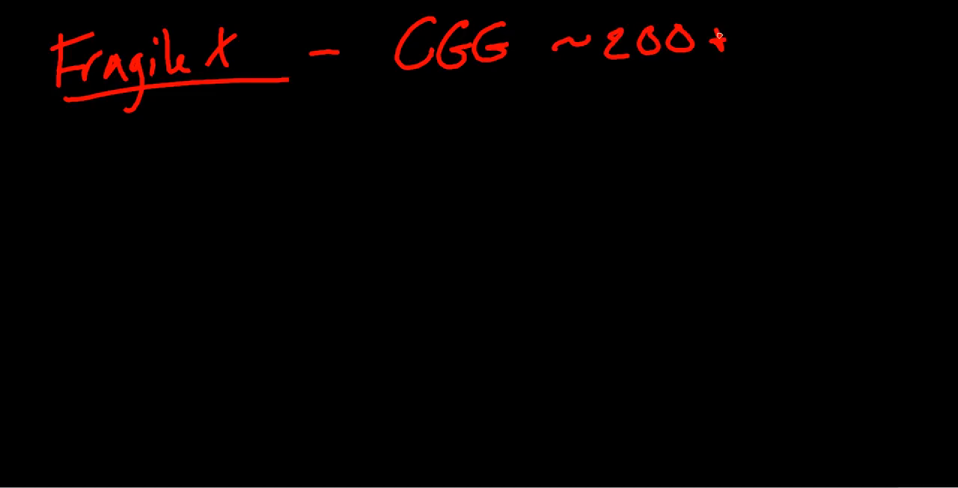
mouse_move(491, 101)
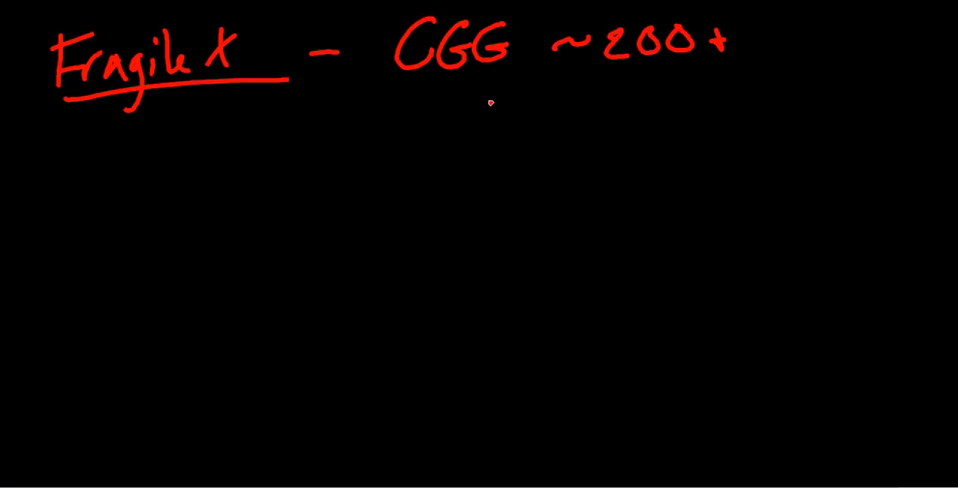
mouse_move(120, 108)
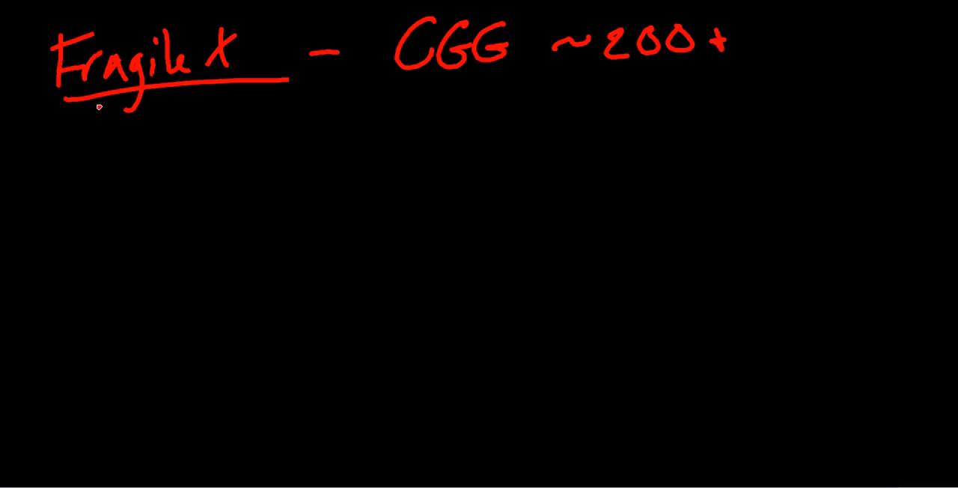
mouse_move(72, 182)
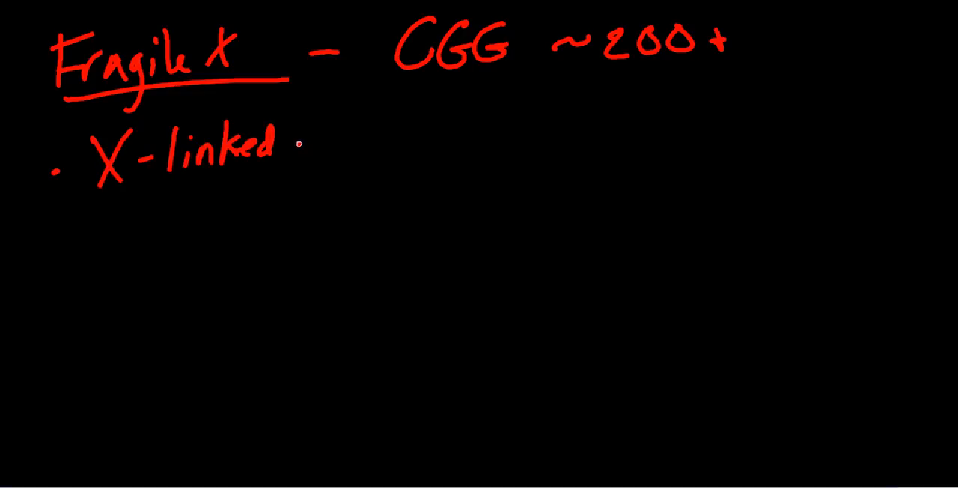
mouse_move(257, 189)
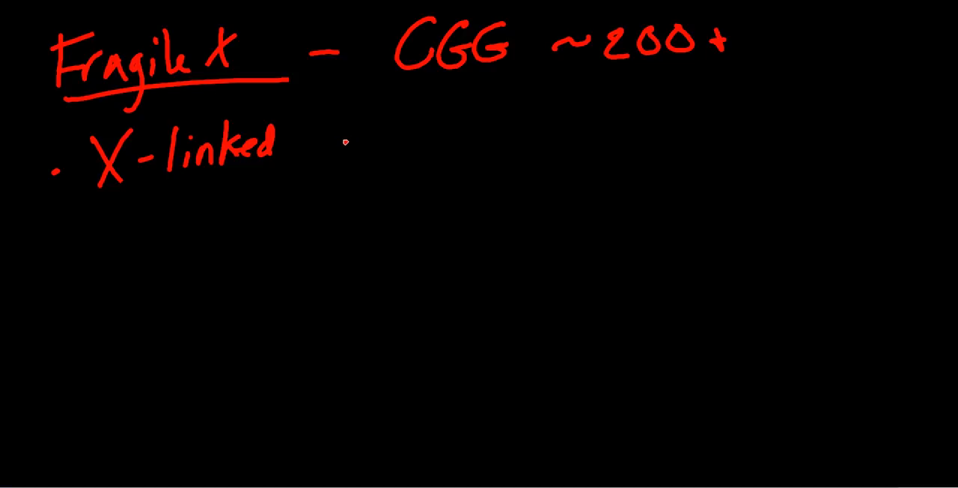
mouse_move(96, 197)
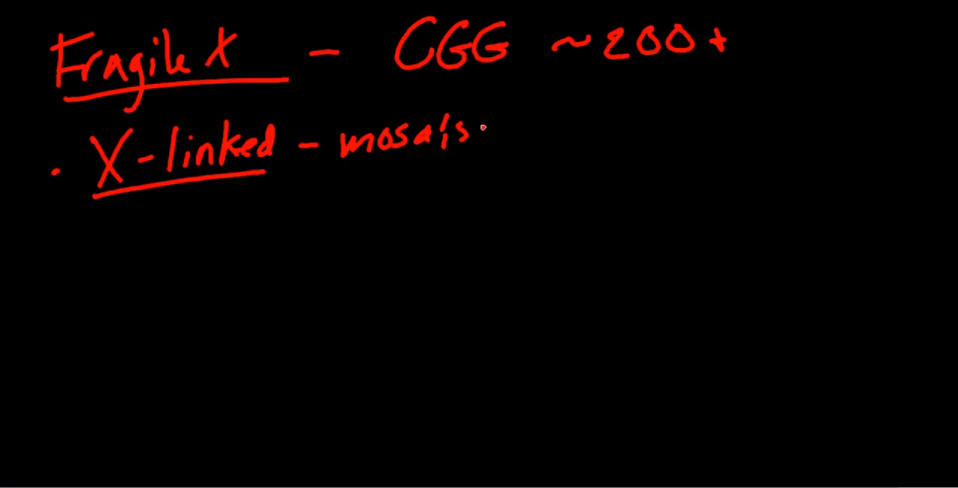
left_click_drag(482, 135, 535, 142)
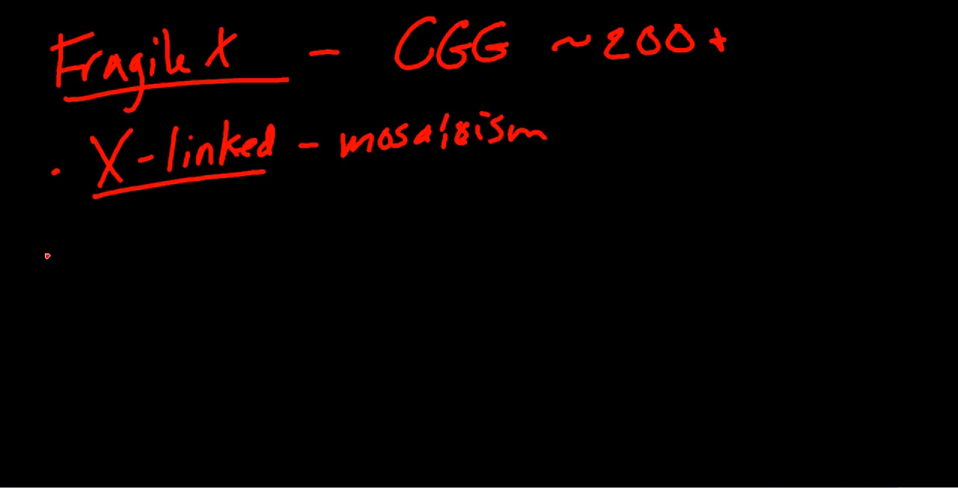
mouse_move(111, 260)
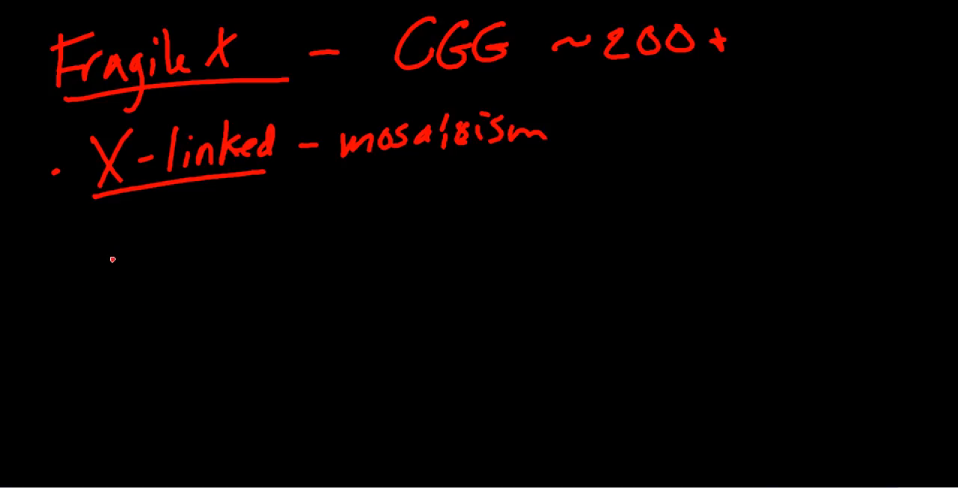
mouse_move(87, 266)
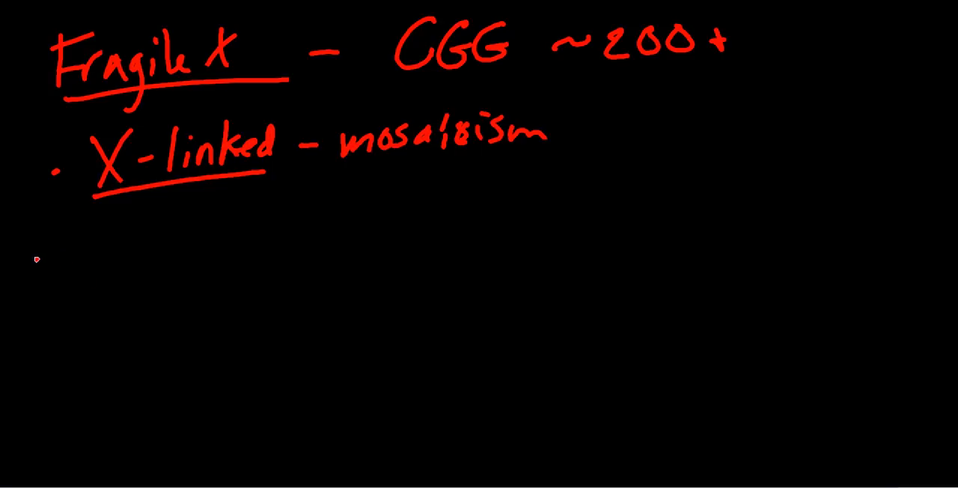
mouse_move(72, 261)
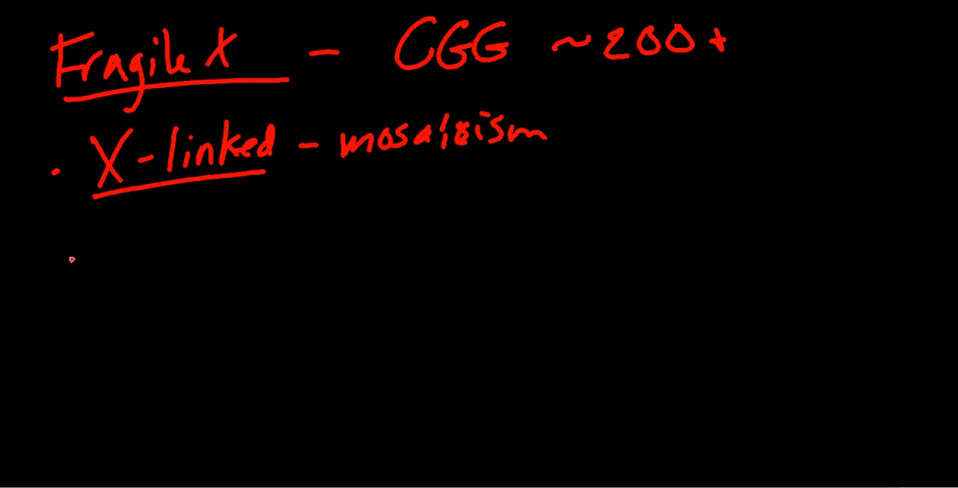
mouse_move(69, 261)
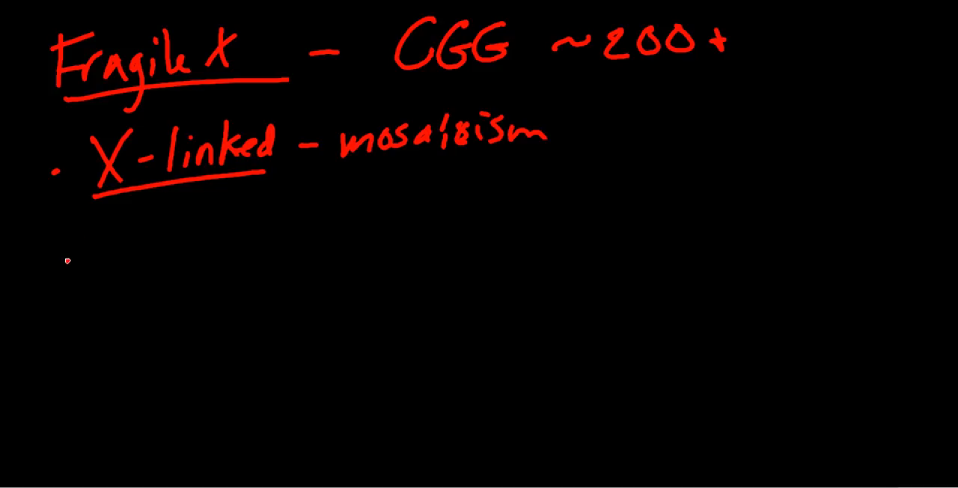
mouse_move(66, 266)
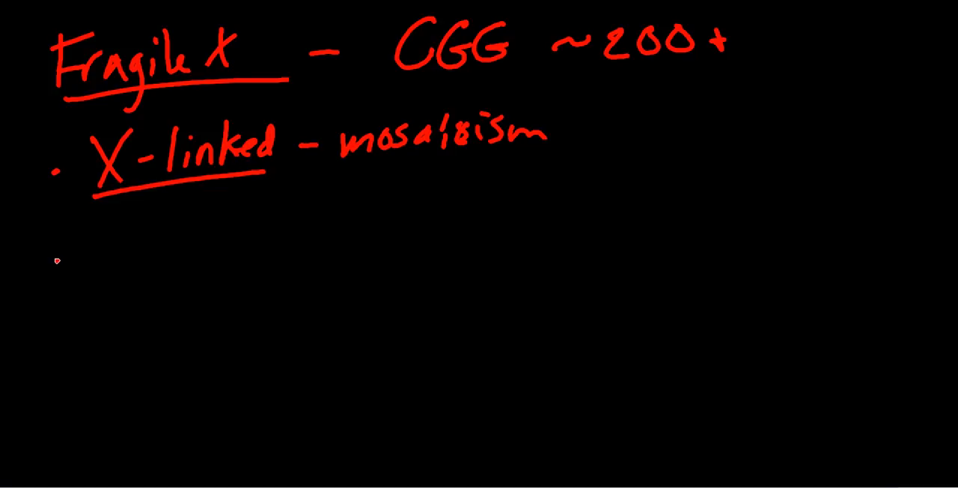
mouse_move(68, 296)
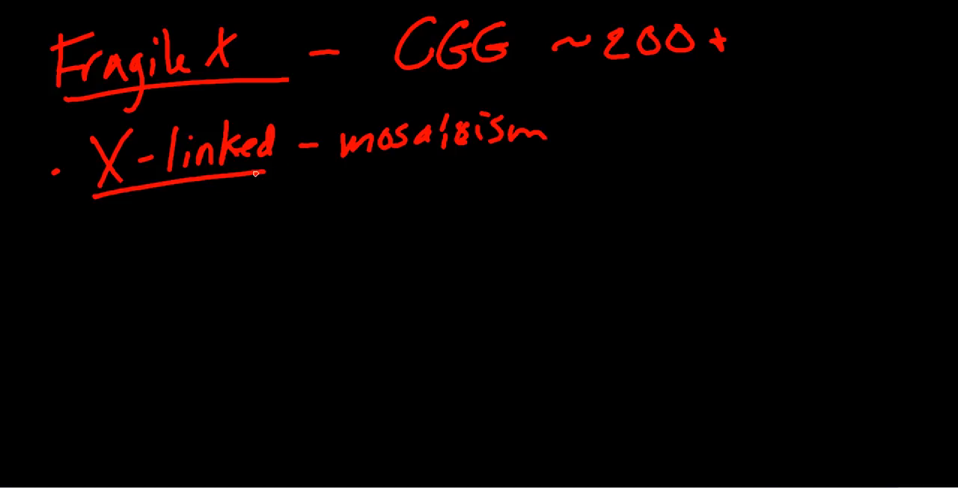
mouse_move(299, 216)
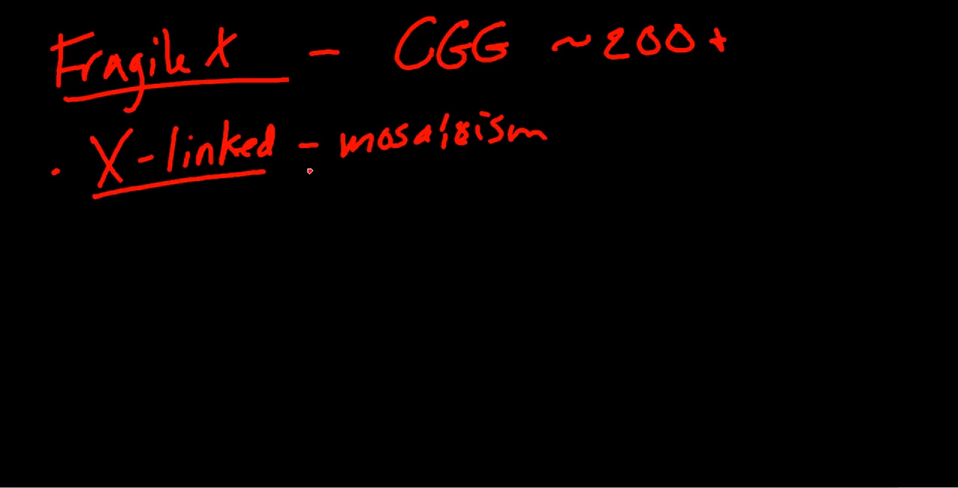
mouse_move(300, 172)
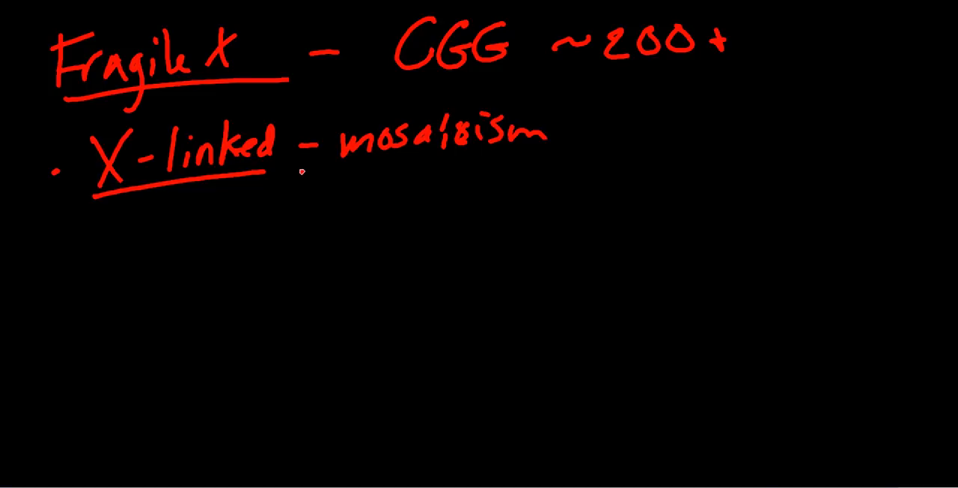
mouse_move(192, 191)
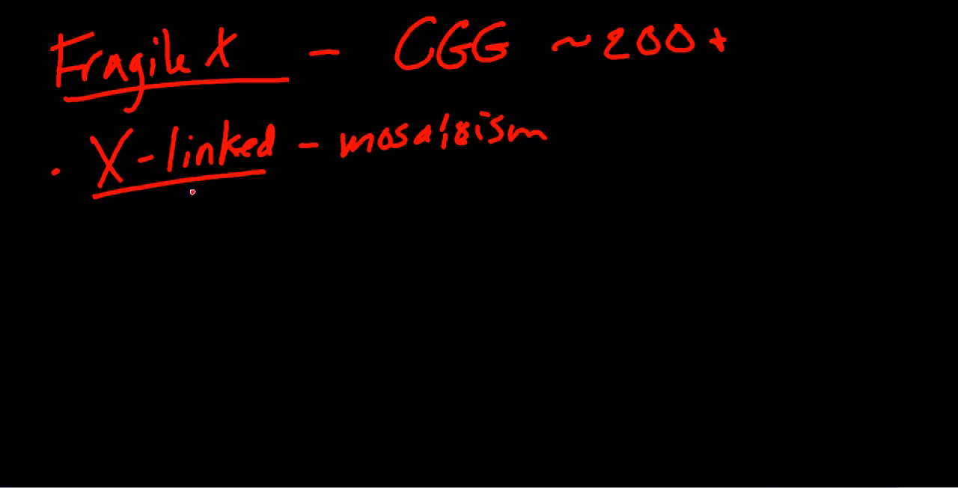
mouse_move(228, 203)
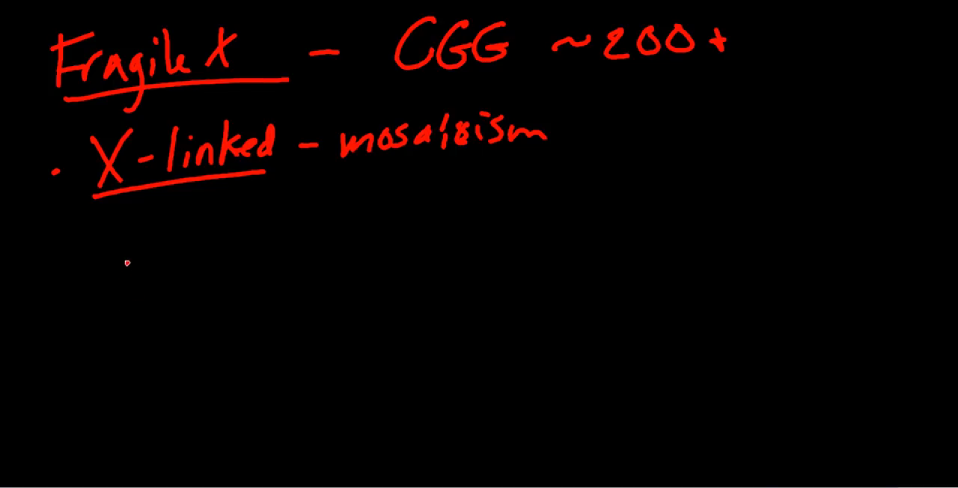
mouse_move(144, 252)
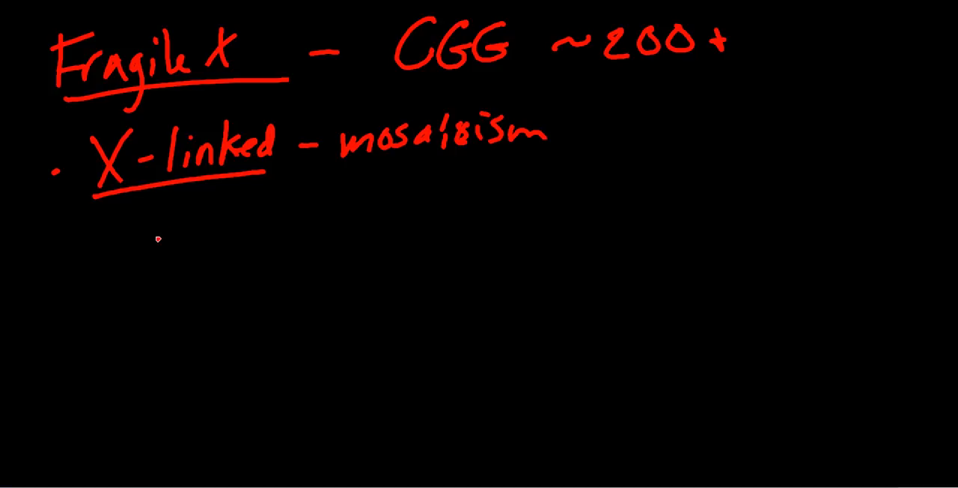
mouse_move(150, 253)
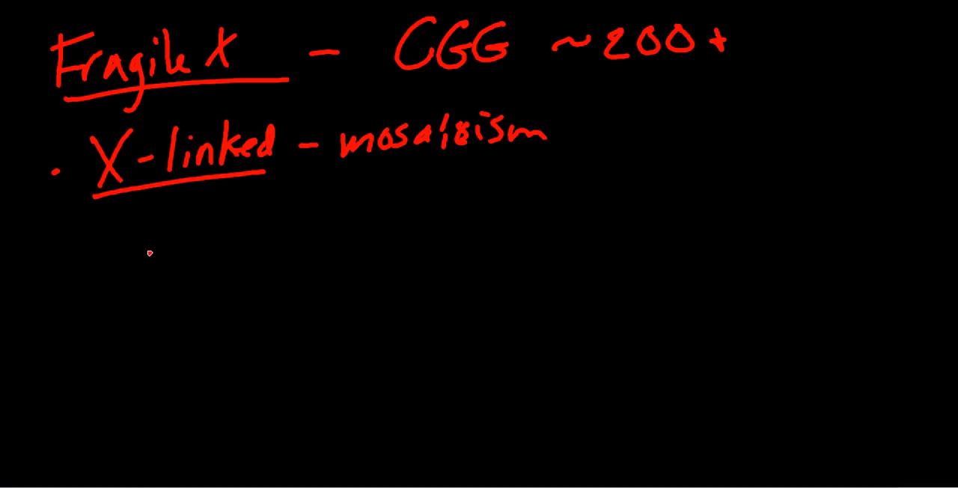
- Draw the male symbol below X-linked and finish the 'PCK · S.B.' bullet
left_click_drag(149, 269, 217, 240)
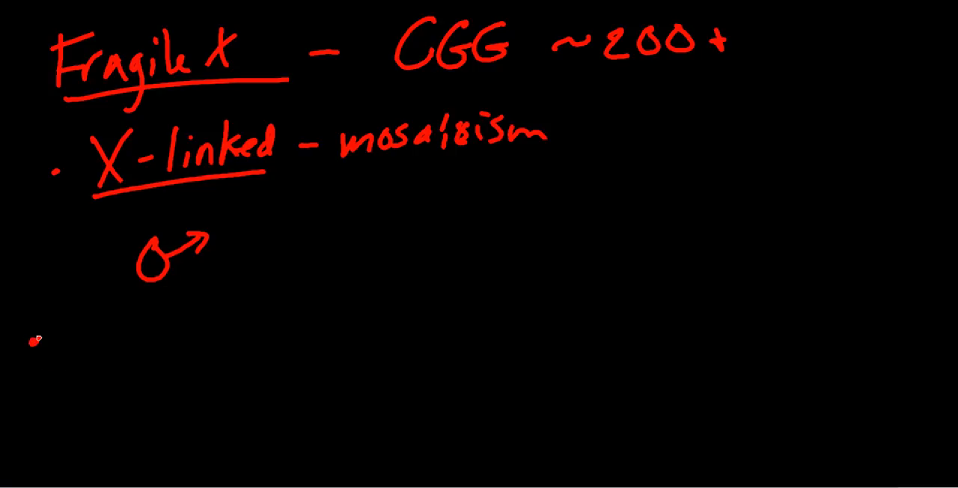
mouse_move(81, 336)
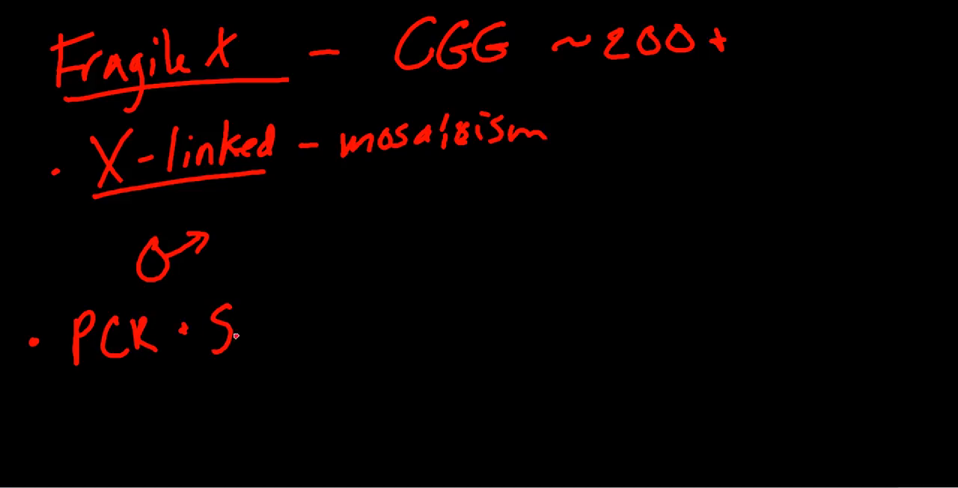
type("B.")
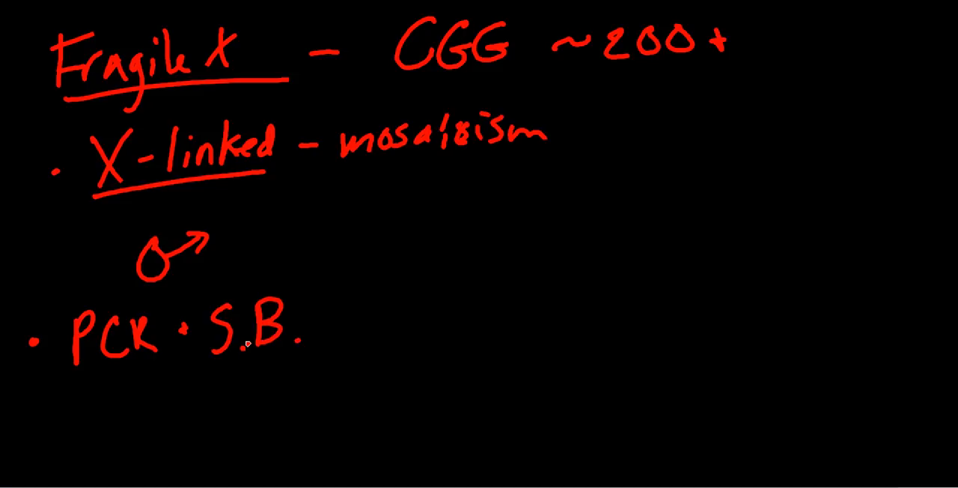
mouse_move(395, 111)
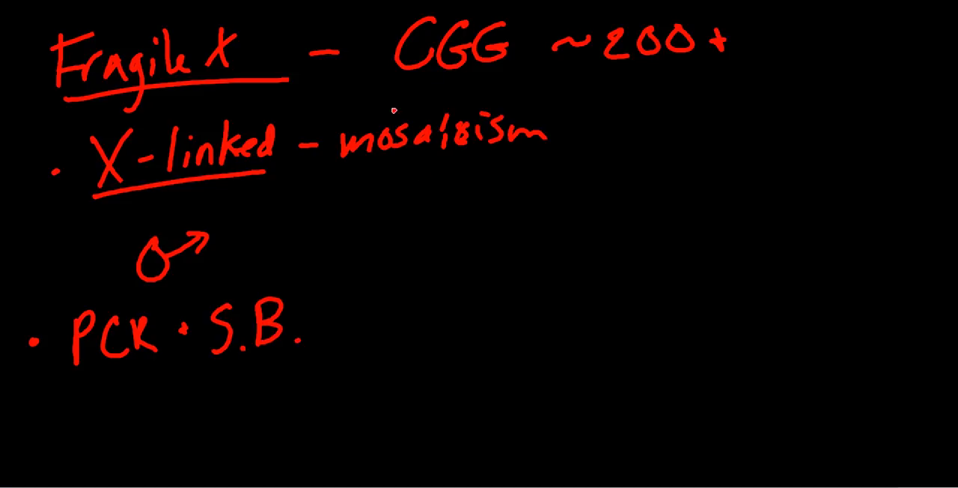
mouse_move(483, 236)
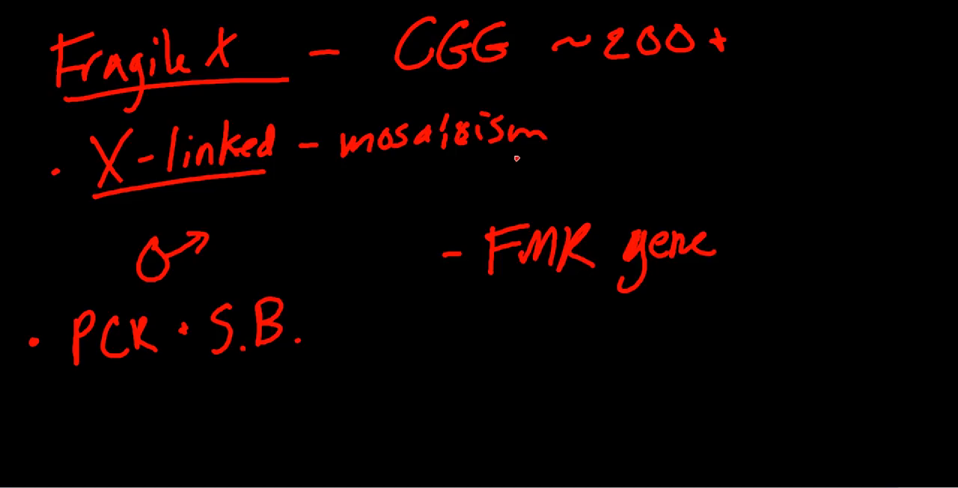
- Underline 200+, CGG and the FMK gene note
left_click_drag(597, 74, 726, 68)
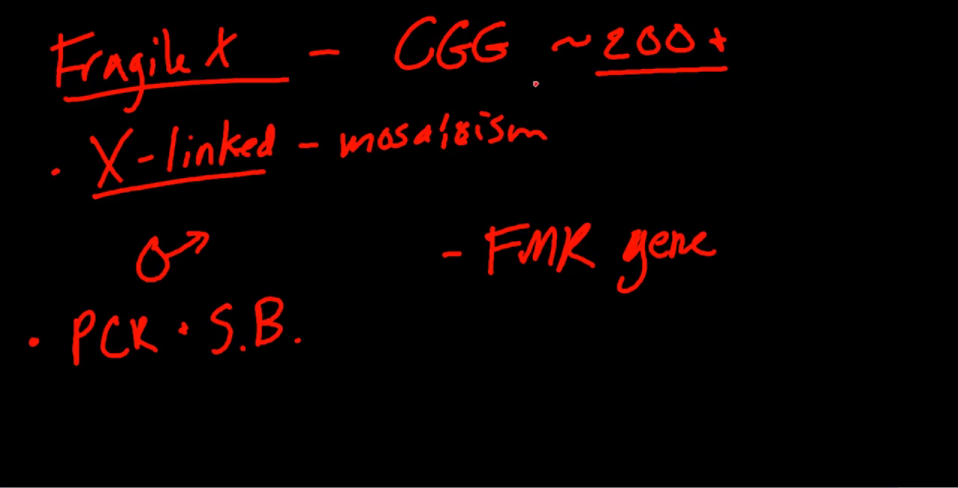
mouse_move(287, 102)
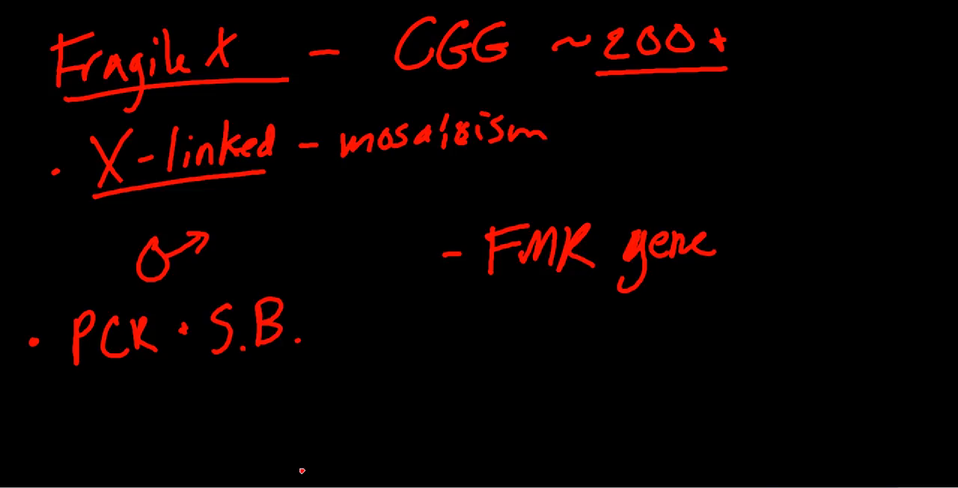
mouse_move(302, 456)
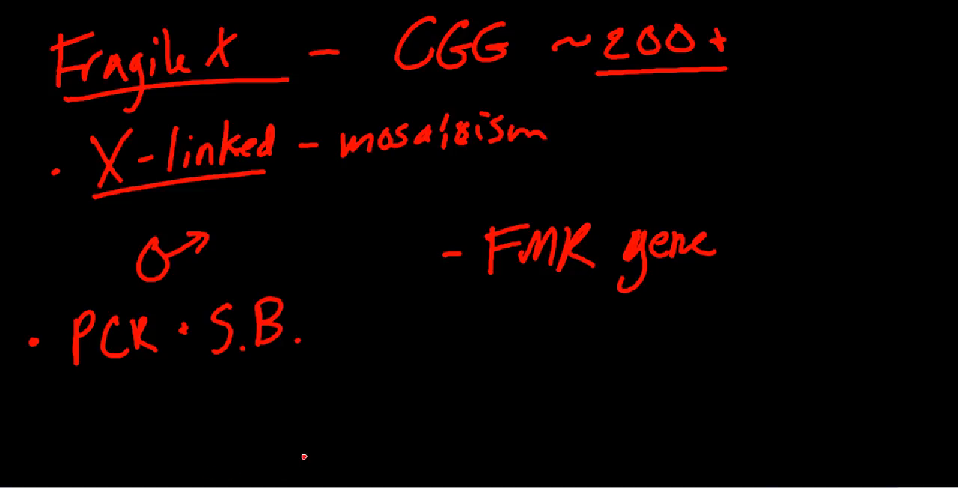
mouse_move(291, 443)
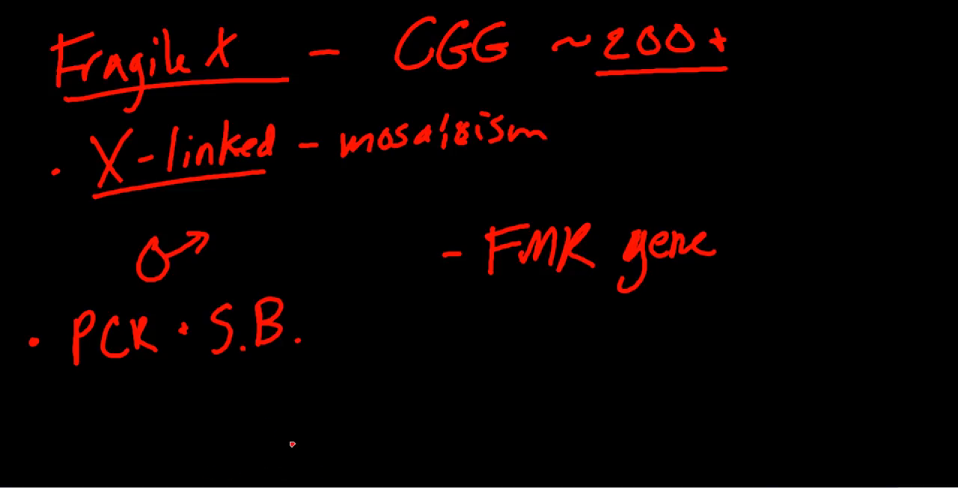
mouse_move(329, 473)
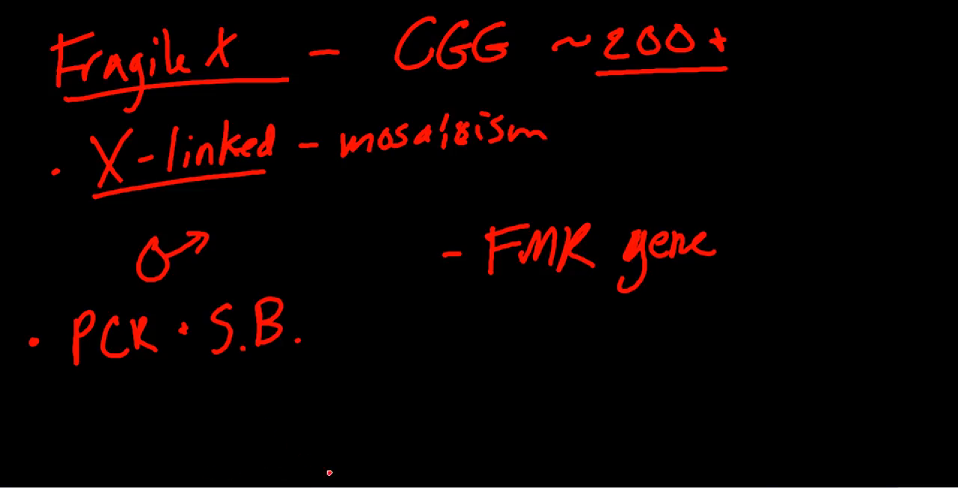
mouse_move(334, 444)
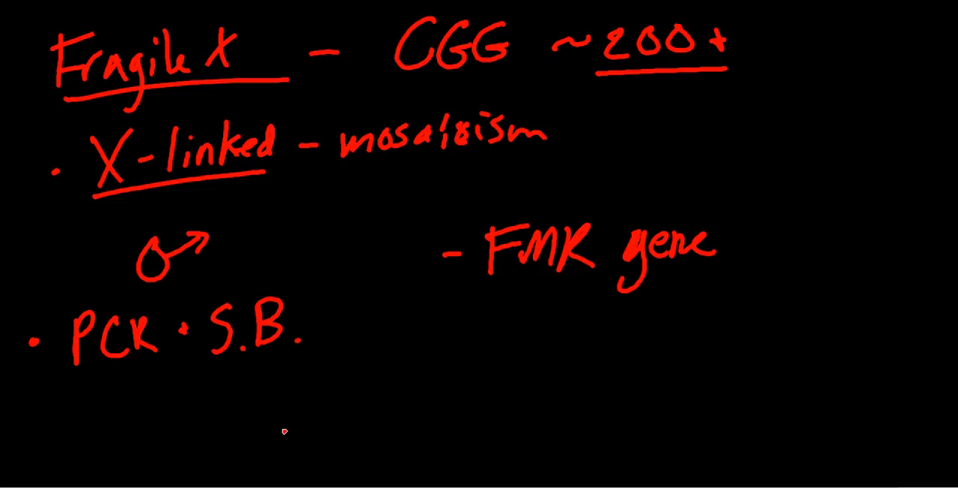
mouse_move(332, 403)
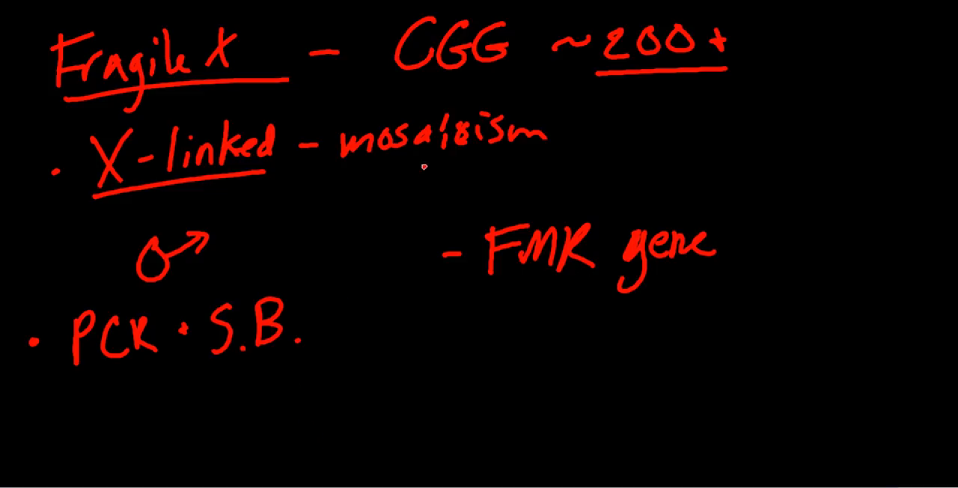
left_click_drag(389, 90, 512, 84)
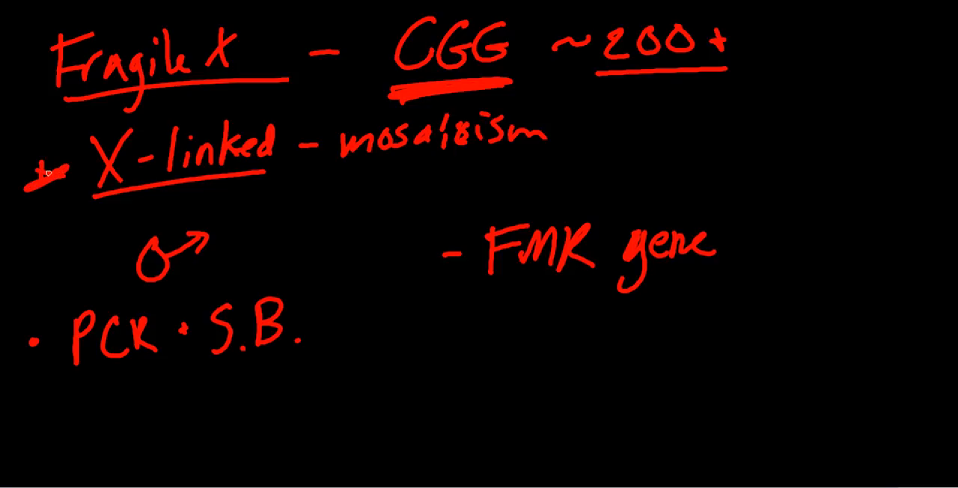
mouse_move(158, 197)
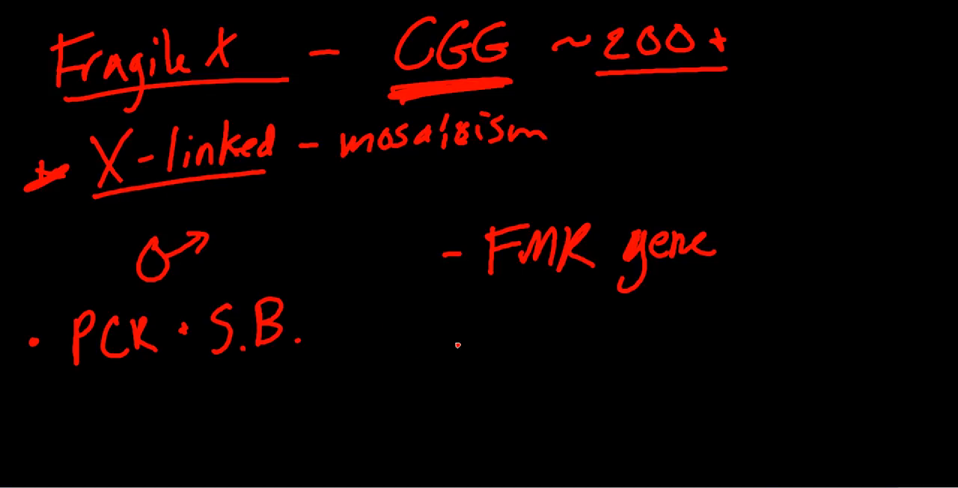
left_click_drag(476, 288, 741, 281)
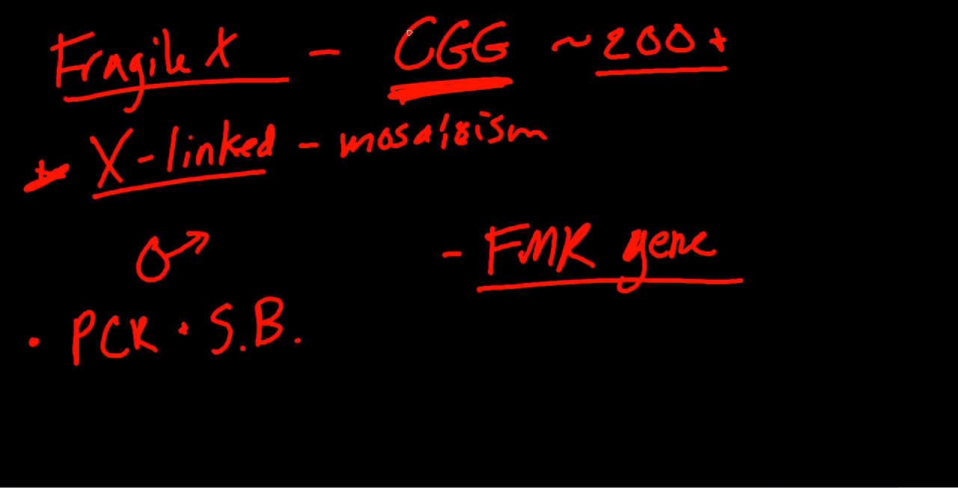
mouse_move(501, 41)
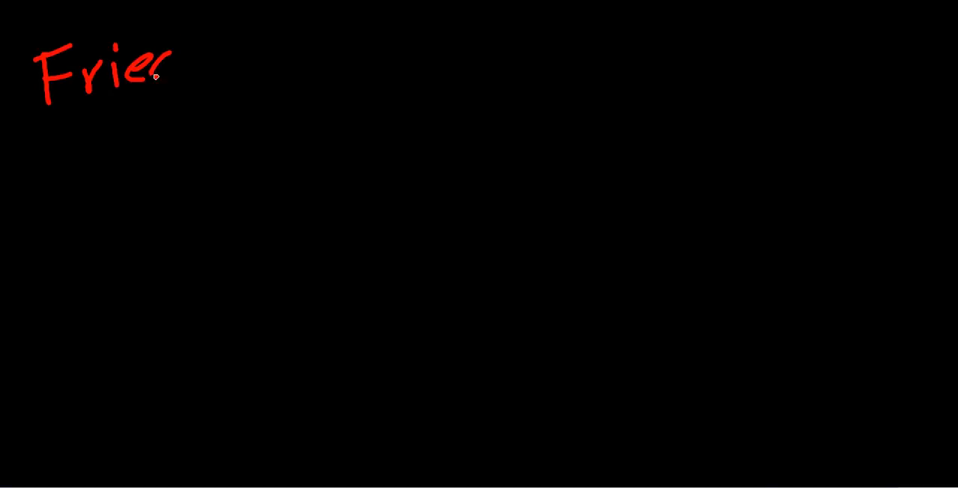
- Write the red heading 'Friedrich's Ataxia' at top left and underline it
left_click_drag(150, 75, 282, 18)
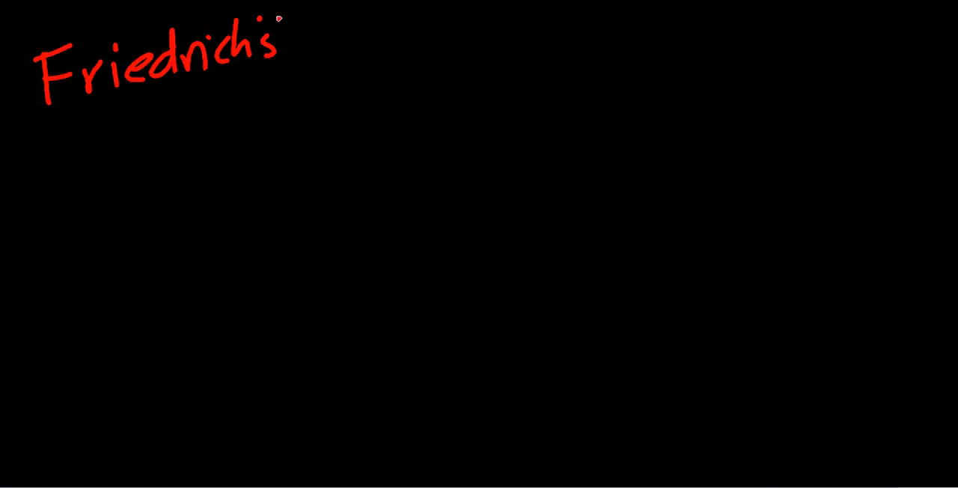
left_click_drag(288, 57, 386, 45)
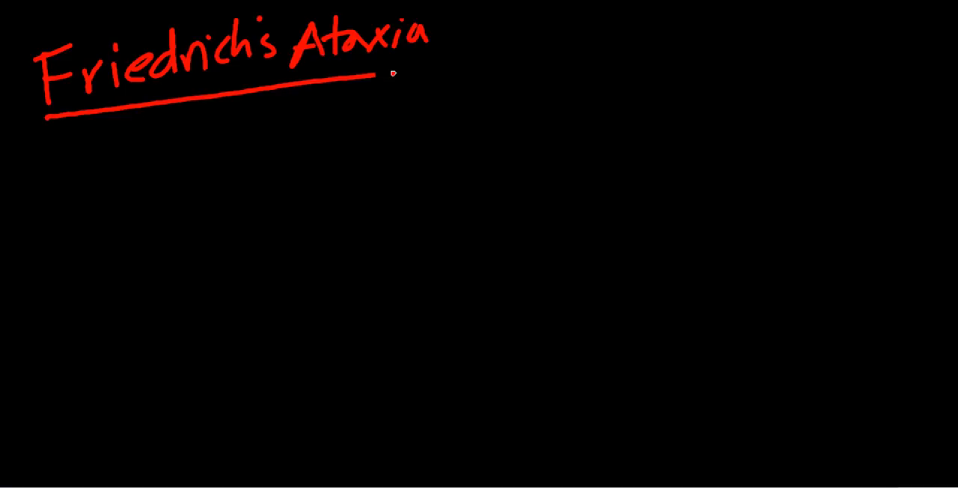
left_click_drag(367, 75, 432, 72)
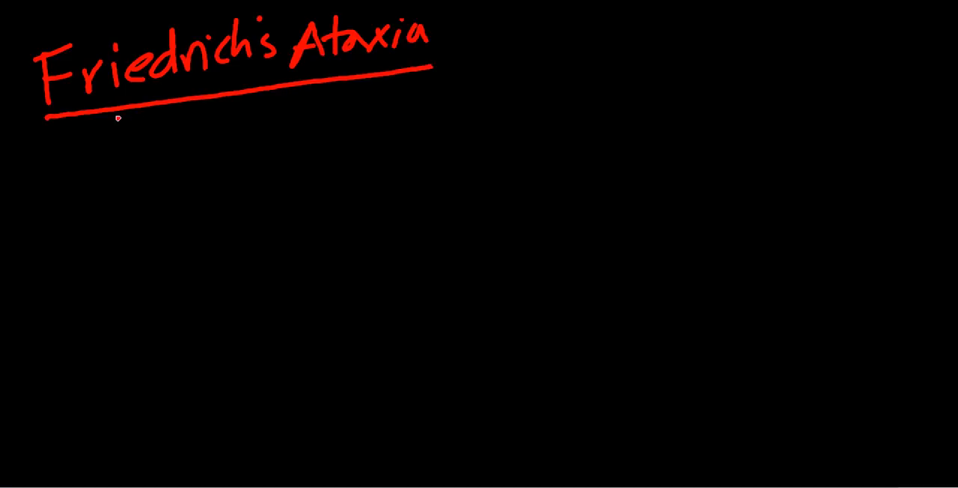
mouse_move(99, 161)
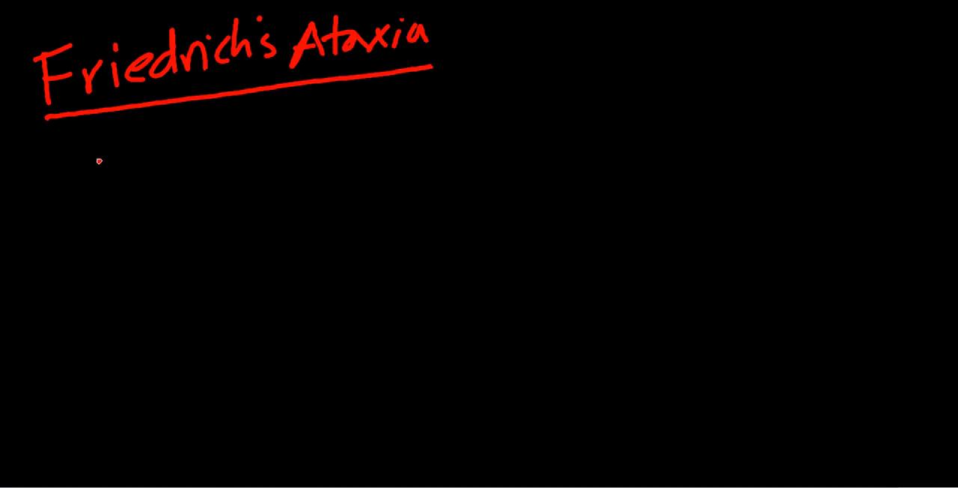
mouse_move(75, 200)
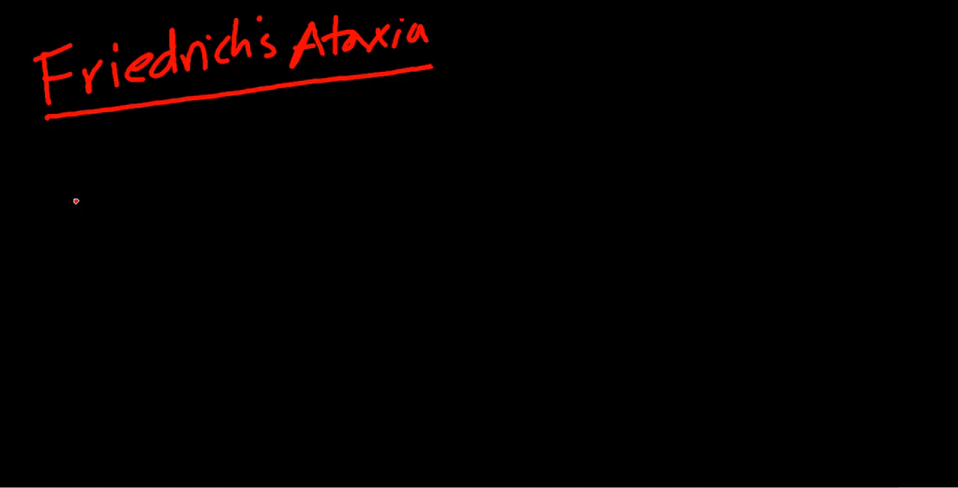
mouse_move(126, 190)
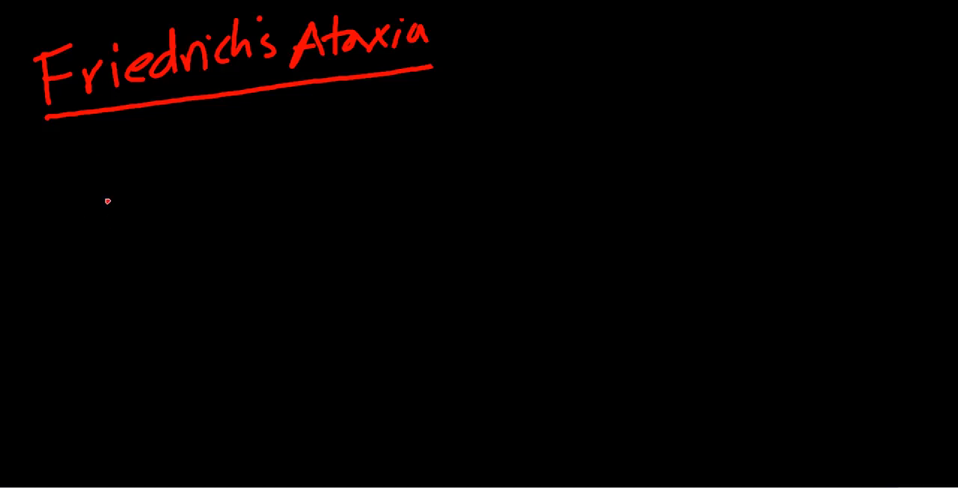
mouse_move(128, 254)
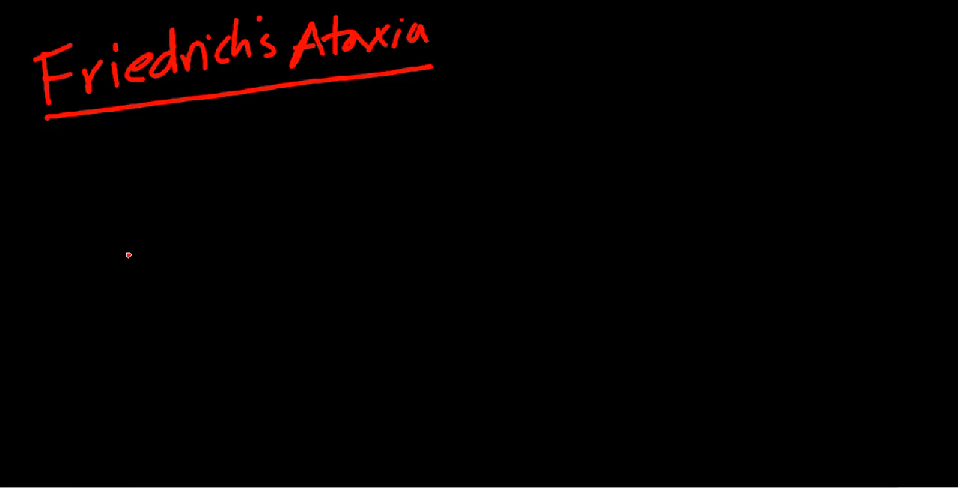
mouse_move(111, 201)
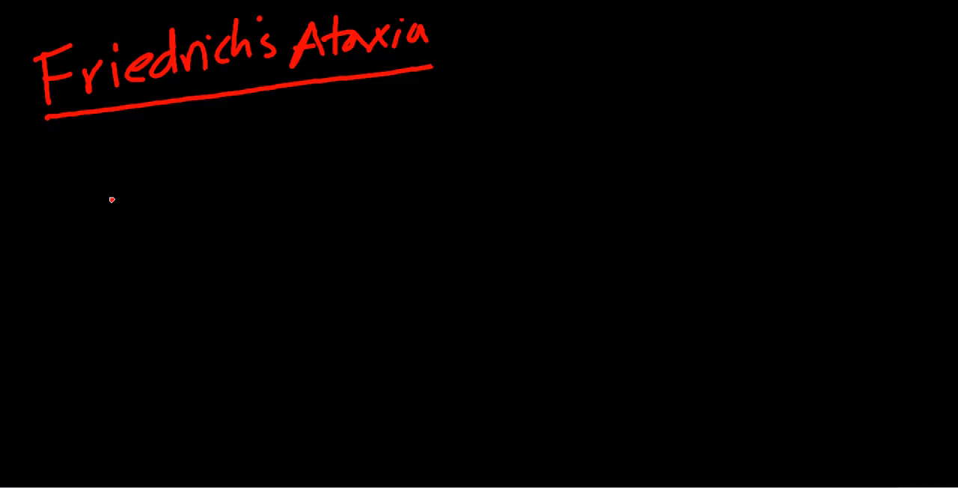
mouse_move(96, 169)
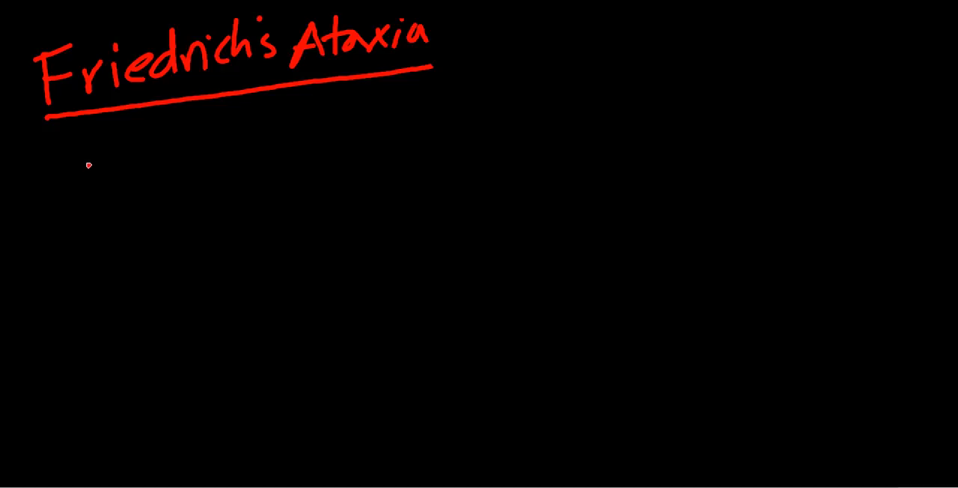
mouse_move(94, 184)
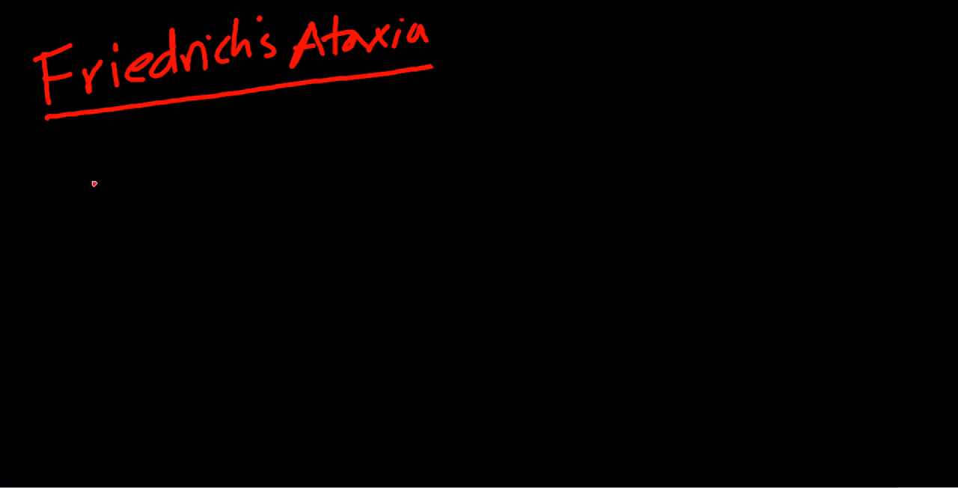
mouse_move(108, 177)
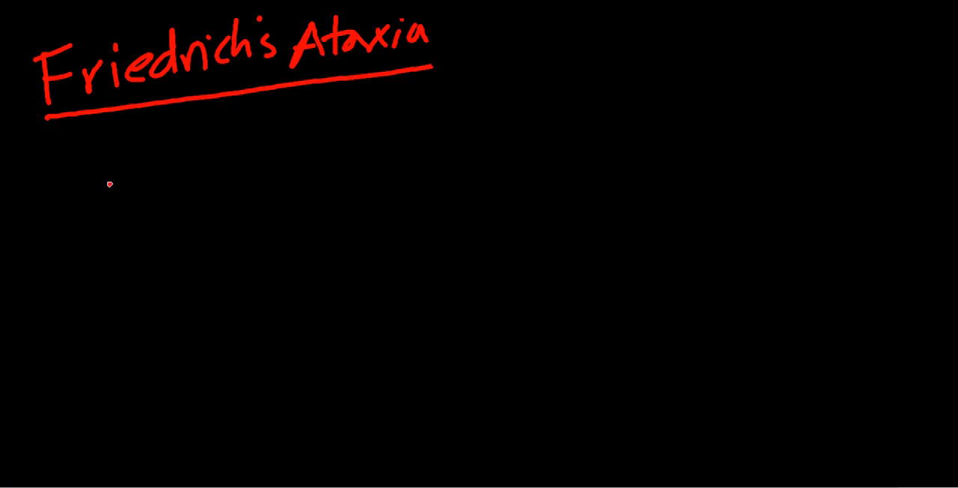
mouse_move(90, 164)
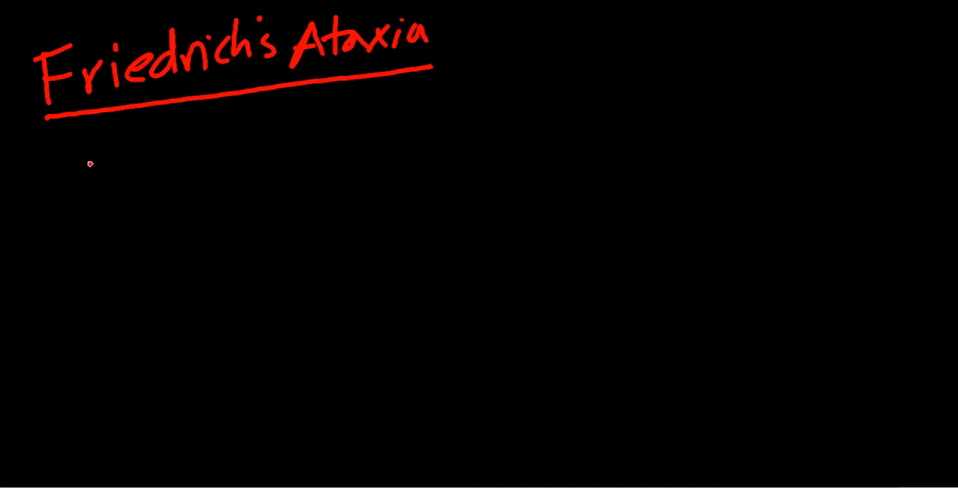
mouse_move(96, 194)
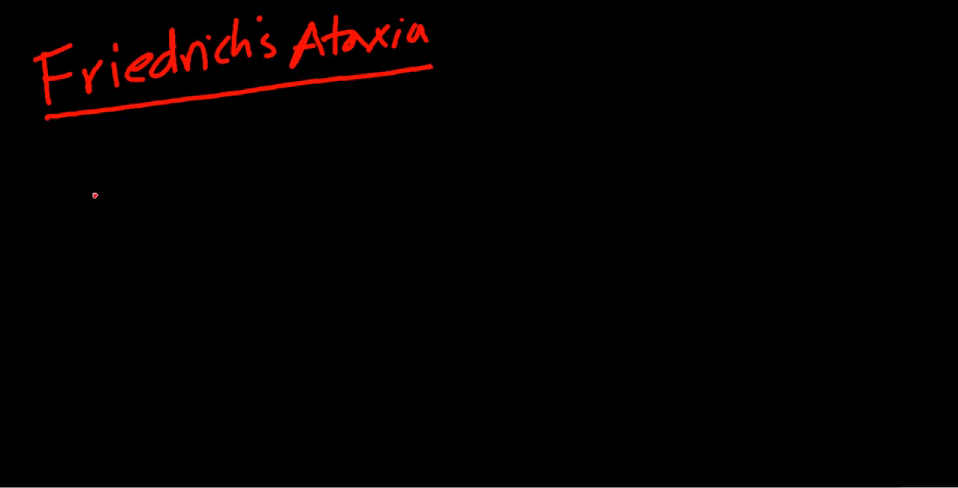
mouse_move(133, 166)
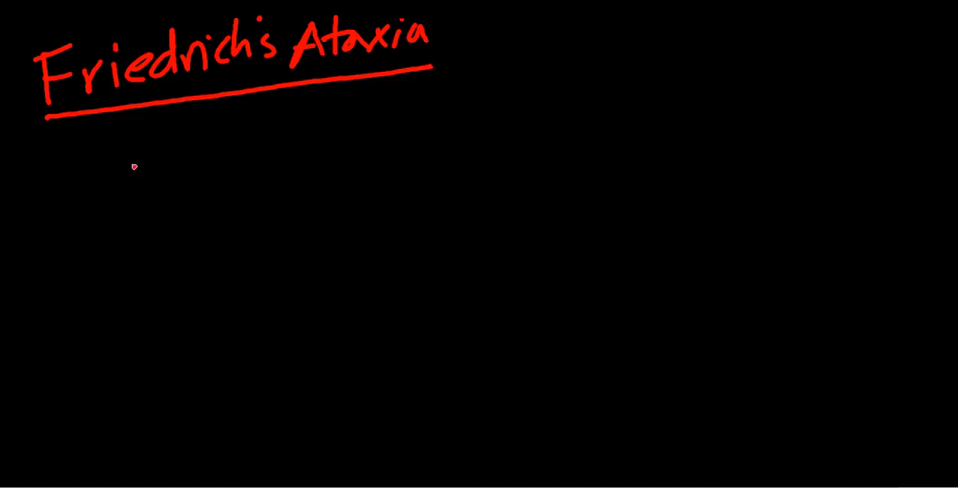
mouse_move(110, 168)
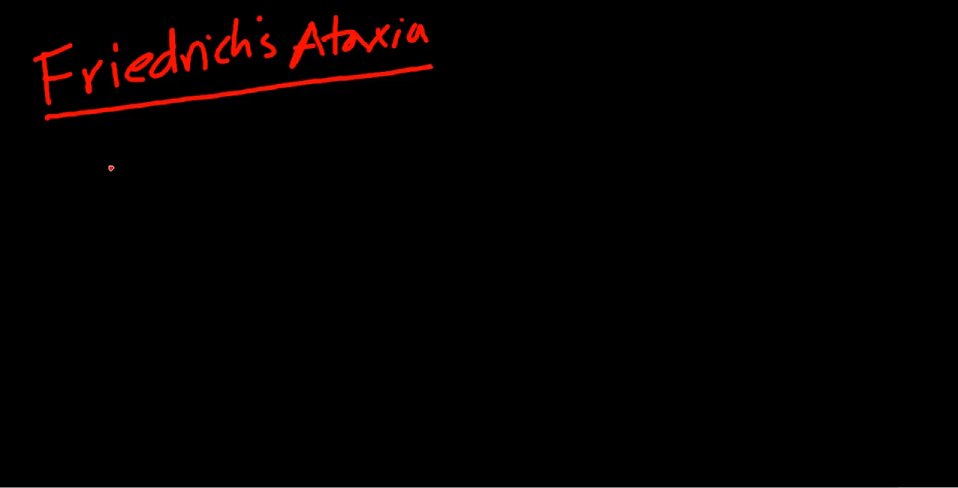
mouse_move(108, 149)
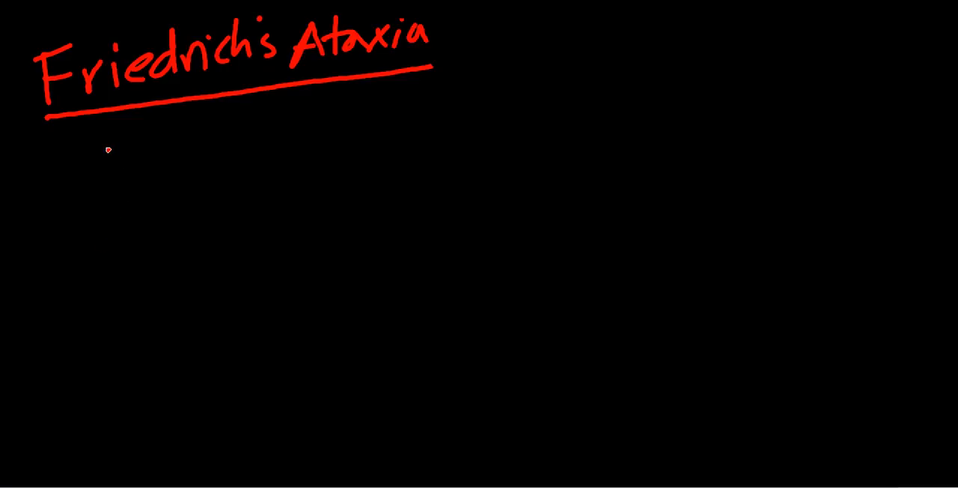
mouse_move(98, 201)
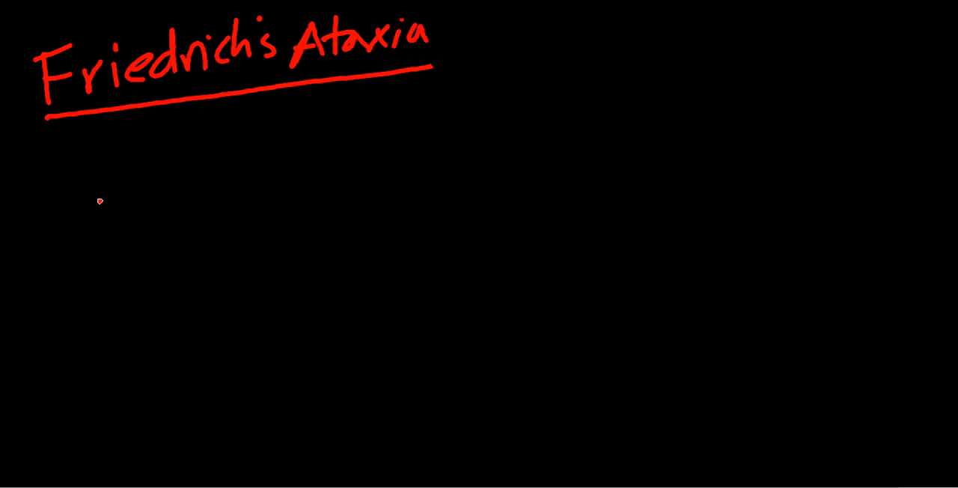
mouse_move(140, 192)
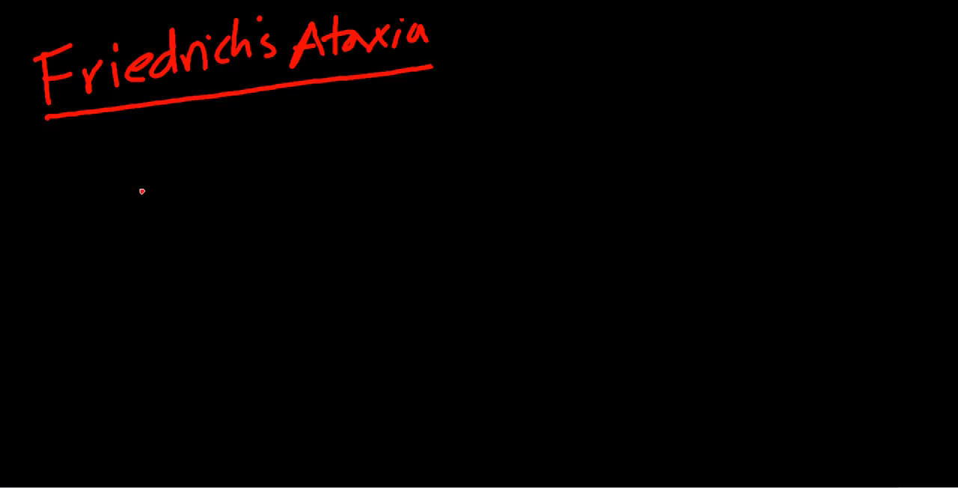
mouse_move(134, 207)
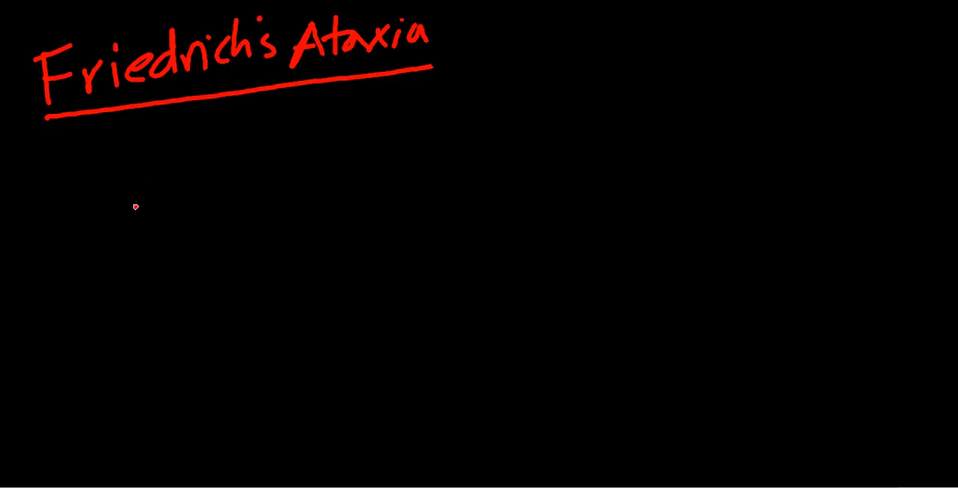
mouse_move(125, 208)
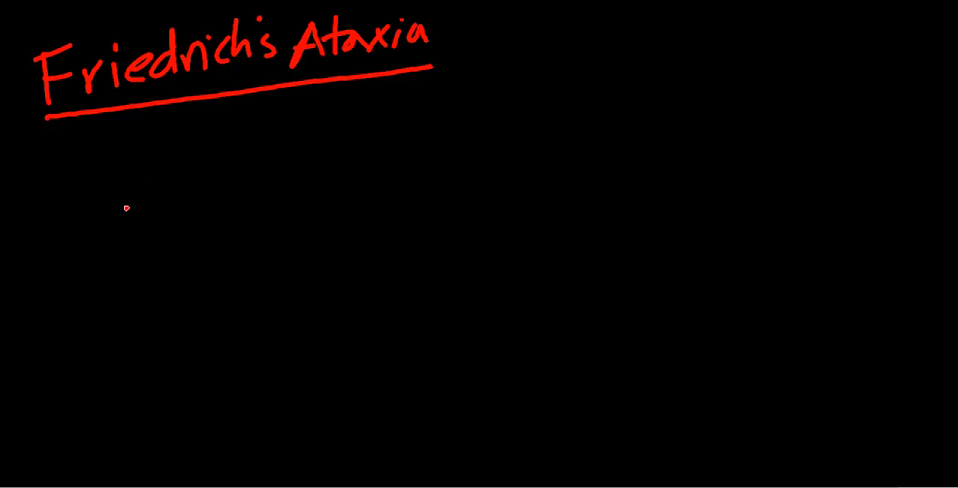
mouse_move(165, 165)
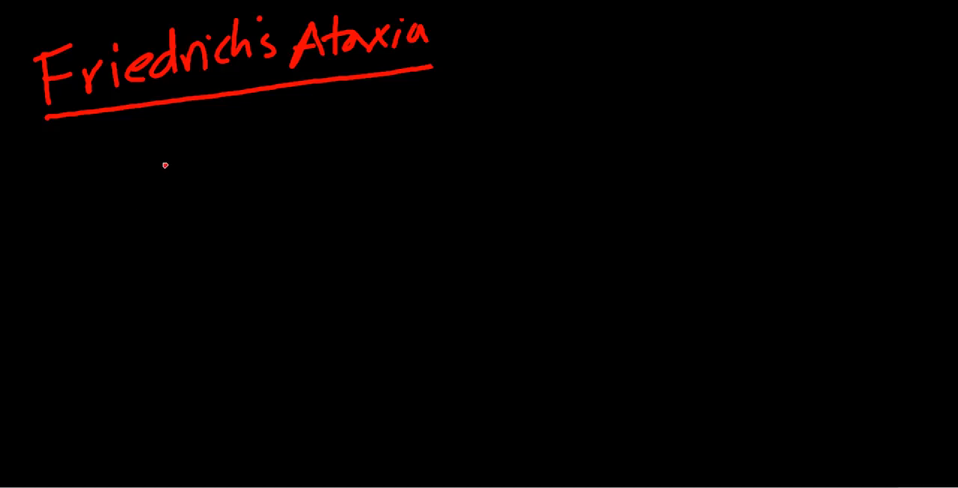
mouse_move(141, 225)
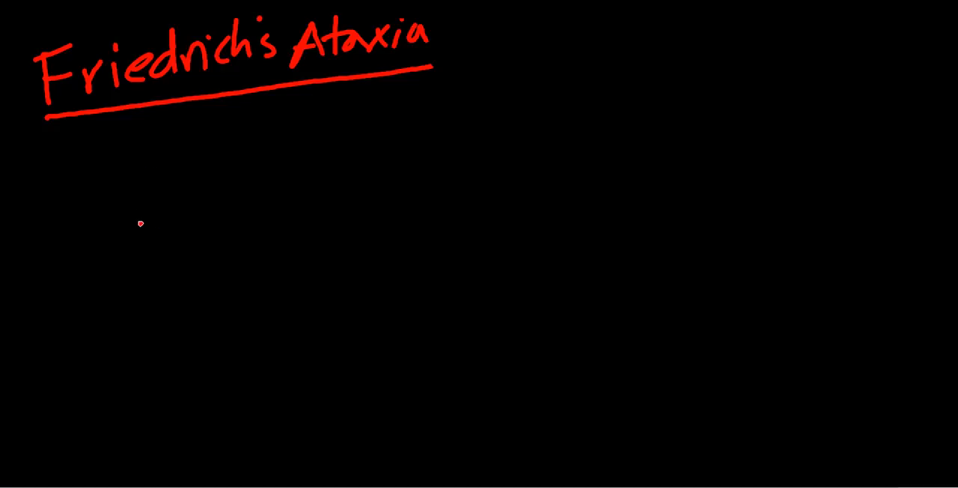
mouse_move(133, 228)
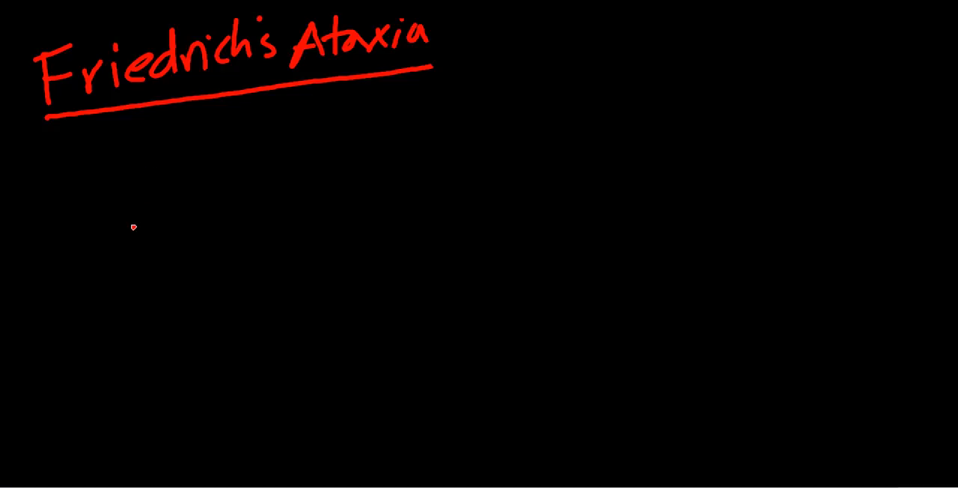
mouse_move(146, 157)
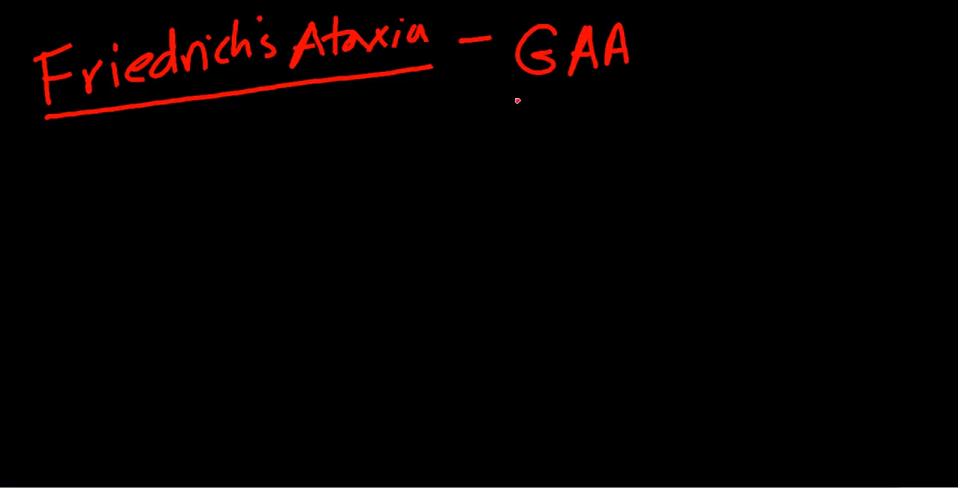
mouse_move(508, 164)
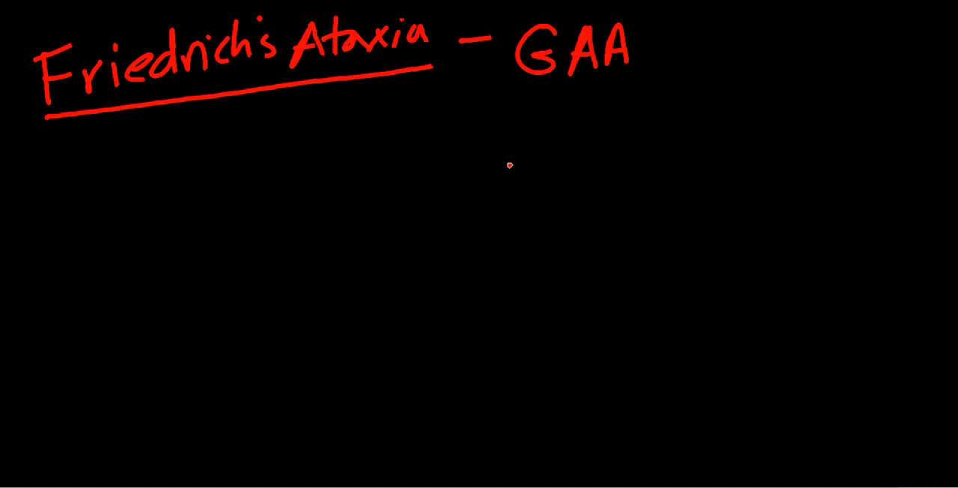
mouse_move(523, 86)
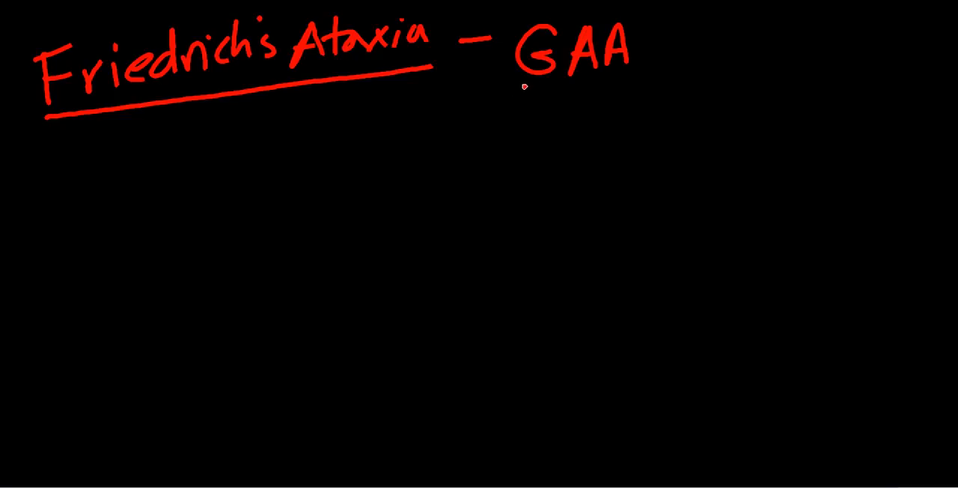
mouse_move(588, 84)
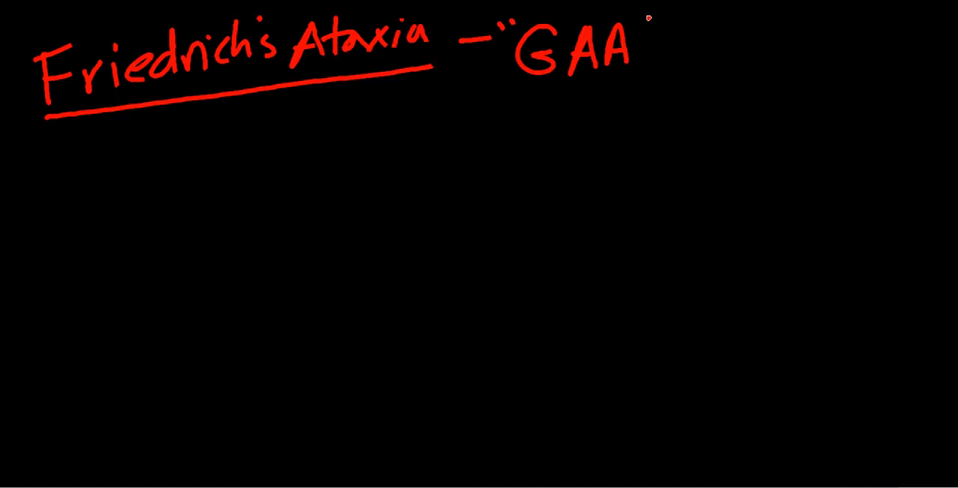
- Underline GAA after the heading and write the Frat Brother nickname below
left_click_drag(523, 84, 606, 84)
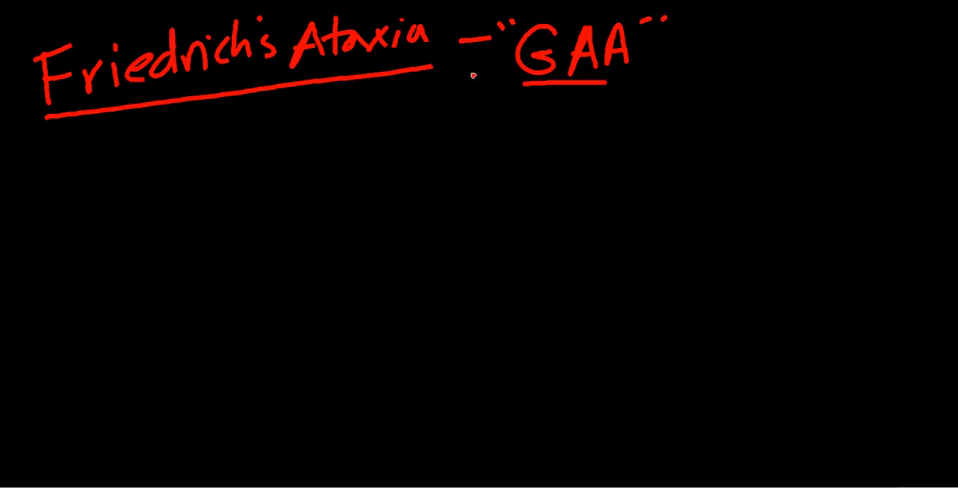
mouse_move(515, 85)
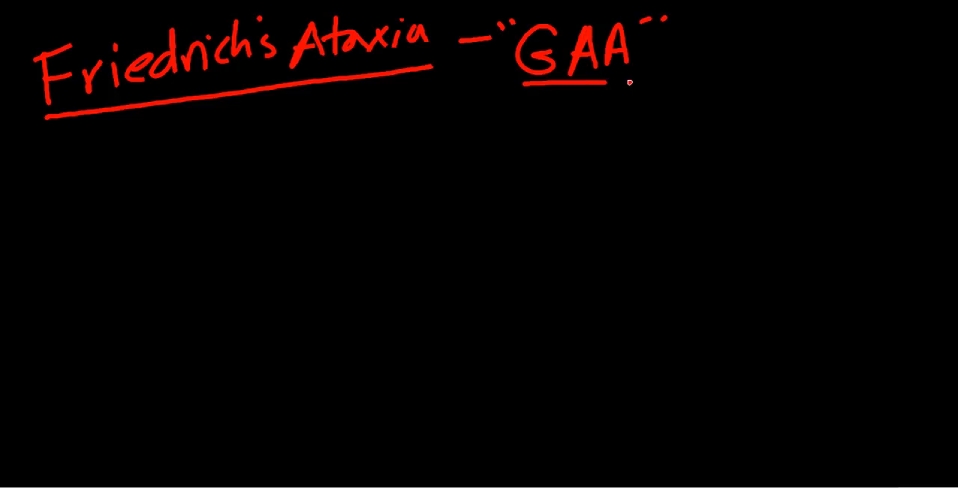
left_click_drag(606, 84, 635, 83)
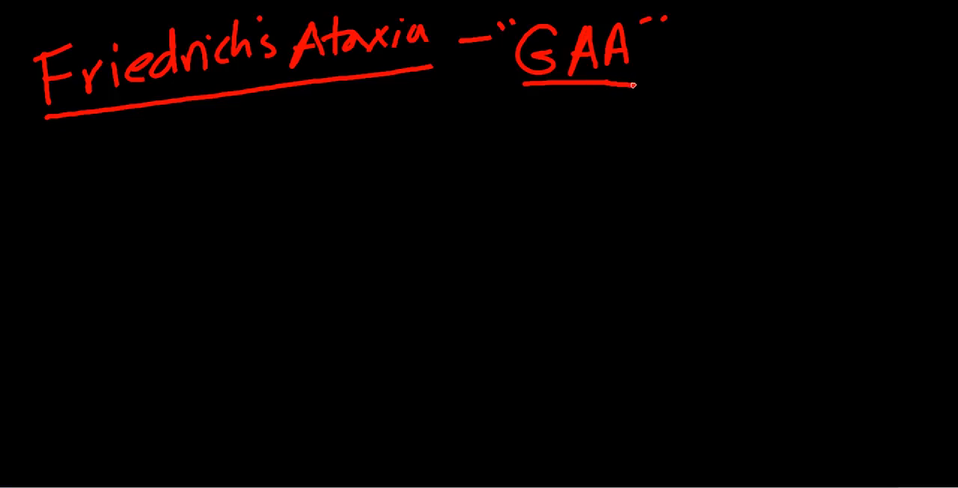
mouse_move(63, 184)
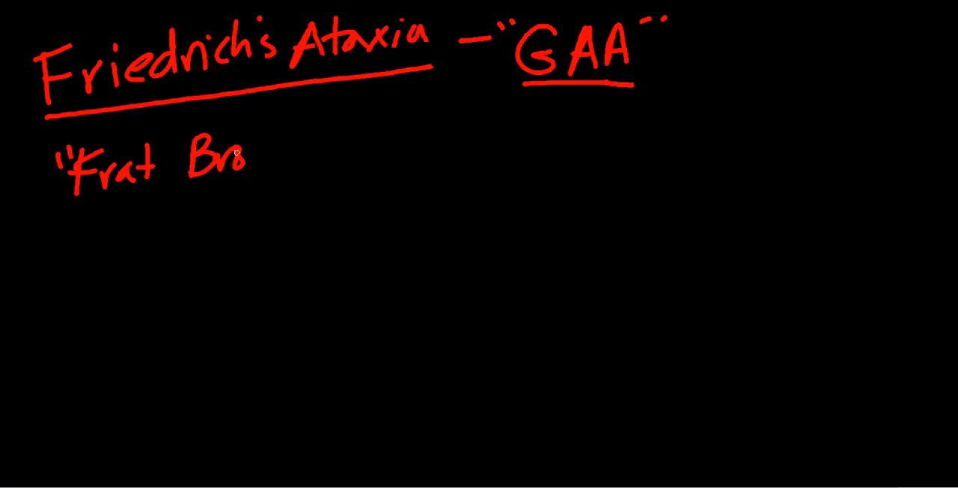
left_click_drag(247, 153, 366, 153)
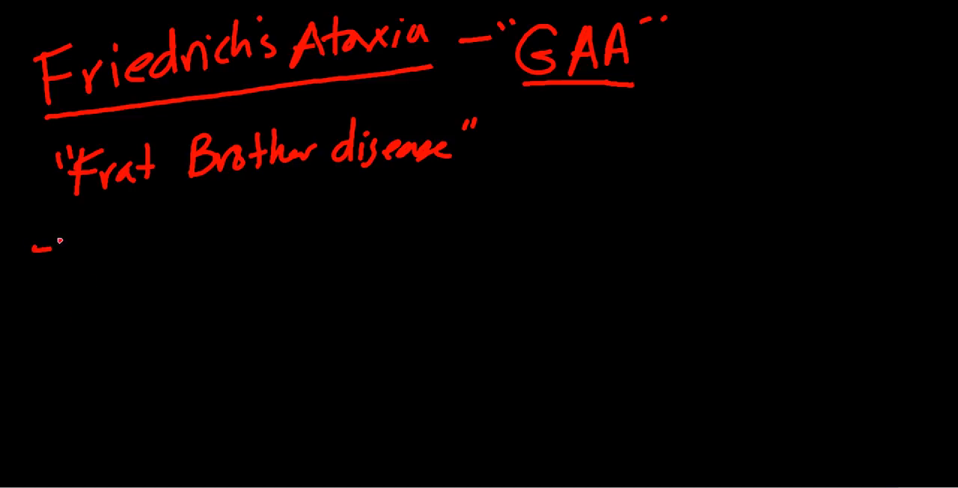
- Add the bullets '- AR' and '- Symptoms:' under the Frat Brother line
left_click_drag(75, 247, 142, 247)
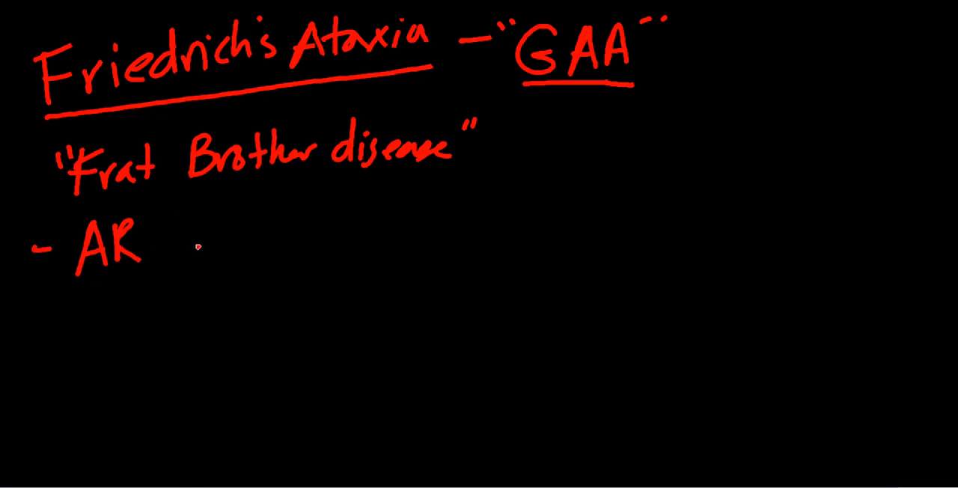
mouse_move(209, 247)
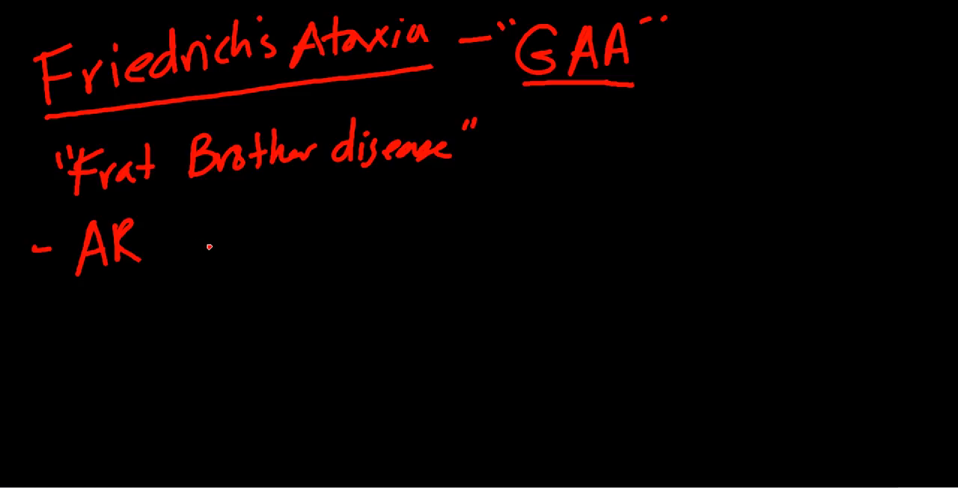
mouse_move(111, 281)
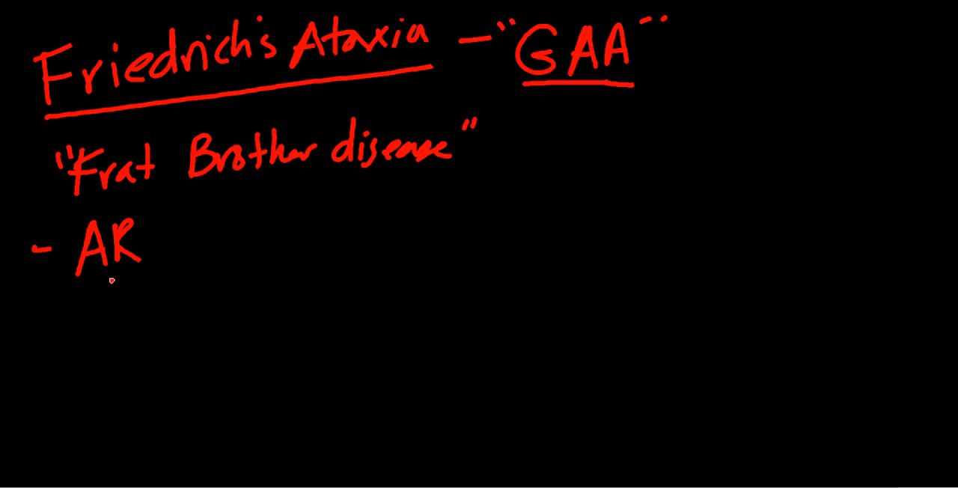
left_click_drag(27, 352, 63, 343)
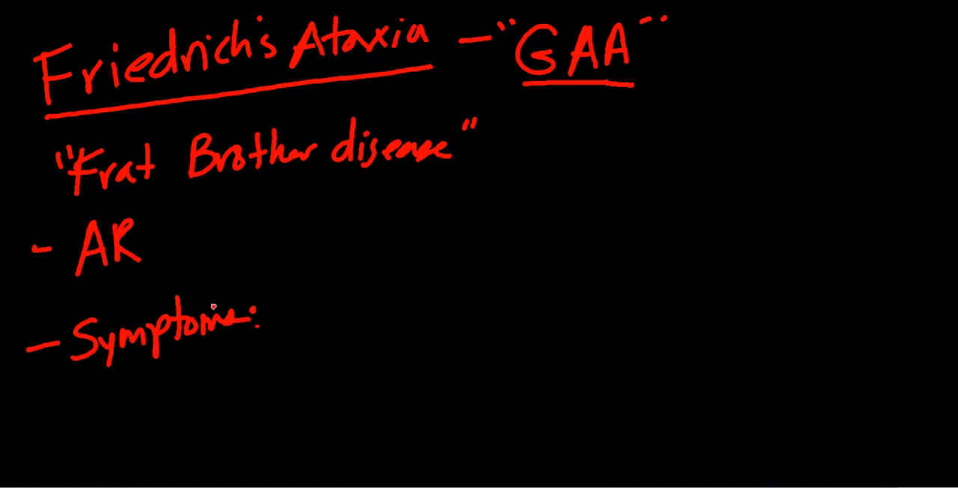
mouse_move(320, 264)
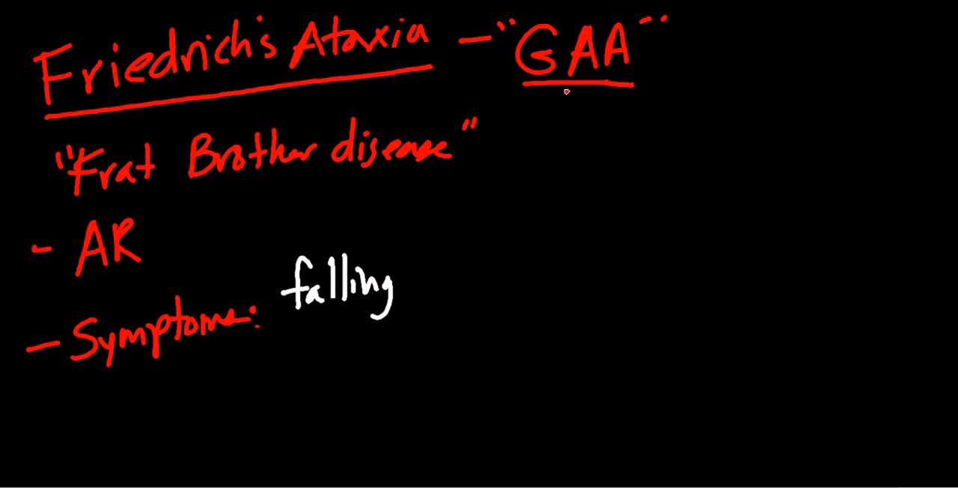
mouse_move(413, 218)
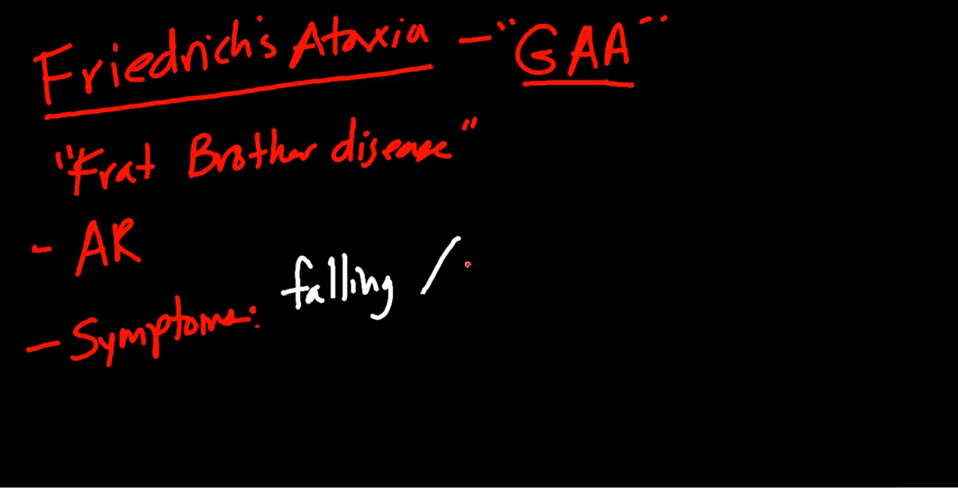
- Handwrite Areflexia → 4 limbs, Kyphosis / Scoliosis / heart, and begin Mentally ✓ under Symptoms
type("Aref")
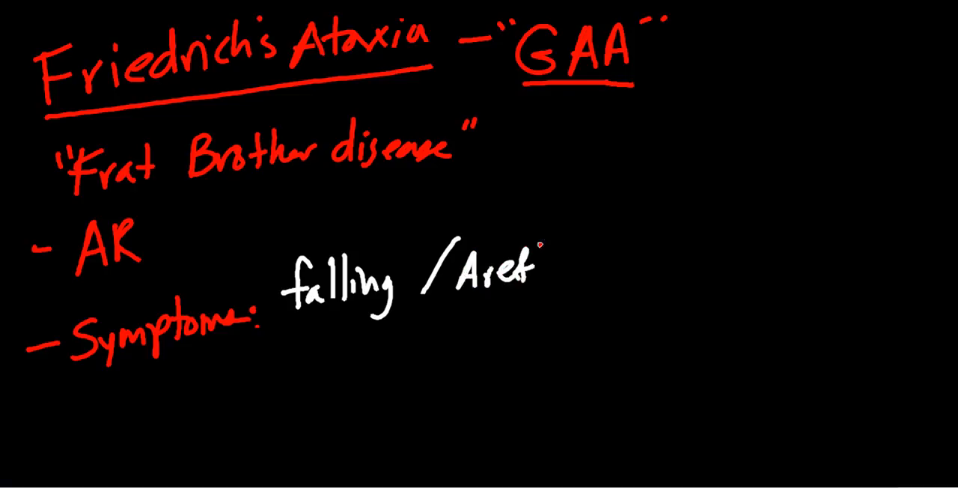
type("lexia → 4 limbs")
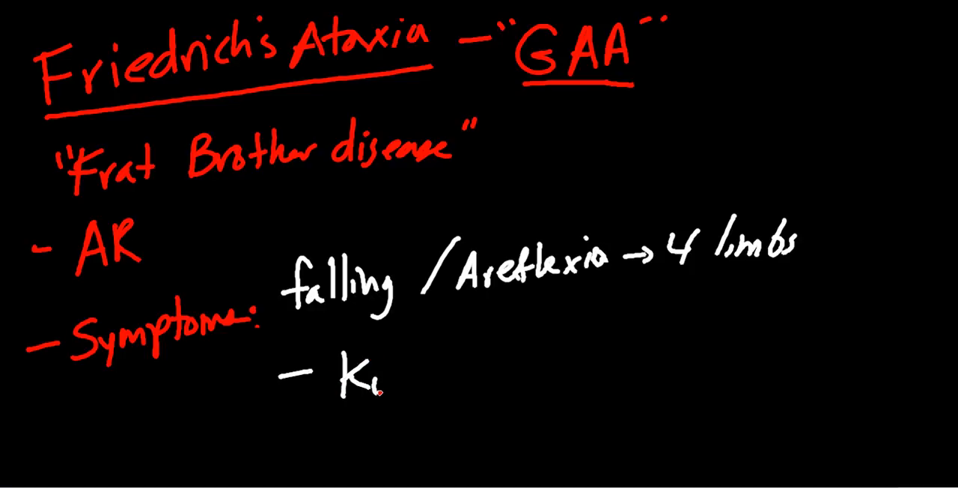
type("yphosis /Scoliosis / ♥")
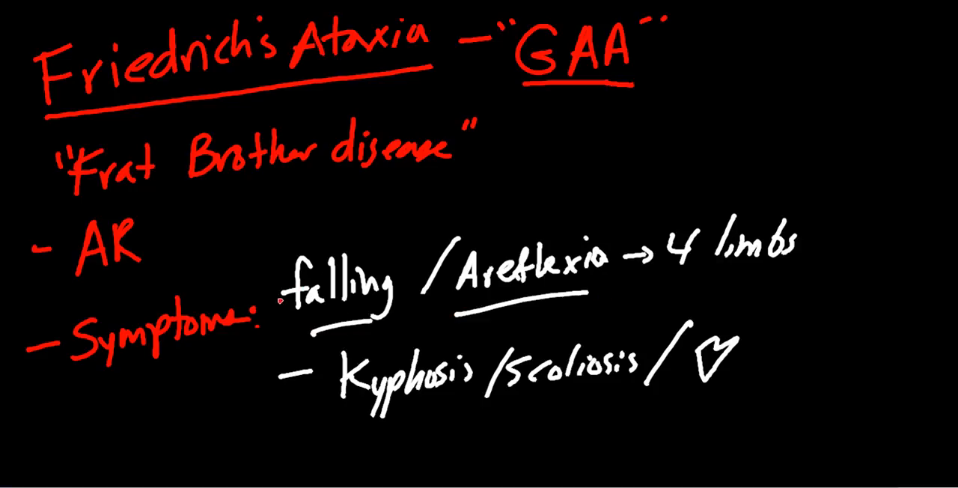
left_click_drag(332, 443, 366, 440)
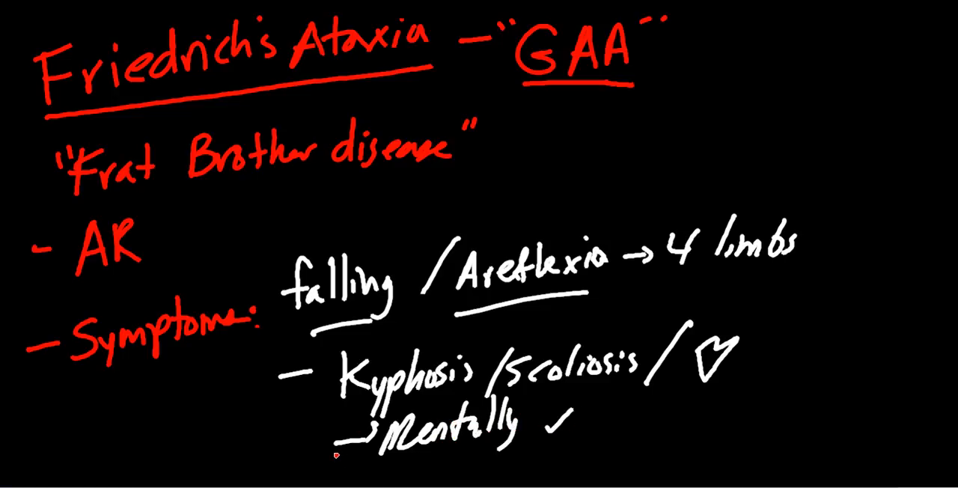
mouse_move(125, 197)
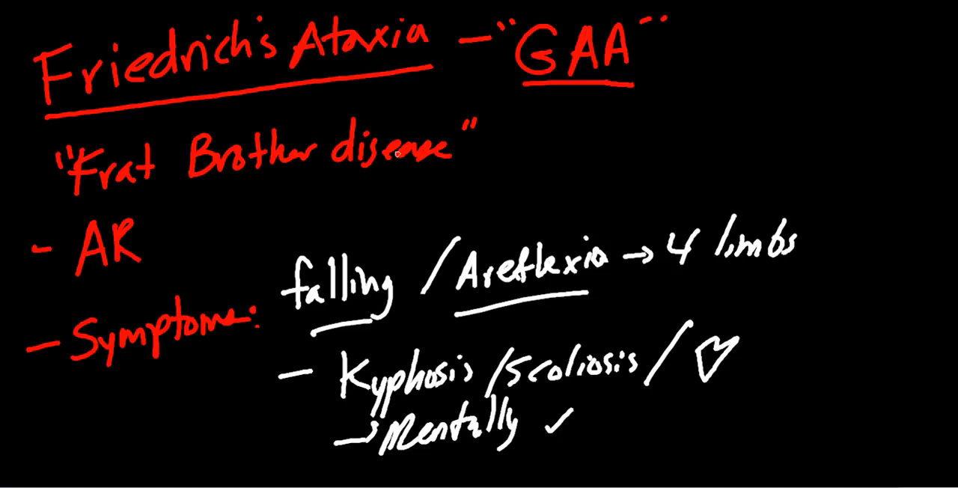
- Draw an arrow after 'Frat Brother disease' pointing toward frataxin
left_click_drag(497, 139, 538, 139)
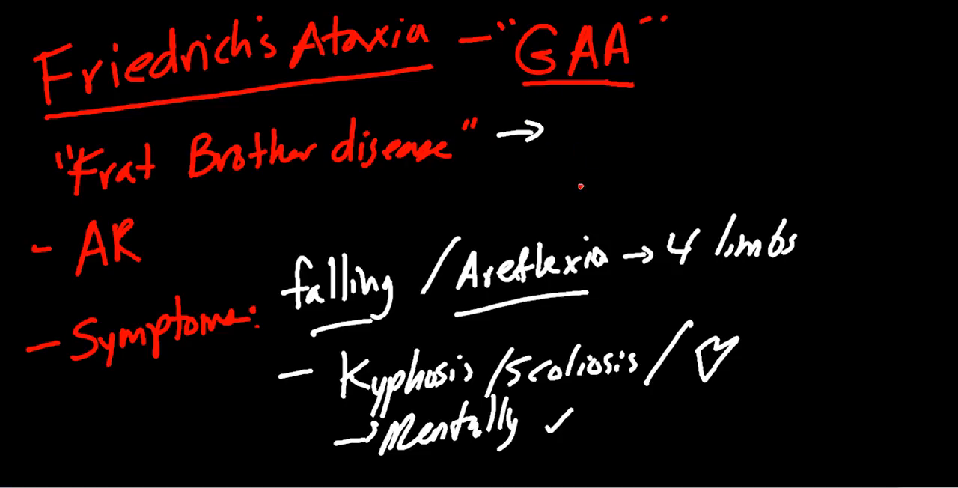
mouse_move(576, 133)
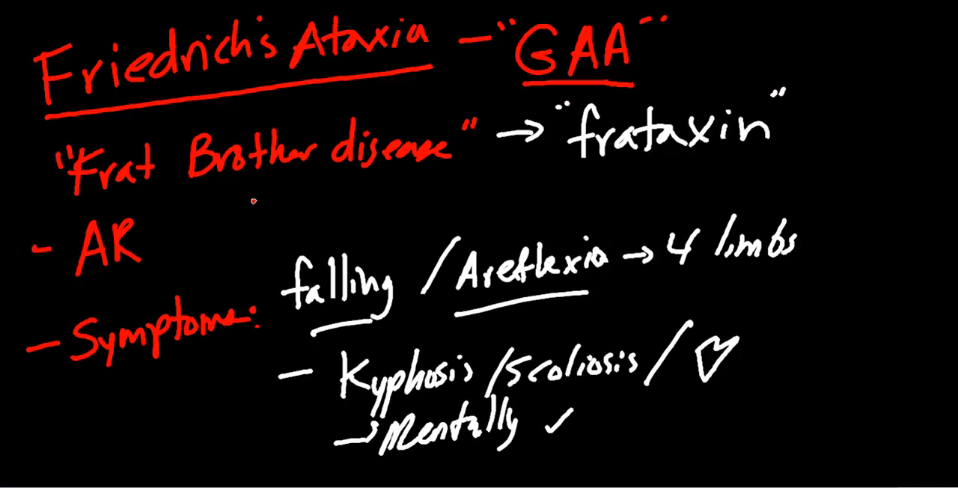
mouse_move(136, 188)
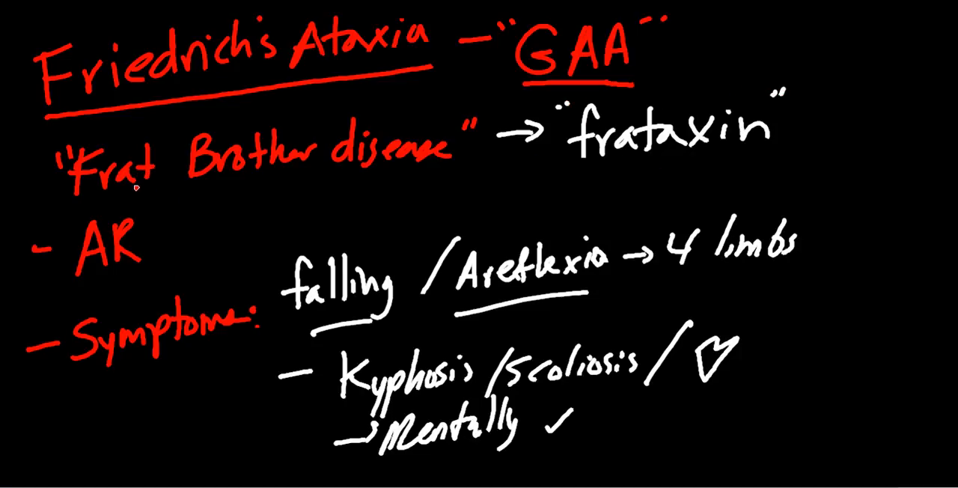
mouse_move(344, 255)
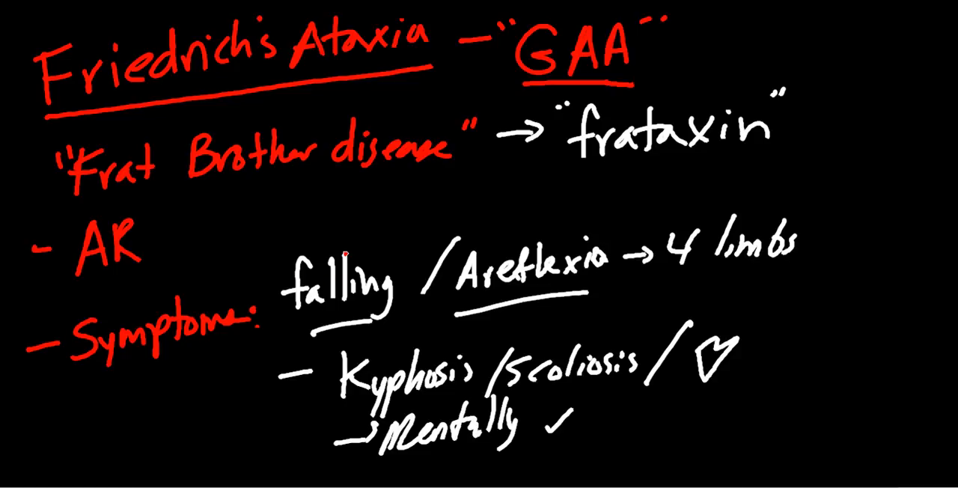
mouse_move(580, 98)
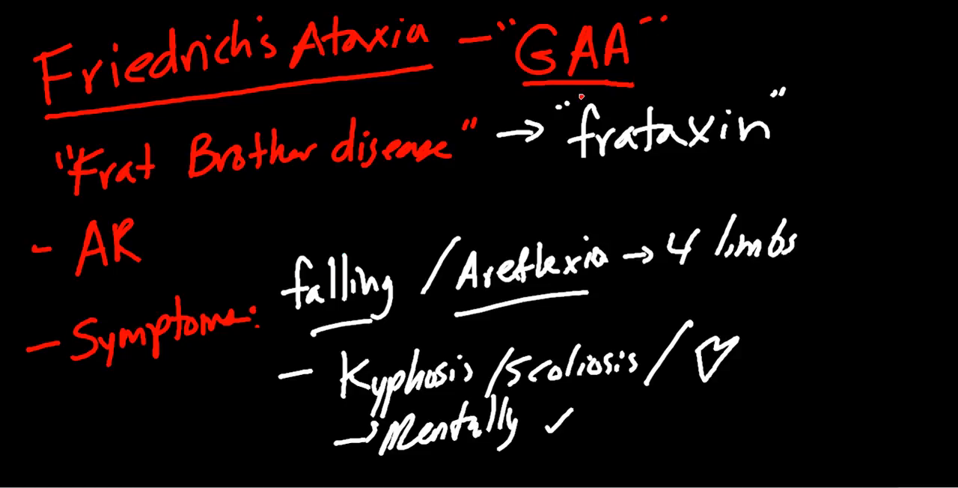
mouse_move(277, 246)
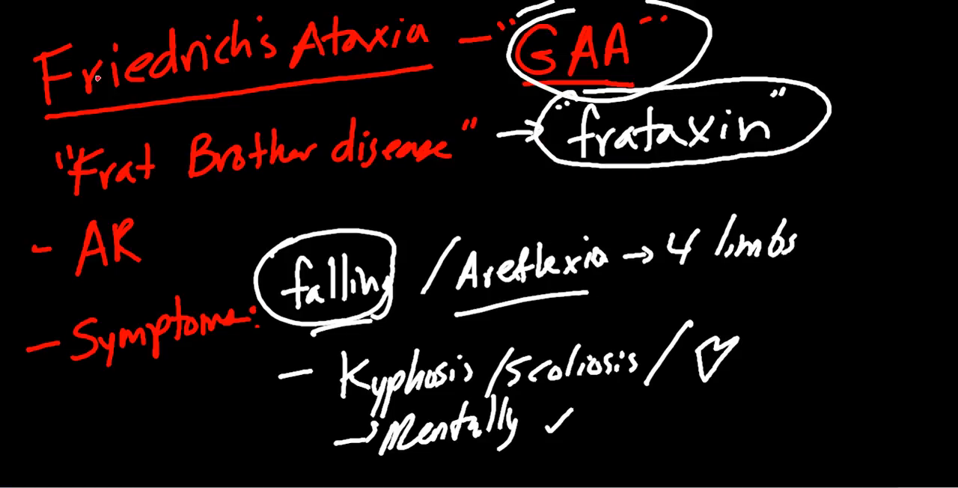
mouse_move(114, 107)
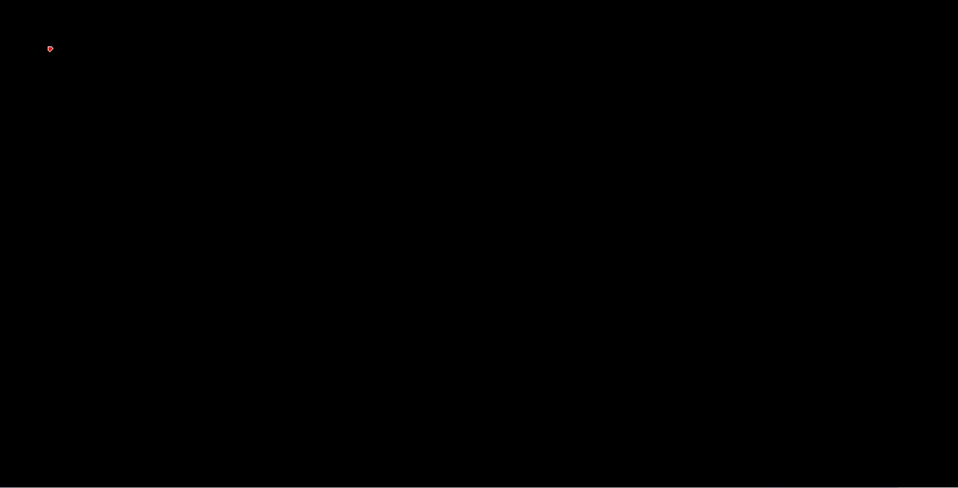
- Handwrite the heading Huntingtons: "CAG" – Chromo 4 top-left and underline it
left_click_drag(37, 37, 66, 102)
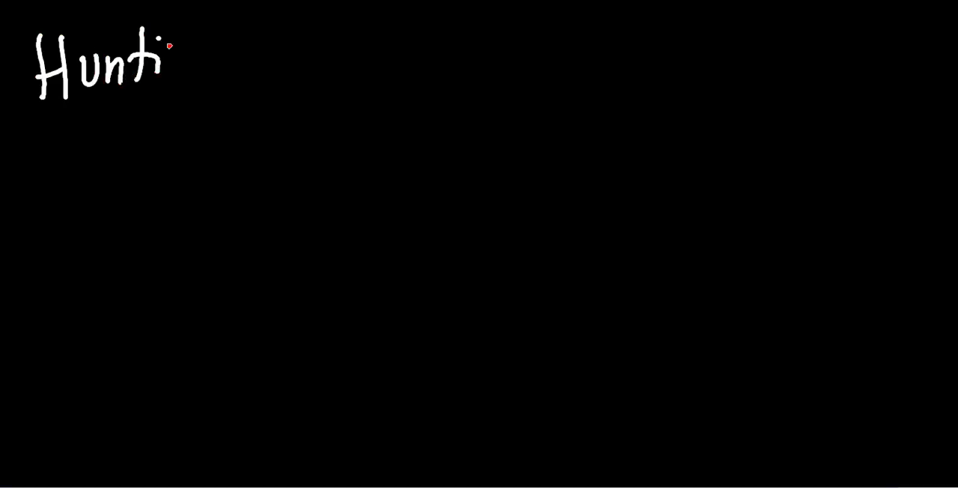
left_click_drag(168, 57, 281, 60)
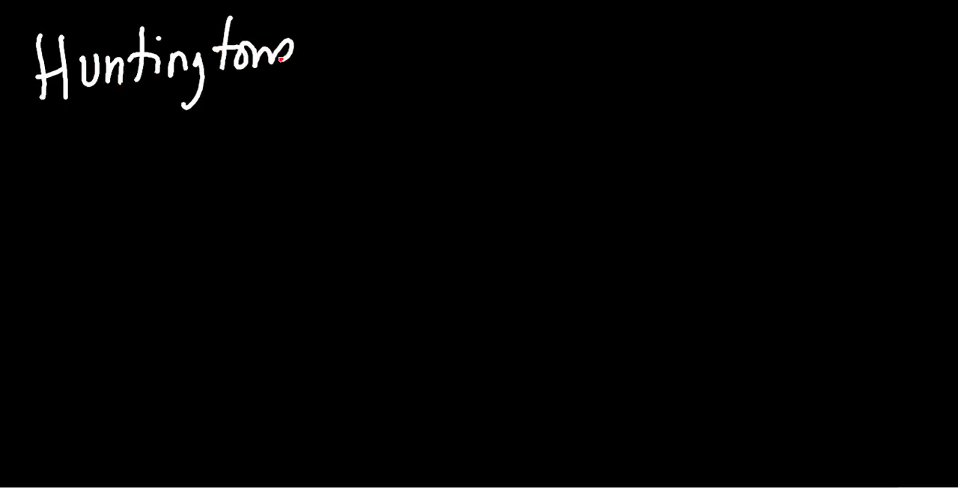
left_click_drag(36, 107, 341, 78)
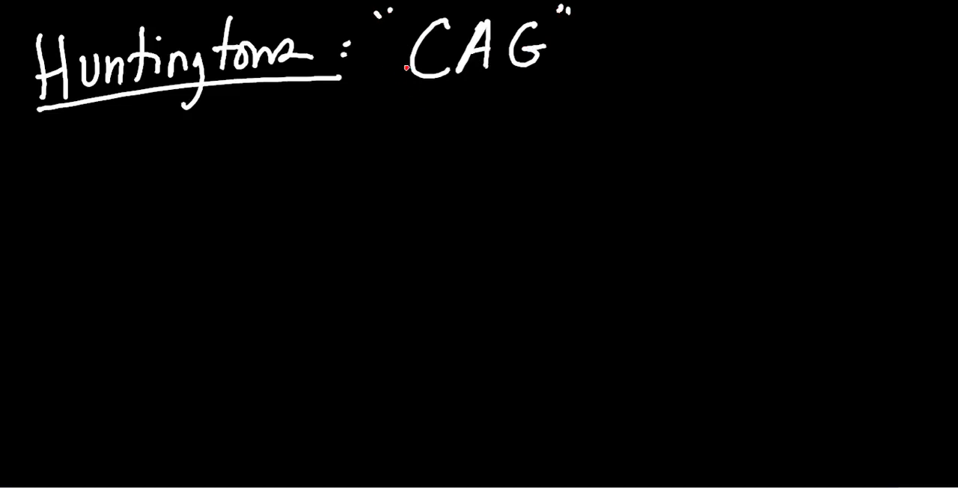
mouse_move(586, 54)
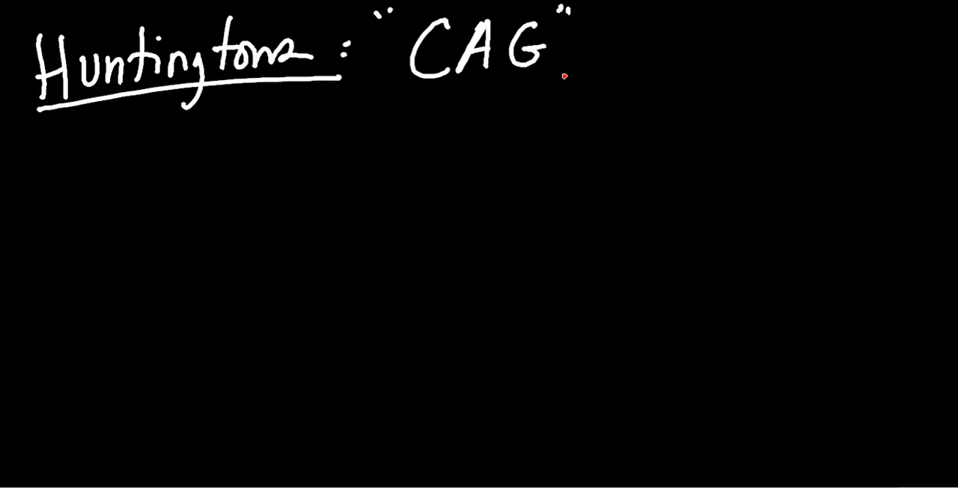
left_click_drag(595, 49, 621, 50)
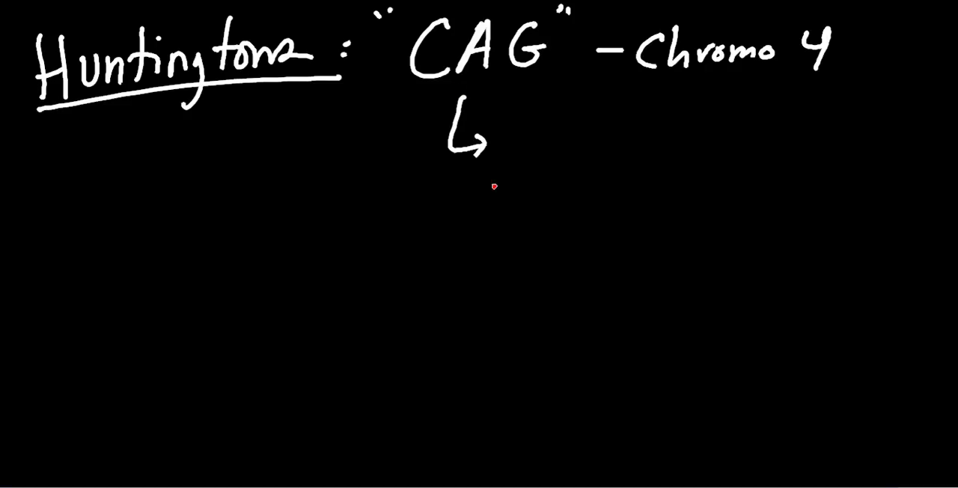
mouse_move(534, 136)
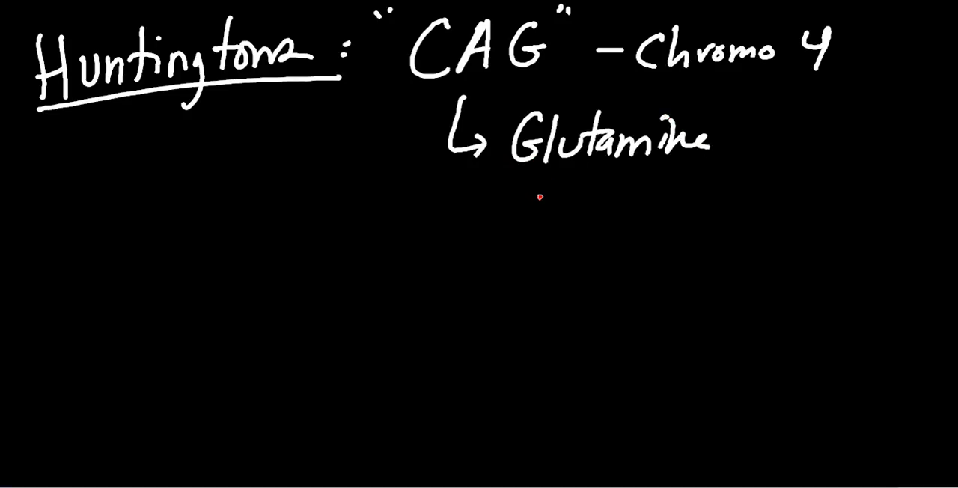
mouse_move(546, 196)
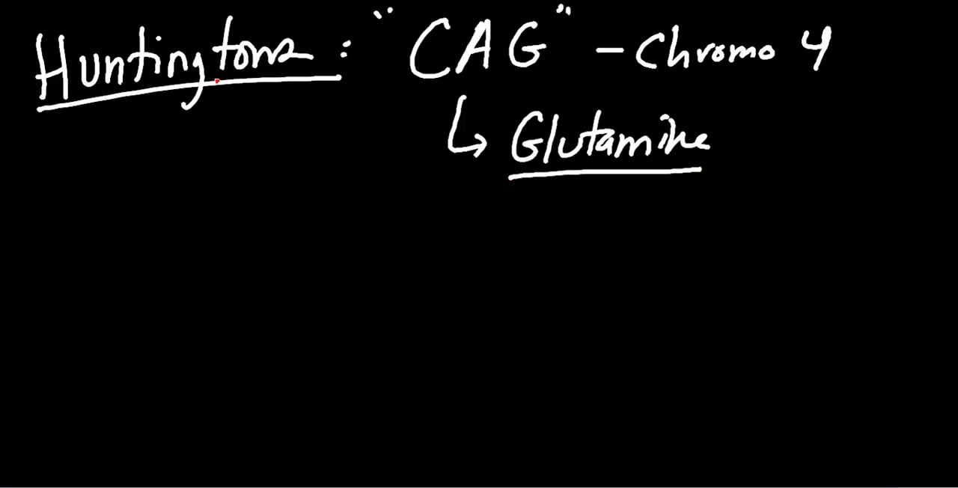
mouse_move(83, 207)
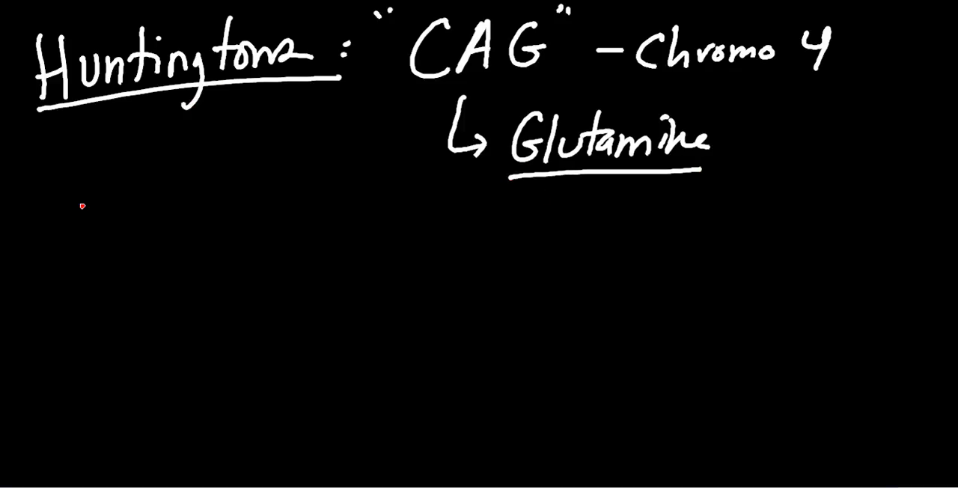
- Add bullets AD and Anticipation beneath the Huntingtons heading
left_click(30, 185)
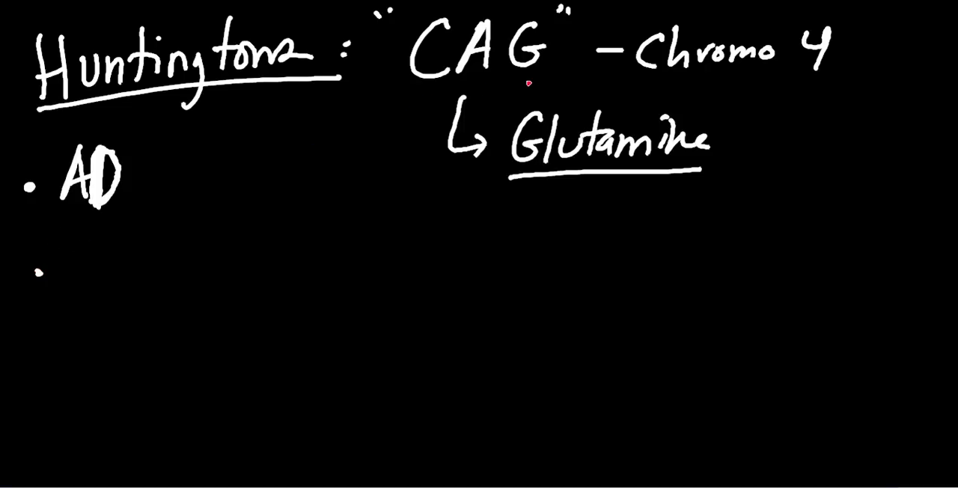
mouse_move(86, 288)
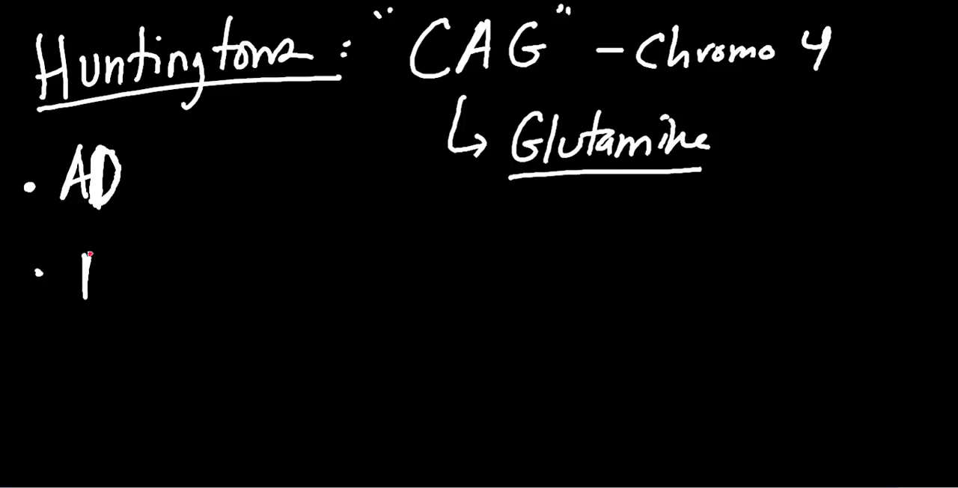
type("Anticipation")
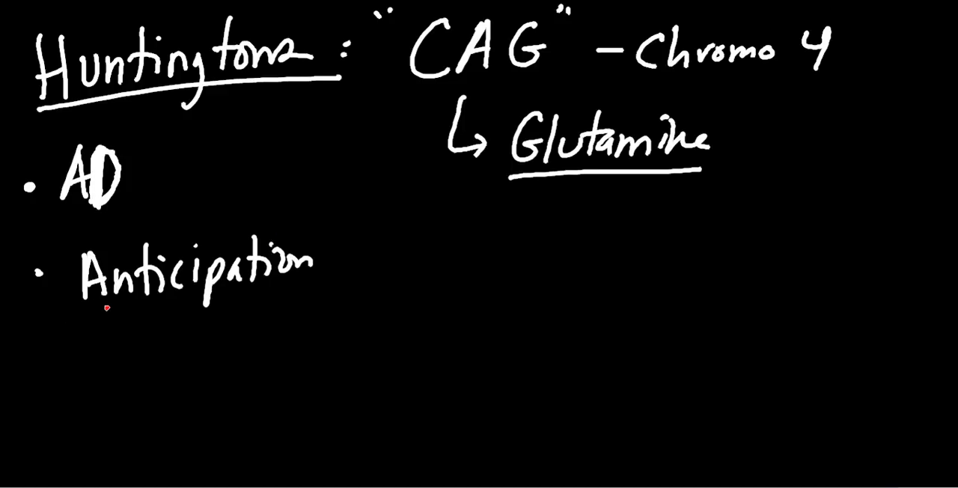
mouse_move(265, 302)
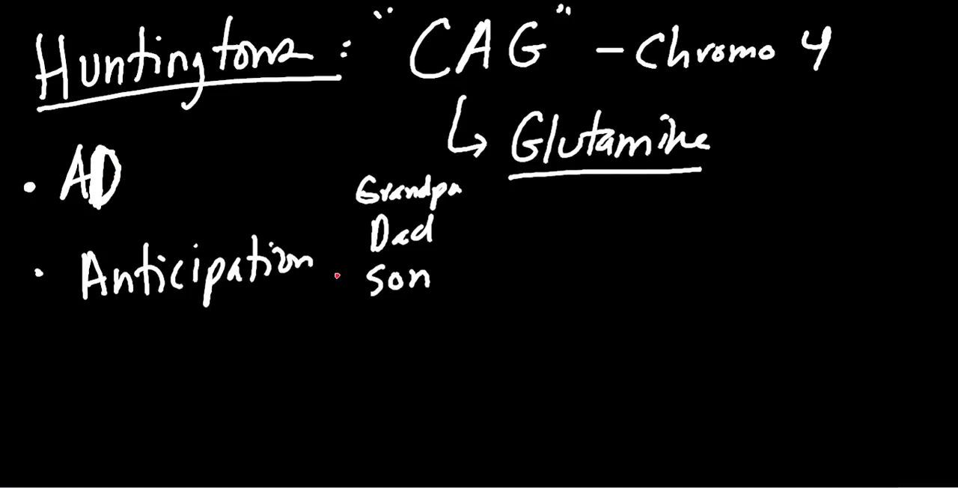
mouse_move(441, 183)
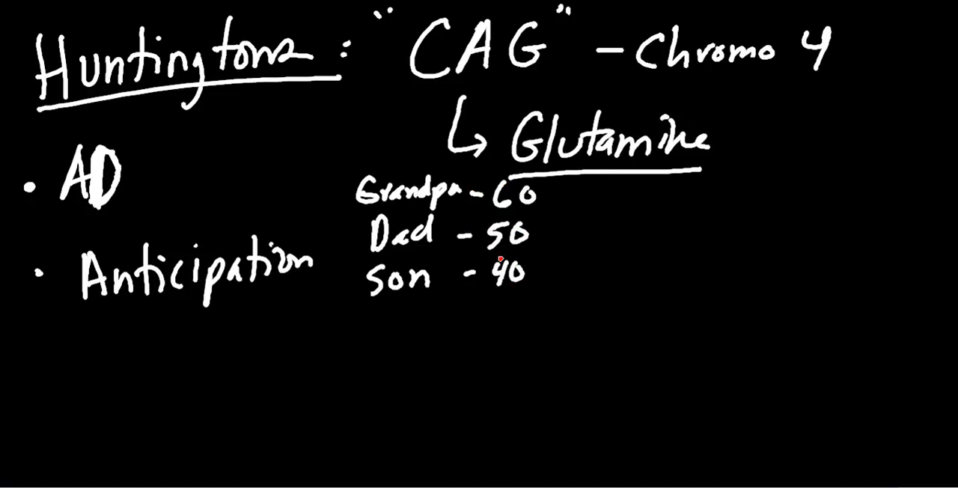
mouse_move(486, 307)
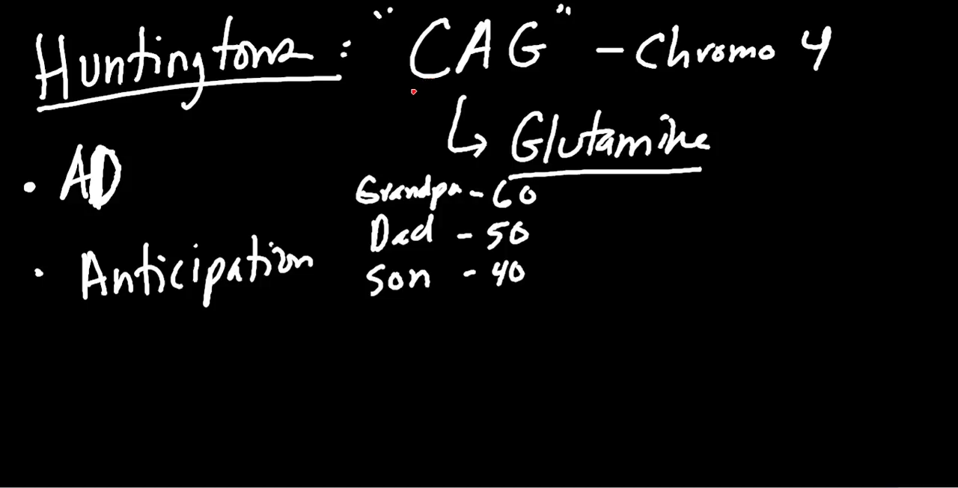
mouse_move(425, 135)
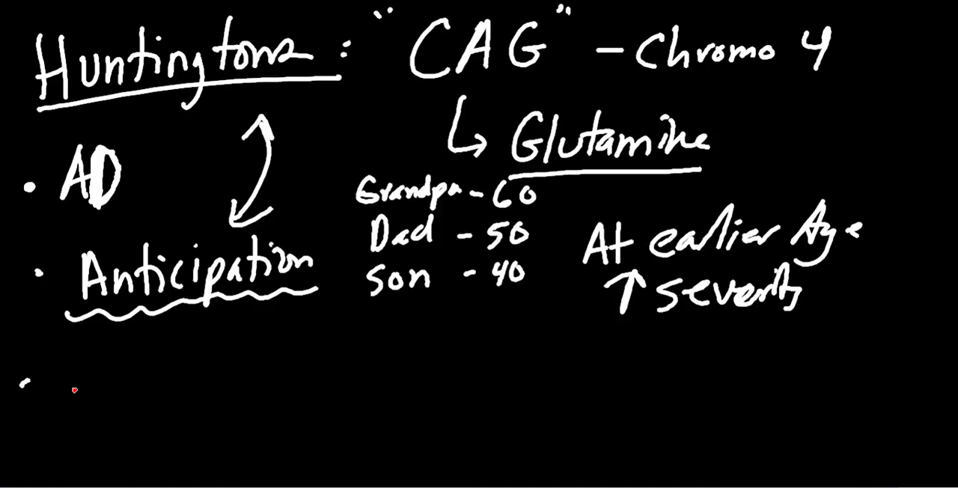
mouse_move(108, 404)
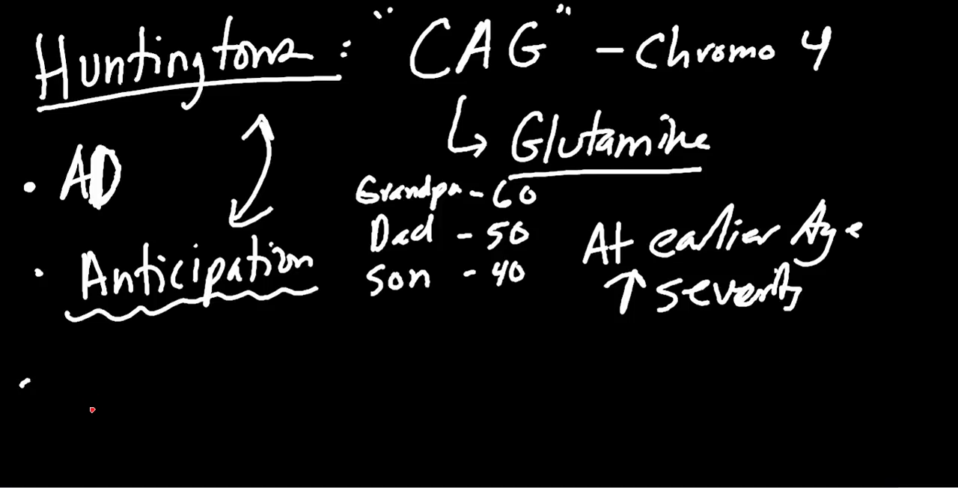
mouse_move(68, 374)
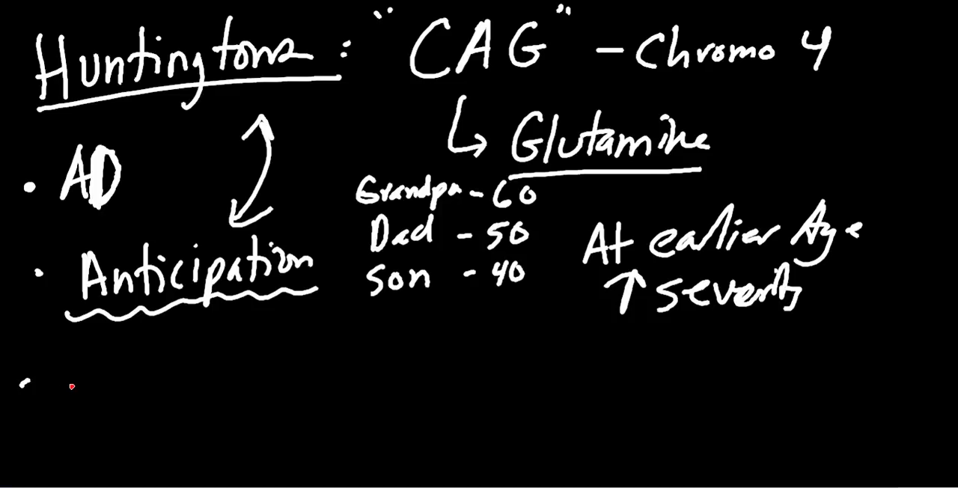
mouse_move(148, 370)
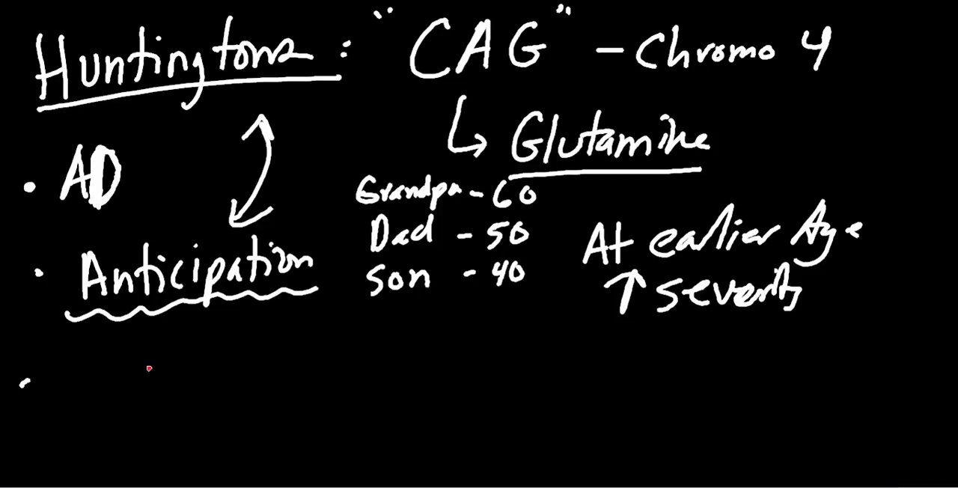
mouse_move(109, 405)
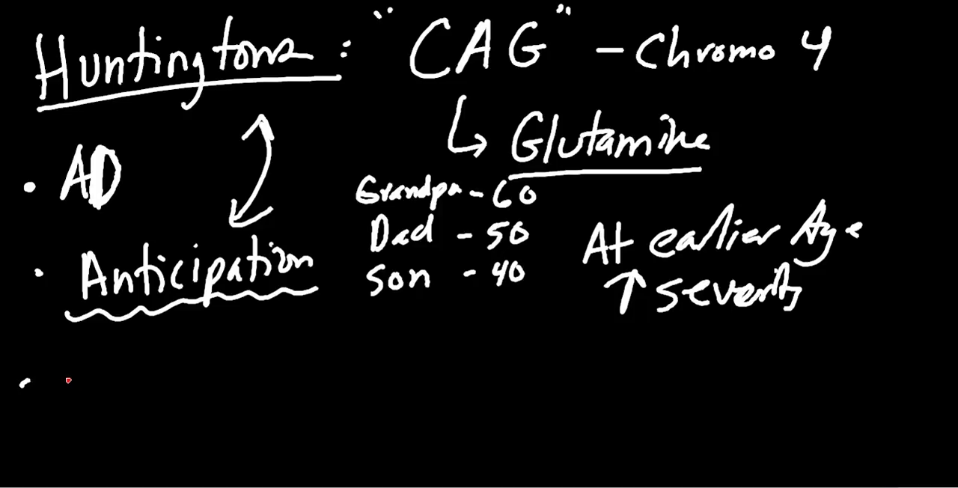
- Handwrite "Dance": losing inhibition beside the third Huntington's bullet
left_click_drag(45, 381, 162, 382)
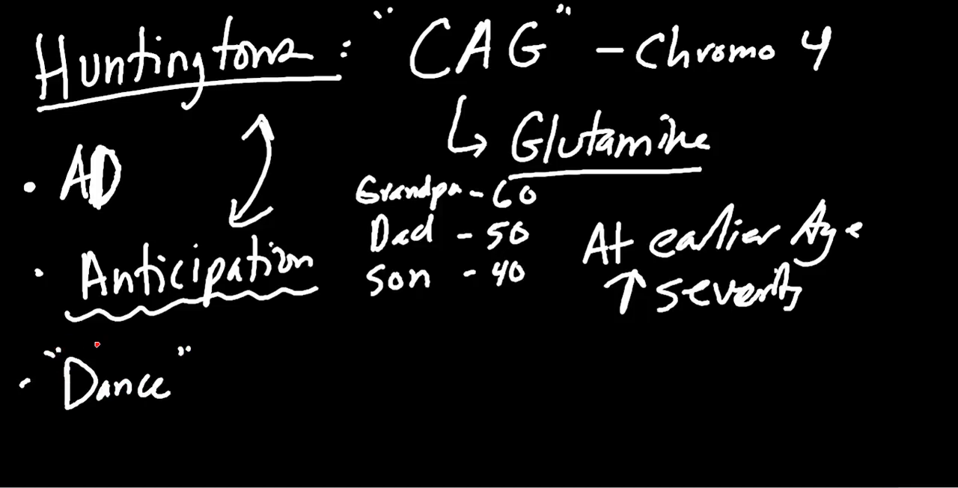
mouse_move(192, 416)
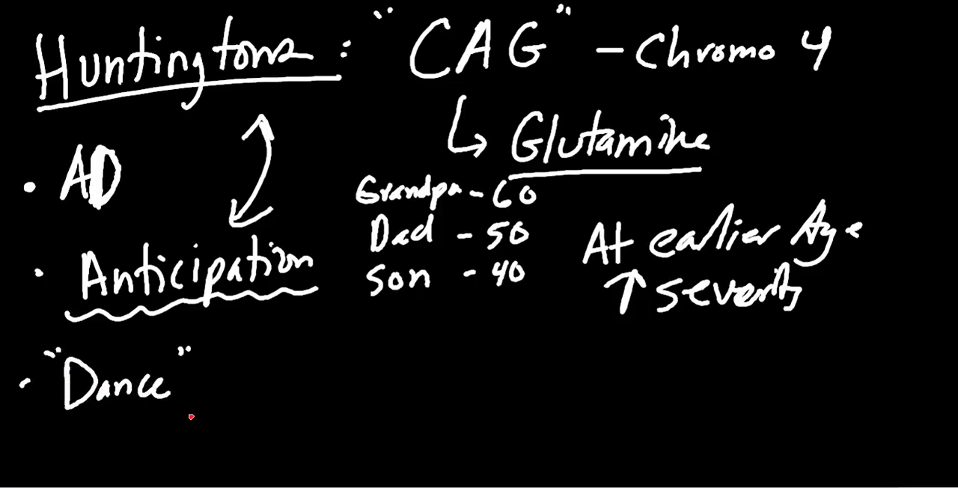
mouse_move(202, 402)
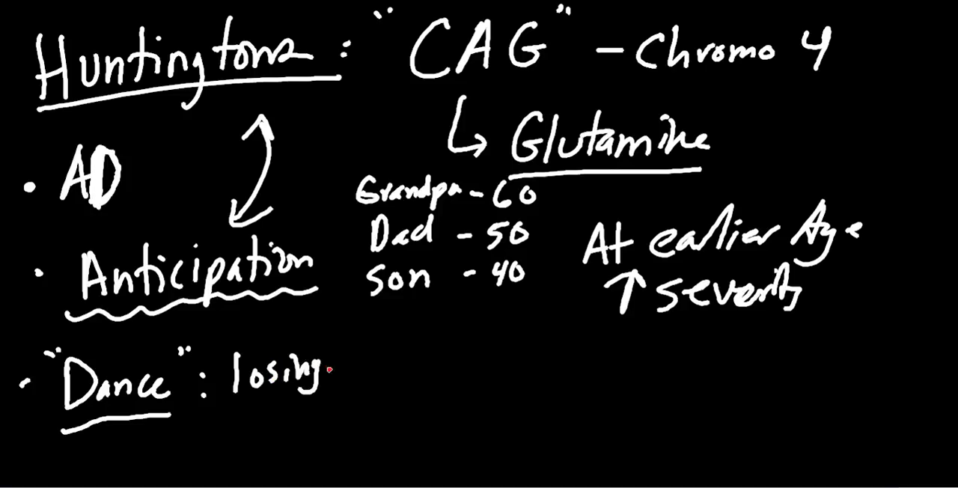
type("inhibitory")
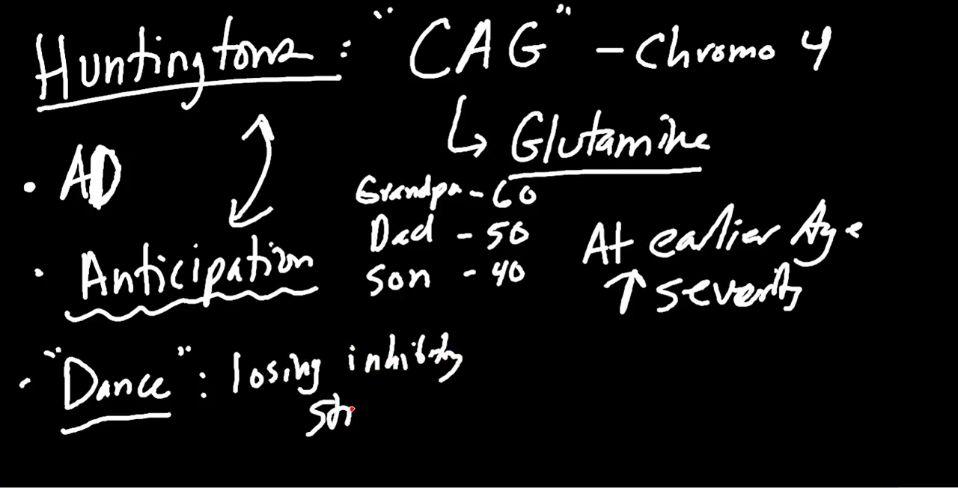
type("ria")
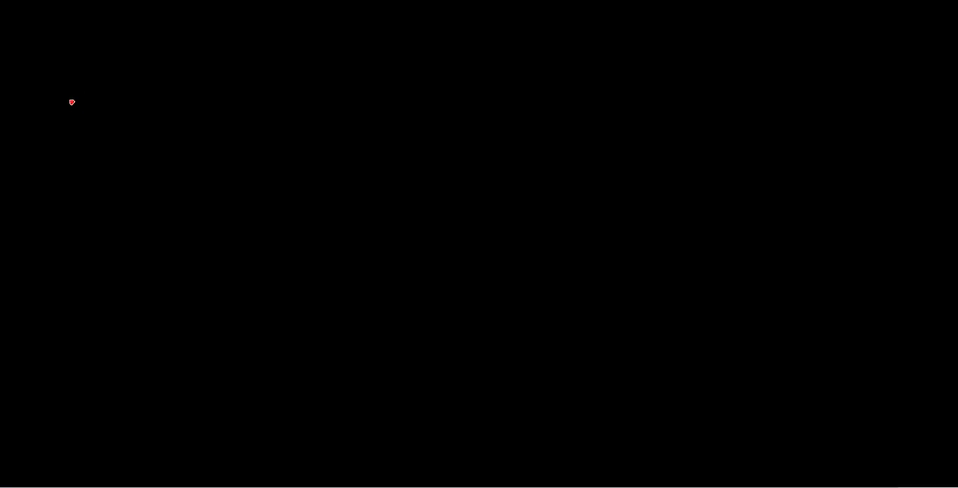
- Handwrite the heading Myotonic Dystrophy on the blank page and underline it
left_click_drag(67, 102, 232, 60)
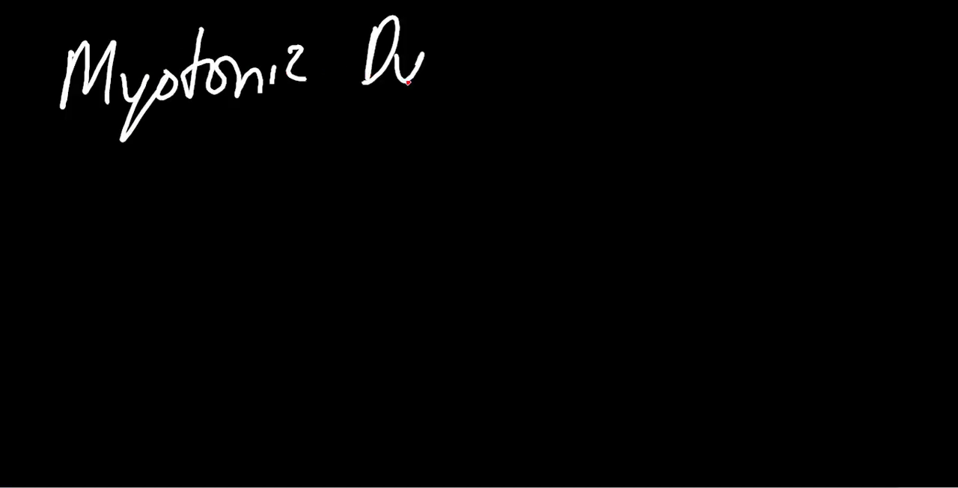
left_click_drag(427, 67, 554, 57)
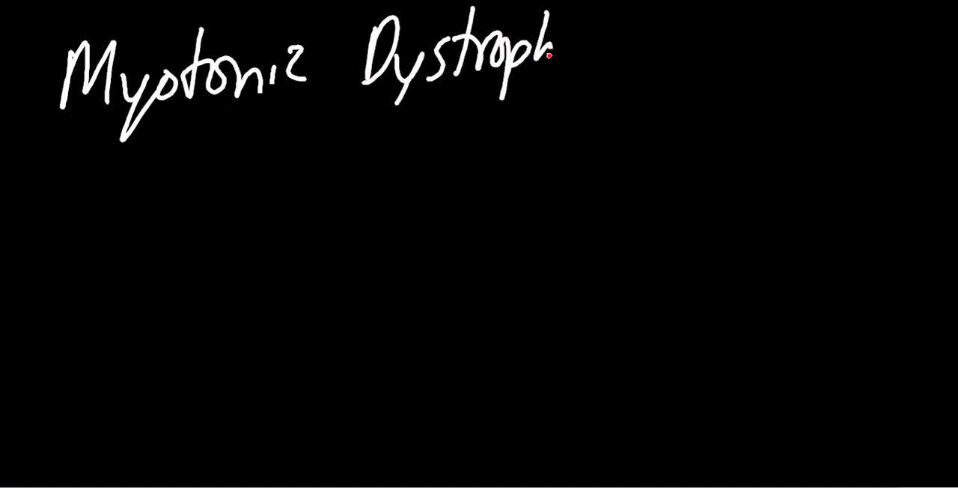
left_click_drag(48, 142, 482, 93)
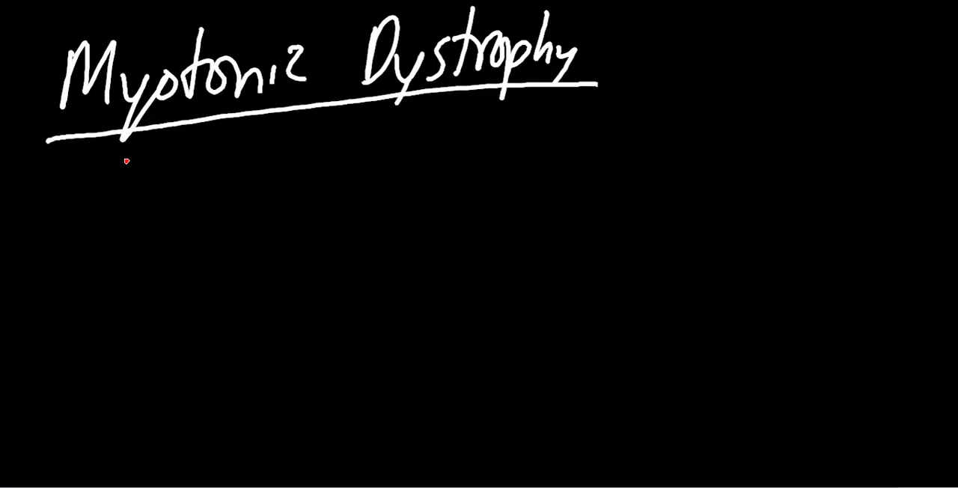
mouse_move(108, 189)
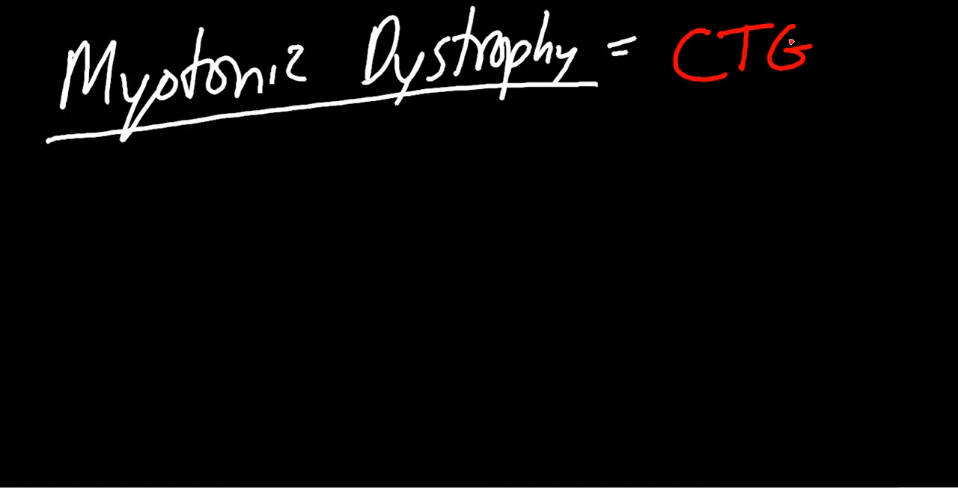
mouse_move(624, 113)
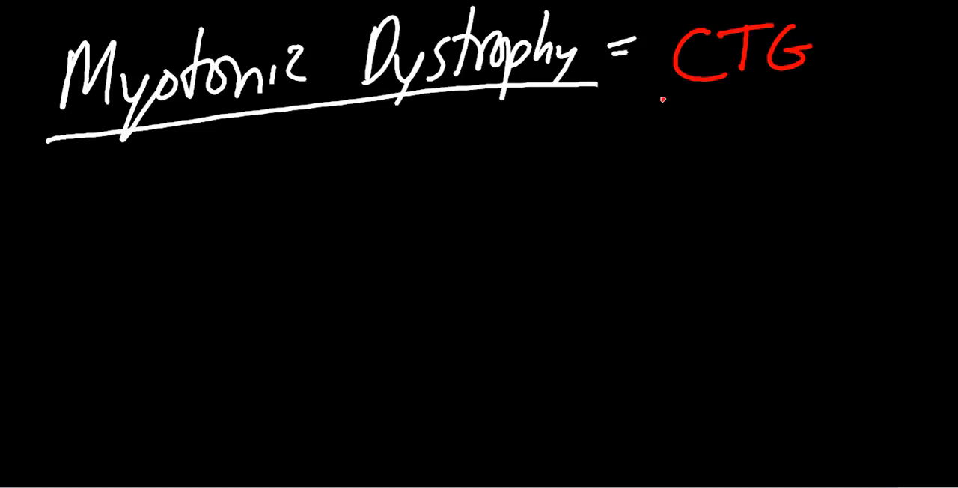
mouse_move(670, 101)
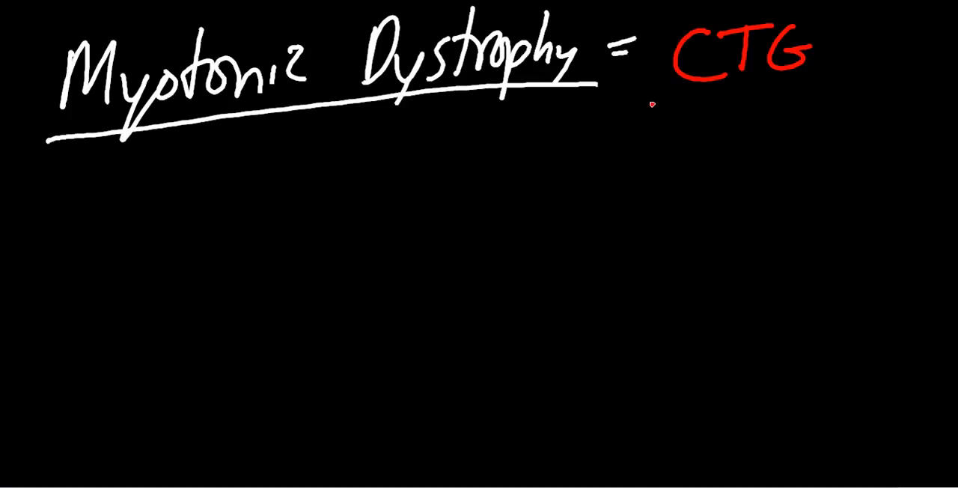
mouse_move(658, 104)
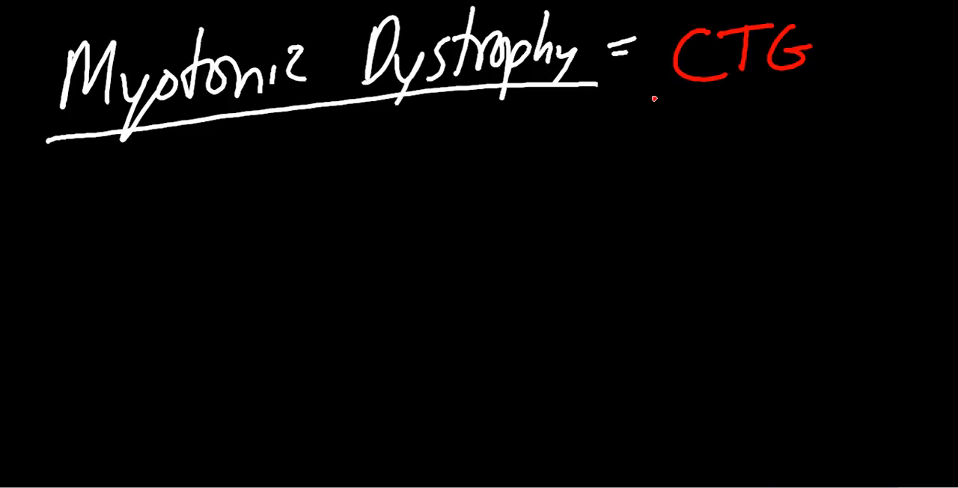
mouse_move(619, 145)
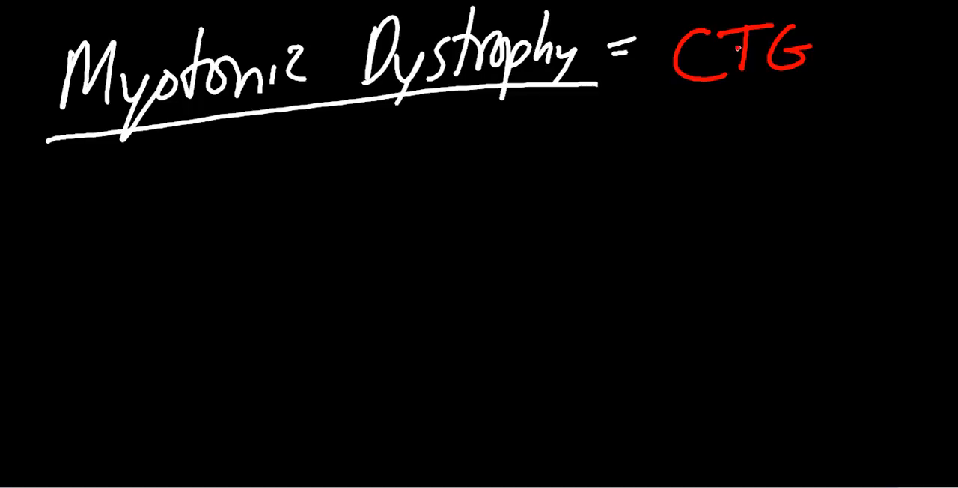
mouse_move(146, 227)
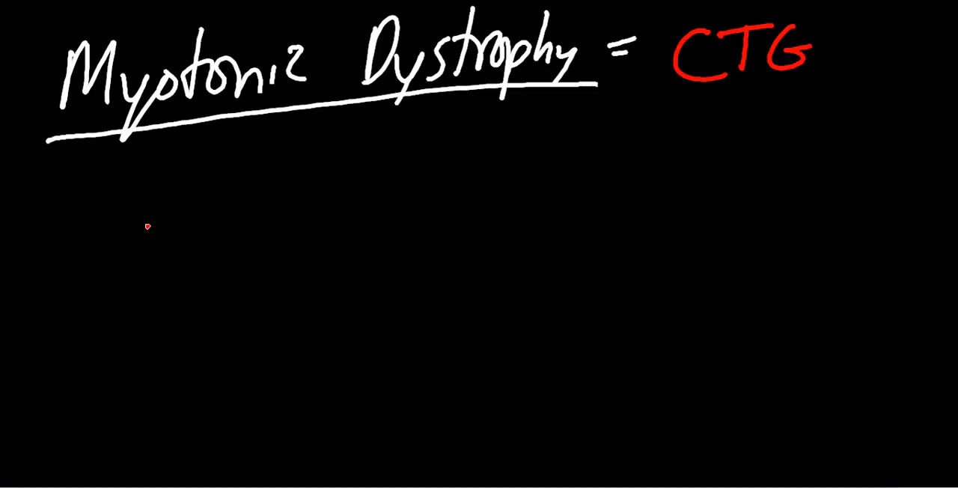
mouse_move(99, 185)
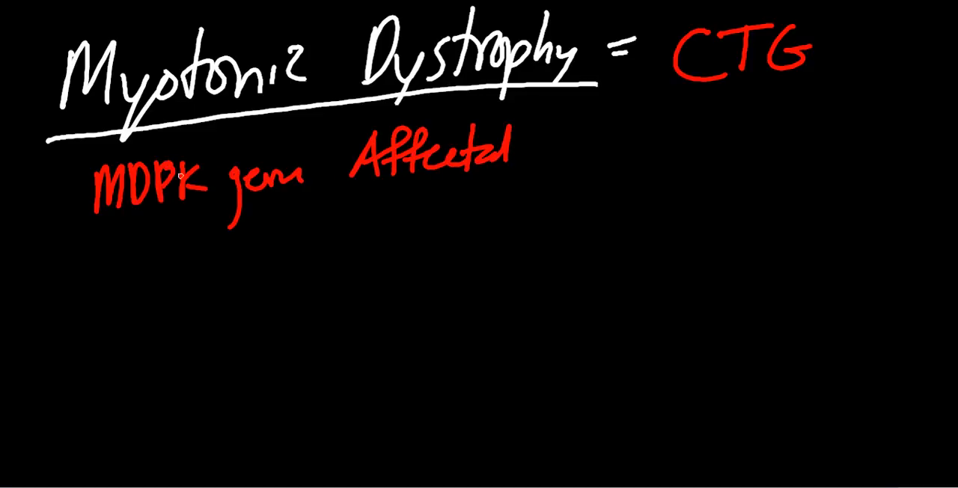
- Write the red bullet MDPK gene Affected under the Myotonic Dystrophy heading
left_click_drag(38, 194, 71, 193)
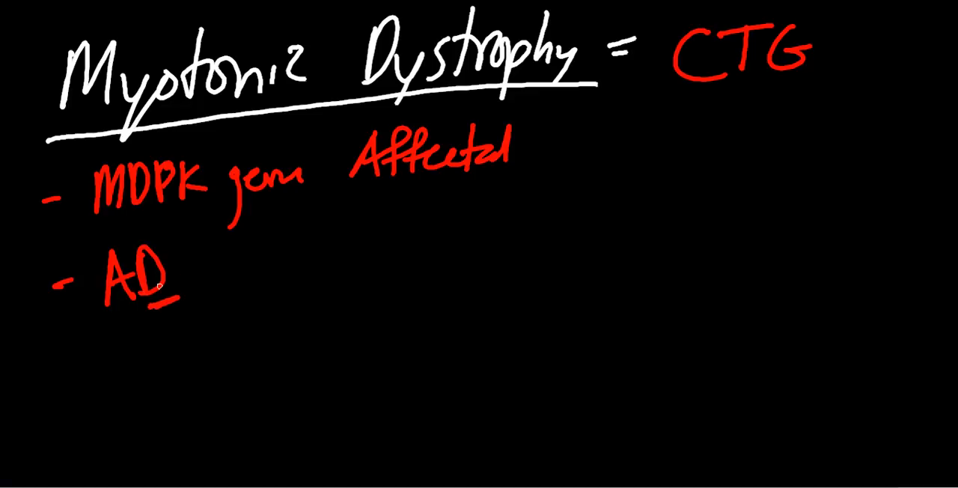
mouse_move(377, 311)
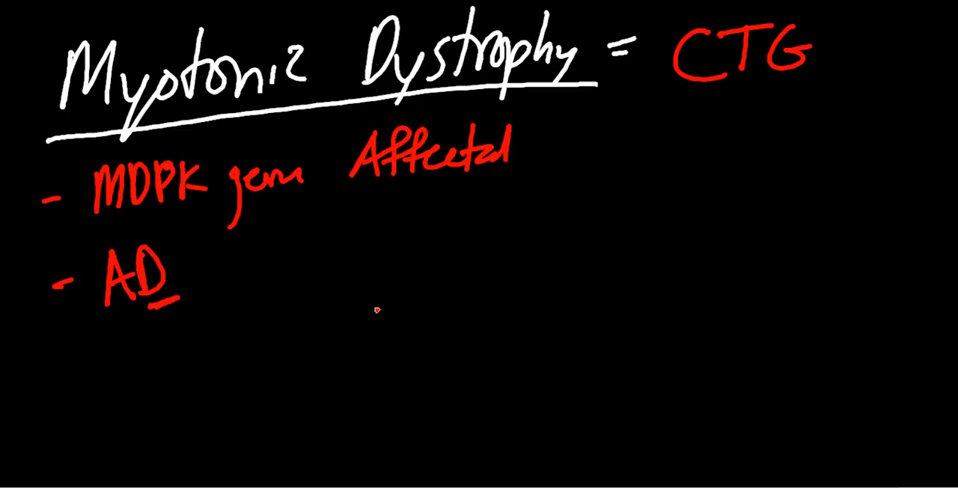
mouse_move(663, 111)
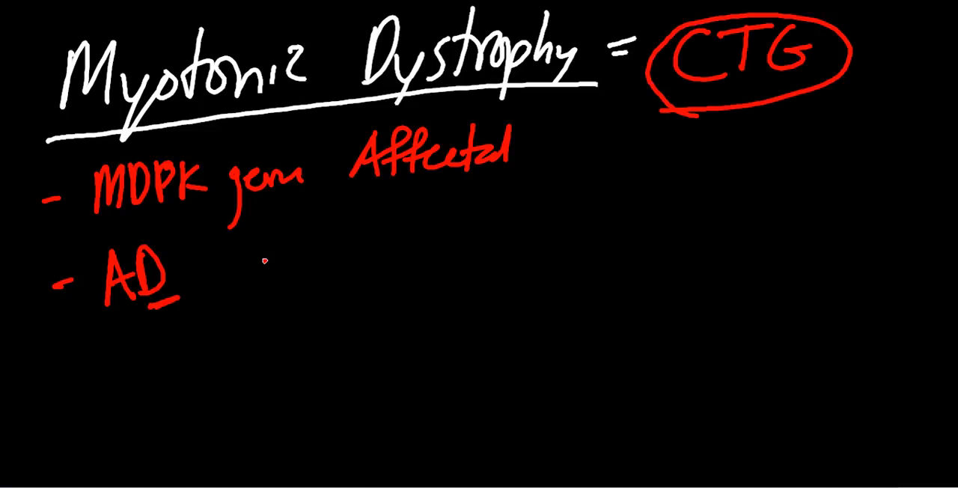
mouse_move(54, 407)
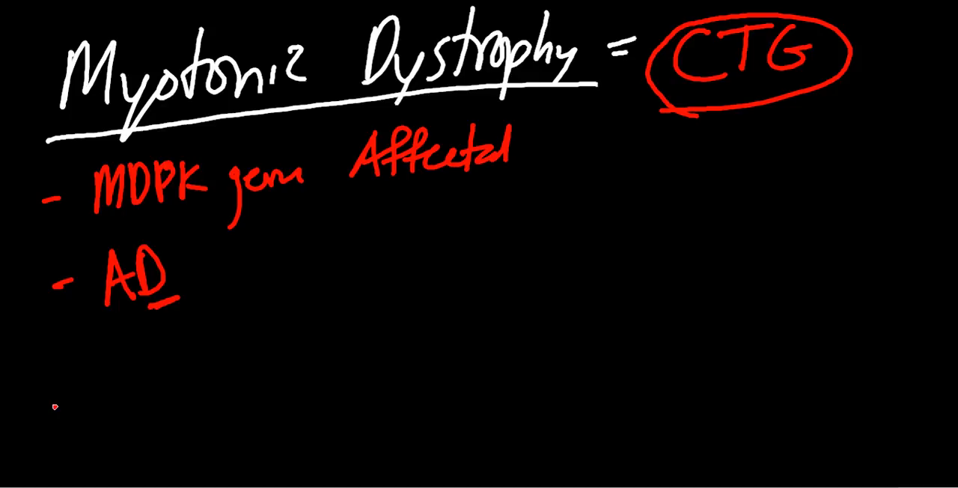
mouse_move(63, 377)
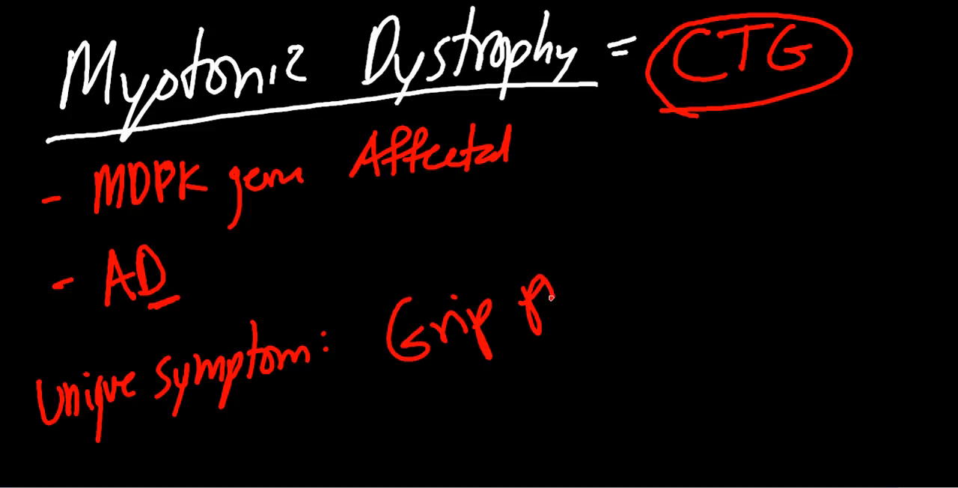
mouse_move(676, 259)
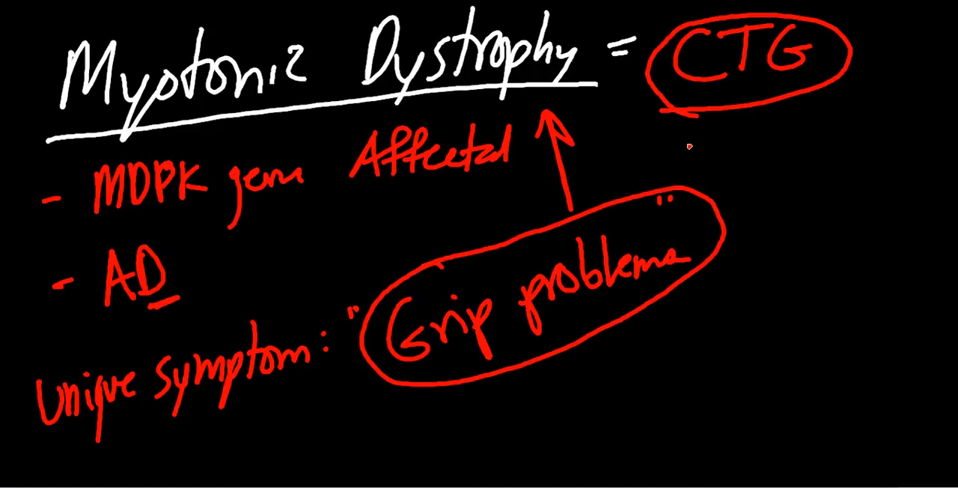
mouse_move(448, 421)
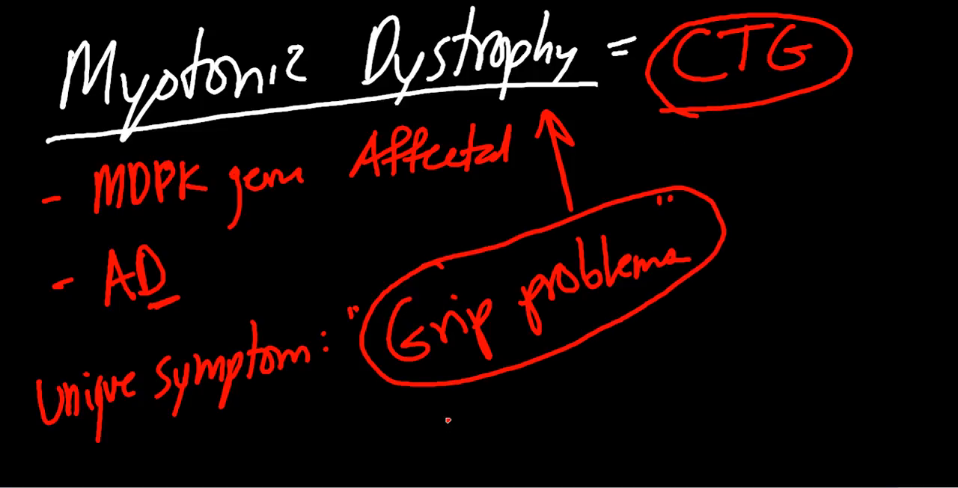